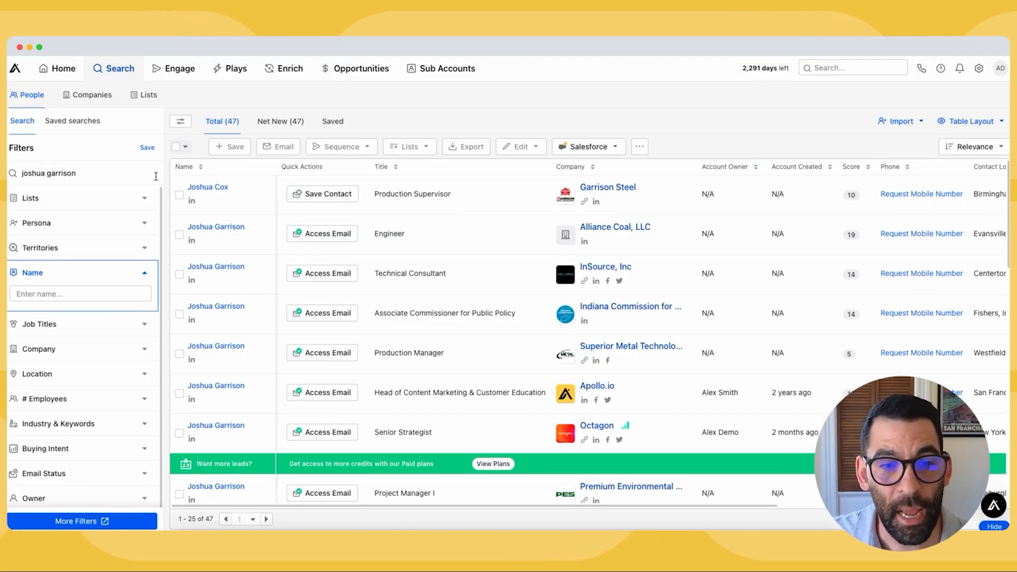
Step: Add the selected Head of Content Marketing contact to the existing Marketing Agency Owner sequence
{"action": "scroll", "scroll_direction": "down", "scroll_amount": 3}
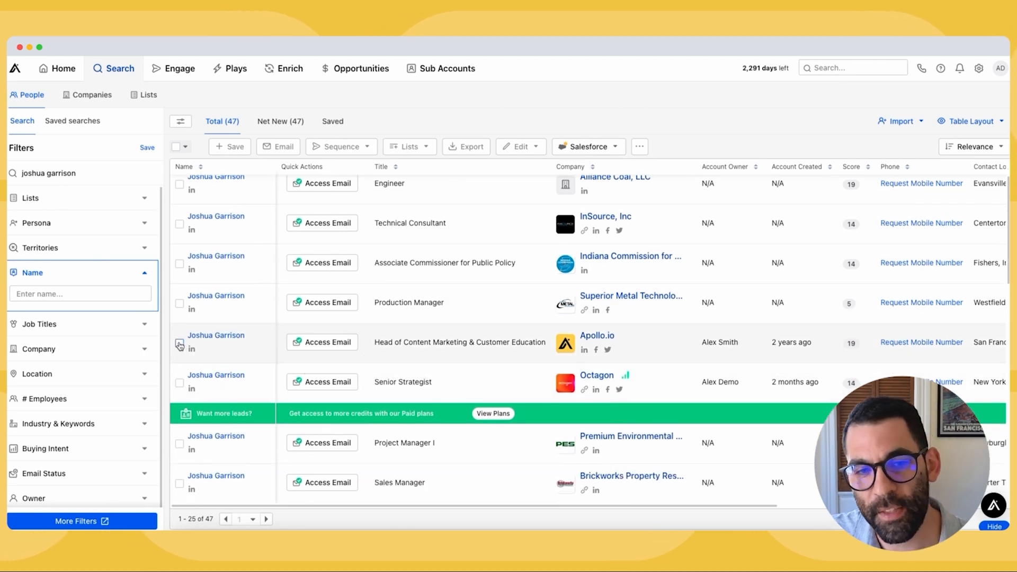
{"action": "left_click", "coordinate": [180, 342]}
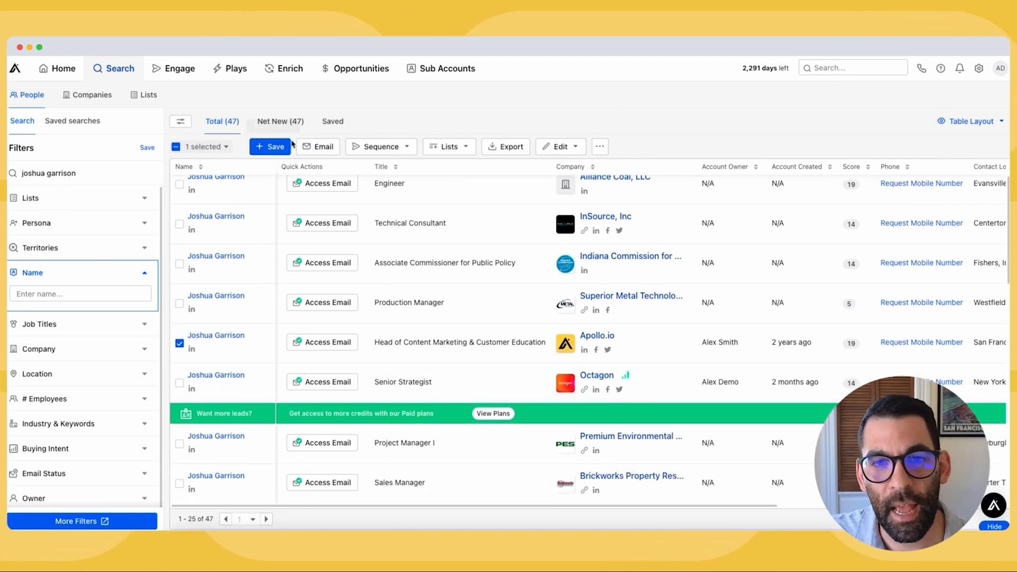
{"action": "left_click", "coordinate": [380, 146]}
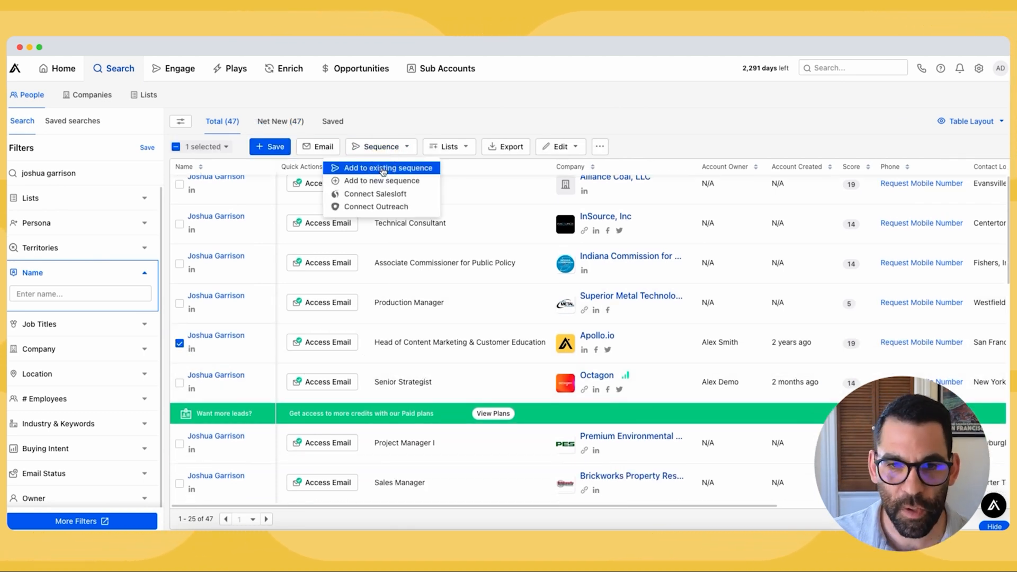
{"action": "left_click", "coordinate": [388, 168]}
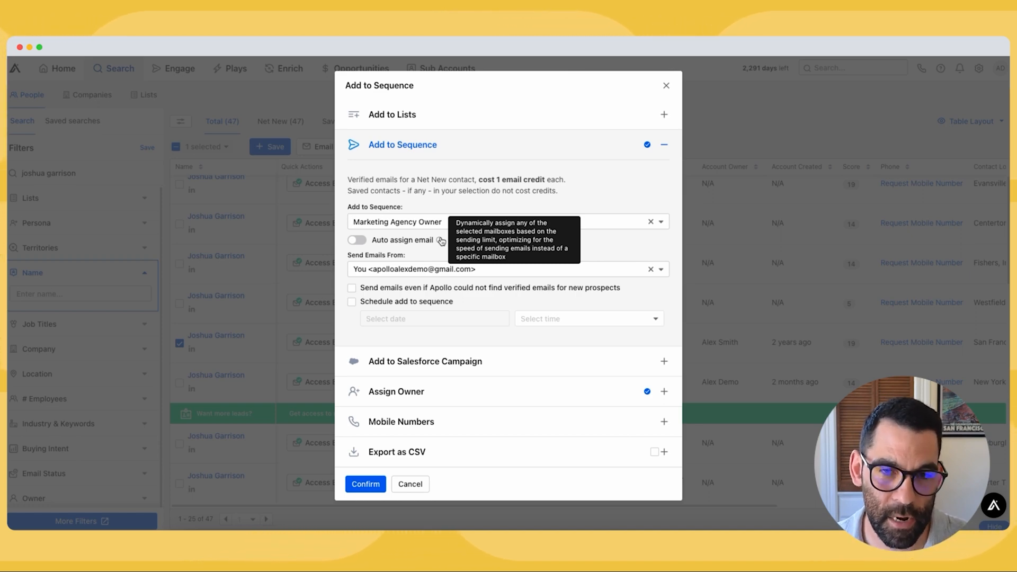
{"action": "mouse_move", "coordinate": [386, 272]}
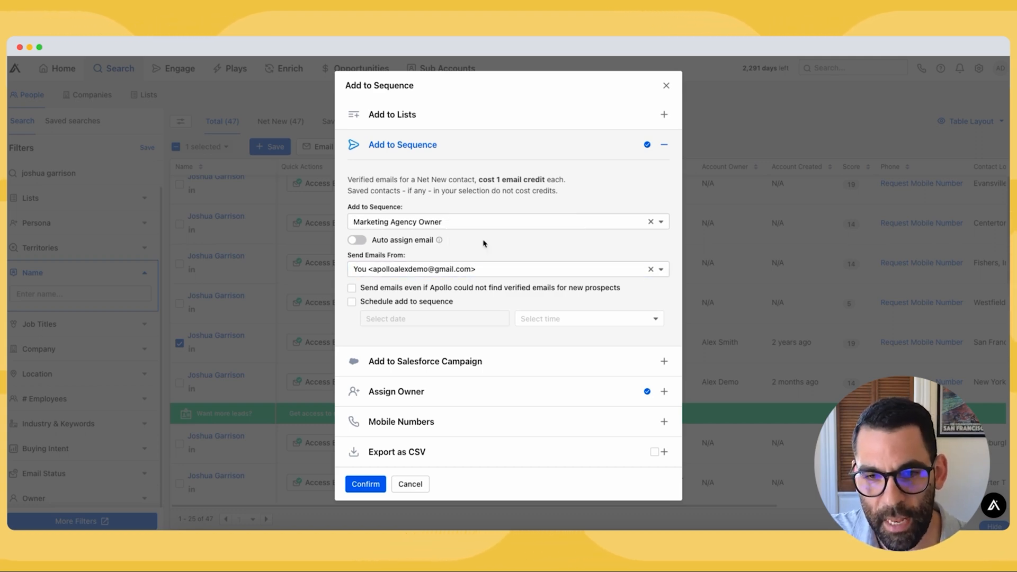
{"action": "left_click", "coordinate": [366, 484]}
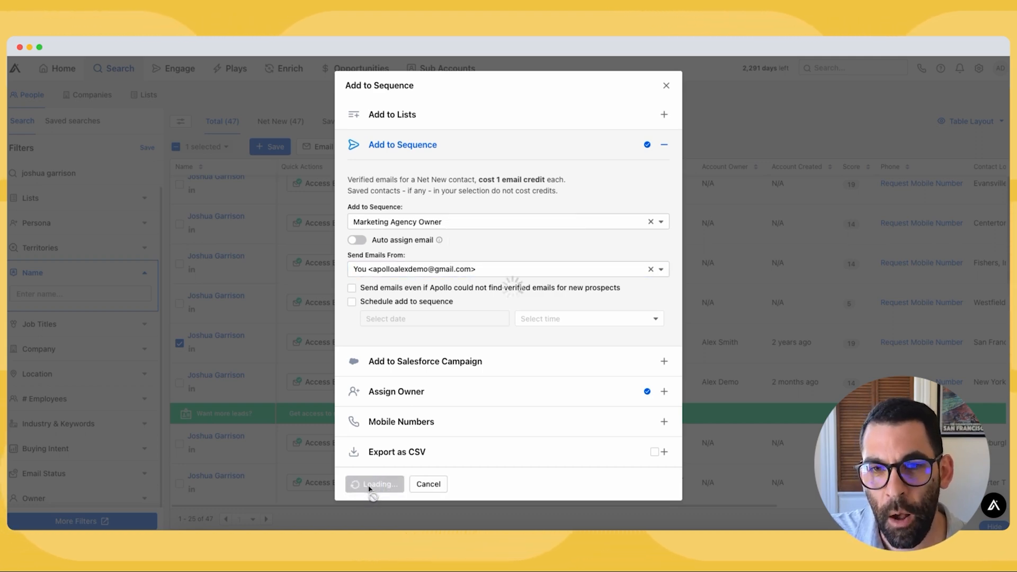
{"action": "left_click", "coordinate": [374, 484]}
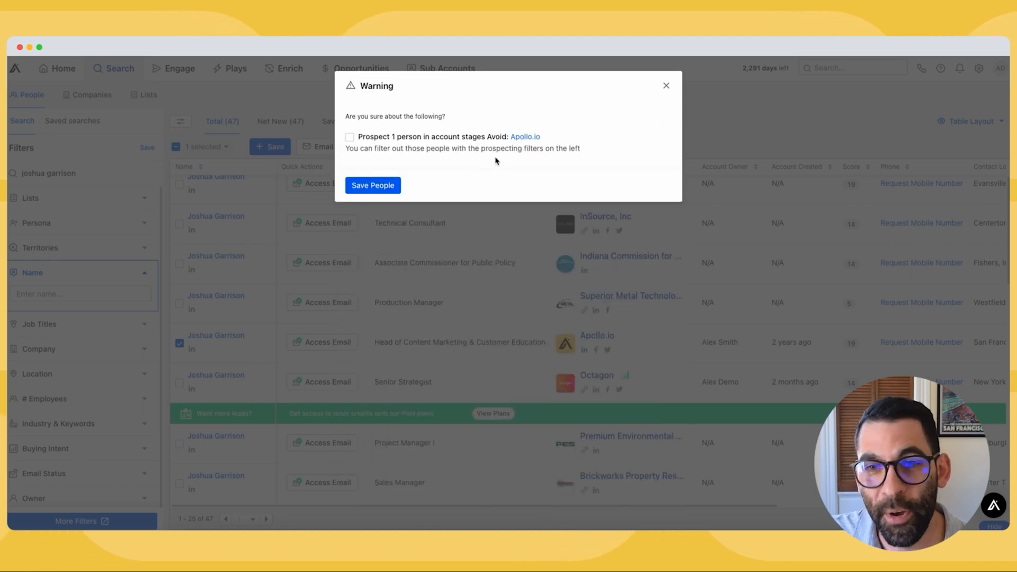
{"action": "mouse_move", "coordinate": [471, 150]}
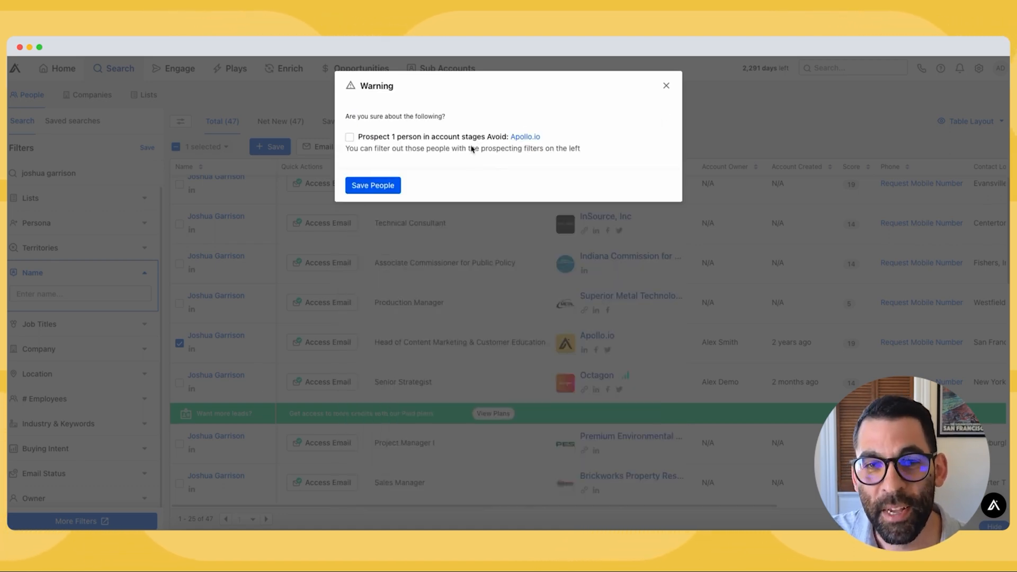
Step: Include the person despite the Avoid account-stage warning and save them into the sequence
{"action": "left_click", "coordinate": [350, 137]}
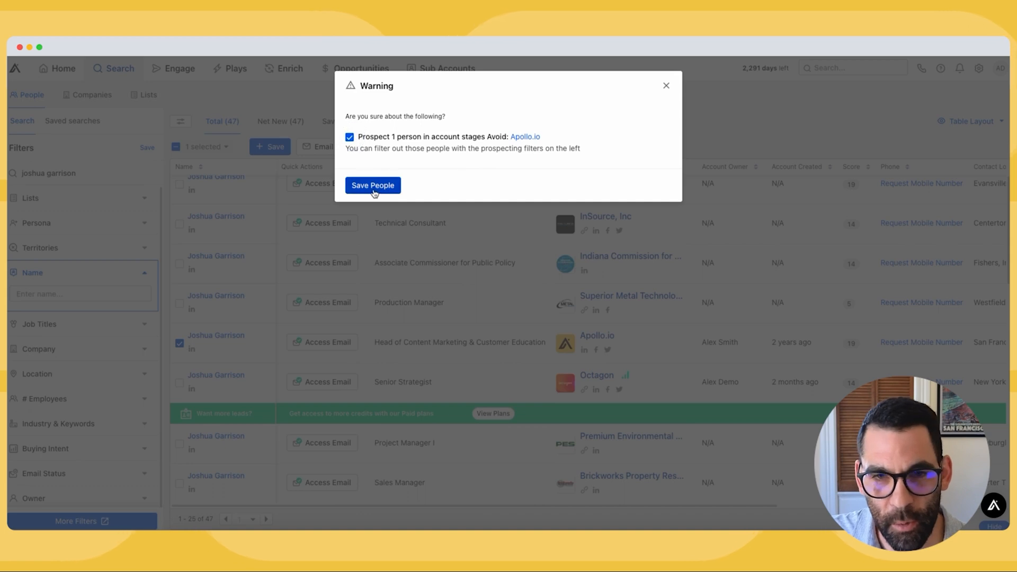
{"action": "left_click", "coordinate": [372, 184]}
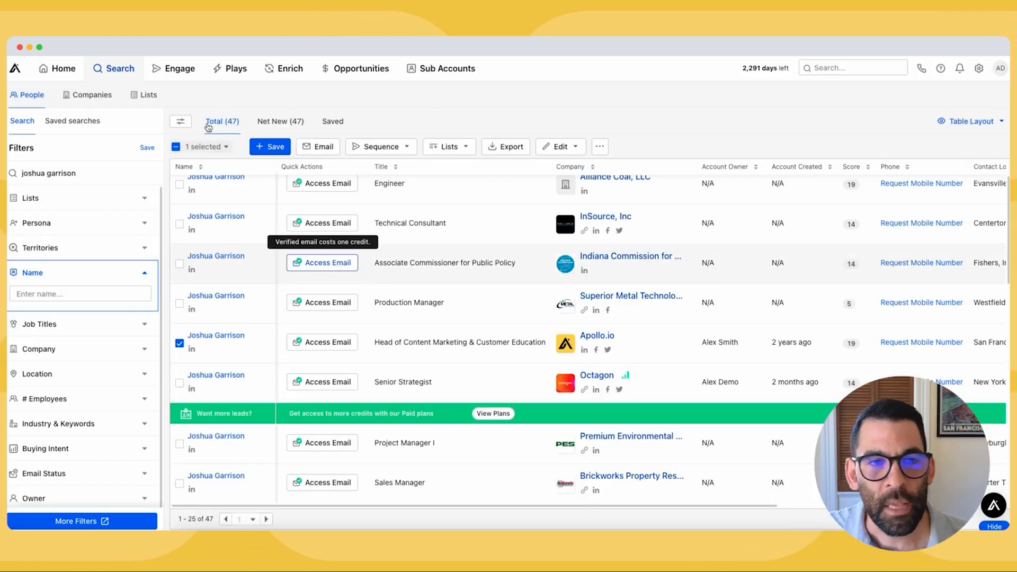
Step: Activate the Marketing Agency Owner sequence from the Engage sequences list
{"action": "left_click", "coordinate": [179, 68]}
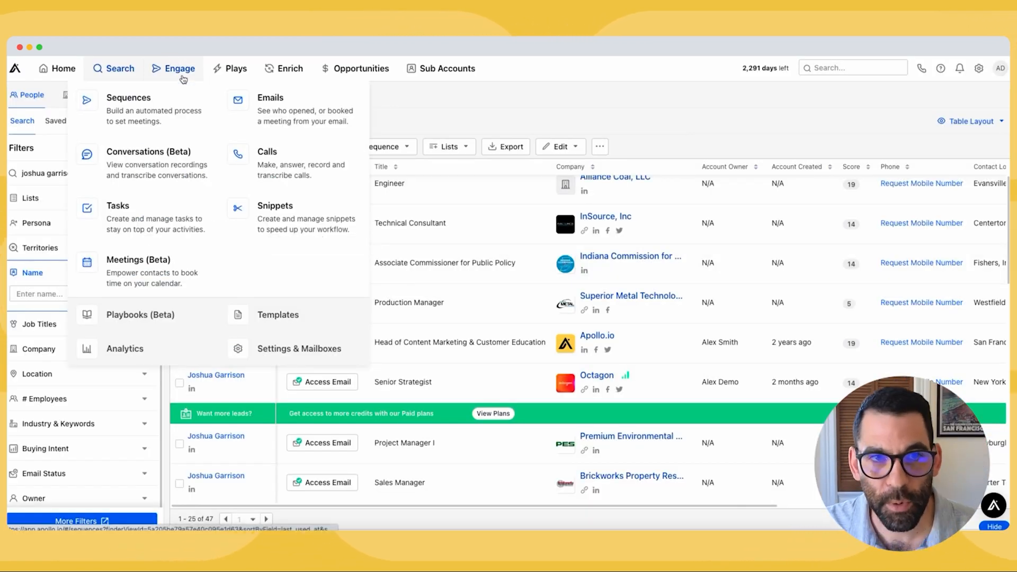
{"action": "left_click", "coordinate": [128, 97]}
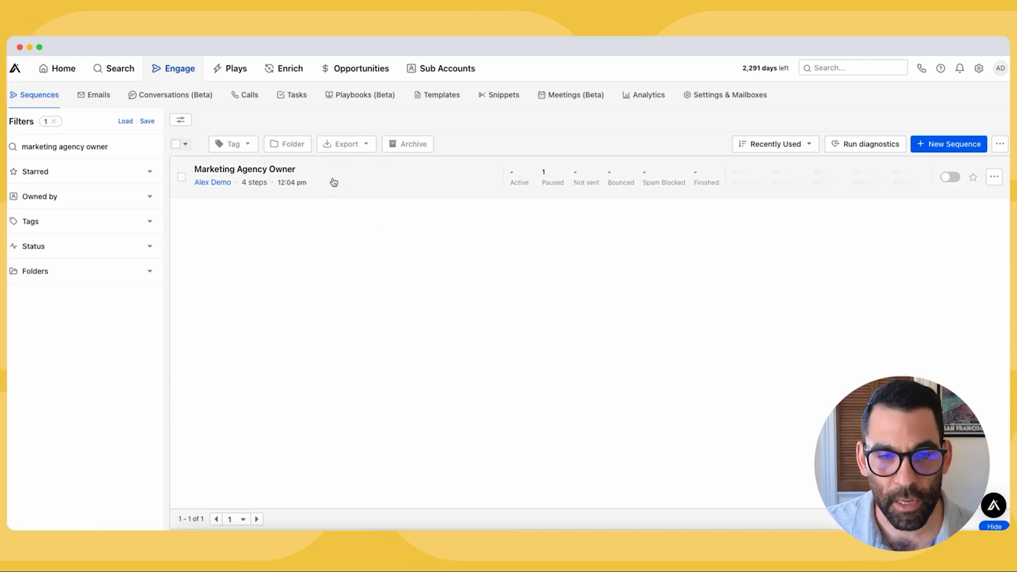
{"action": "left_click", "coordinate": [245, 169]}
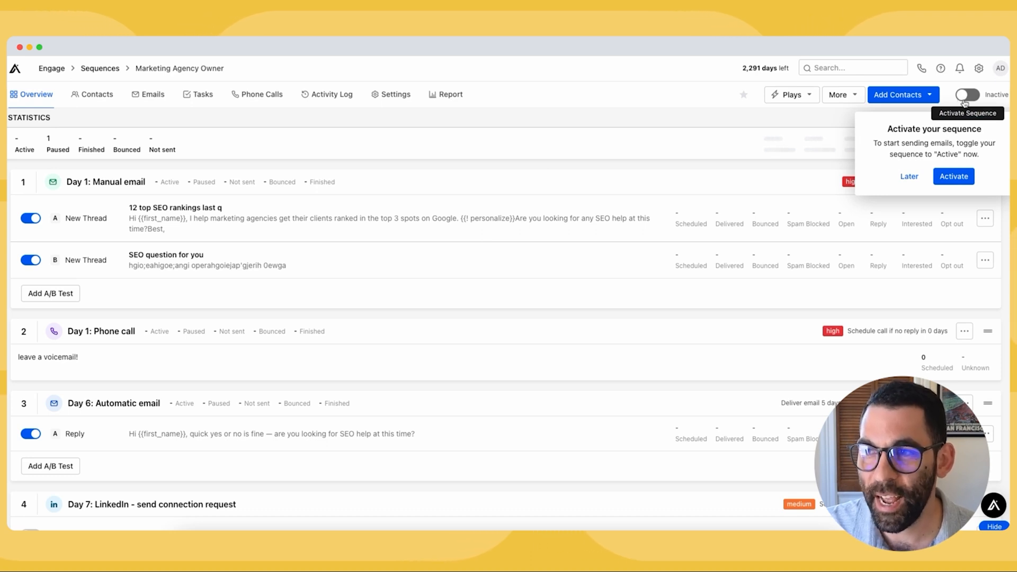
{"action": "left_click", "coordinate": [954, 176]}
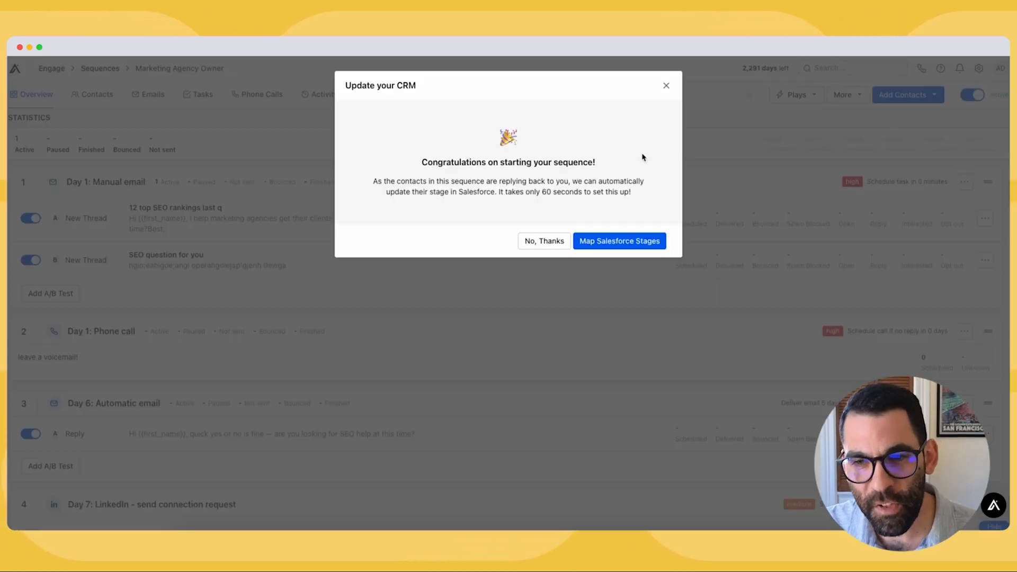
{"action": "mouse_move", "coordinate": [543, 240]}
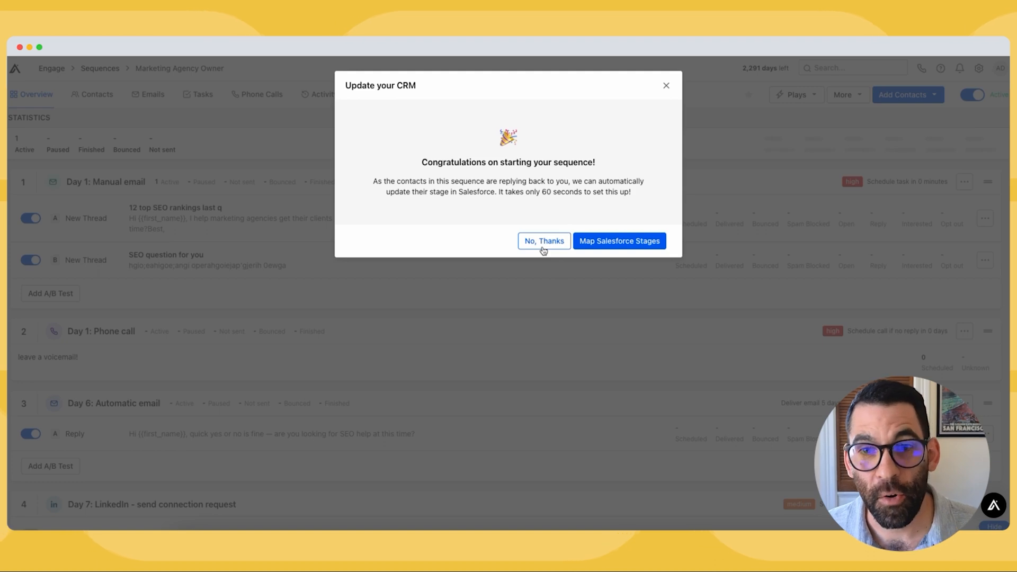
{"action": "mouse_move", "coordinate": [539, 218]}
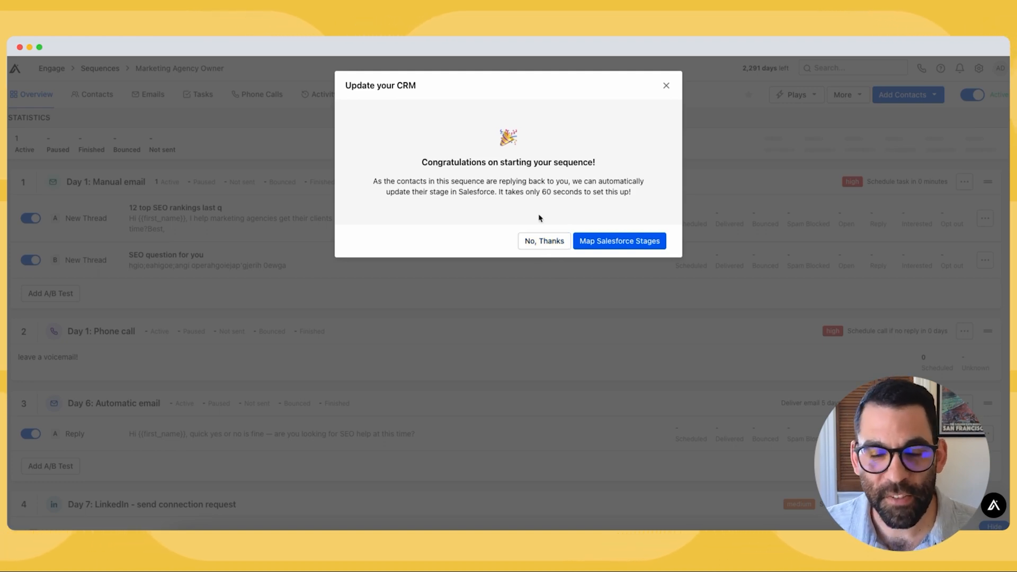
Step: Bring up the Salesforce contact stage mapping form and review it
{"action": "left_click", "coordinate": [618, 240]}
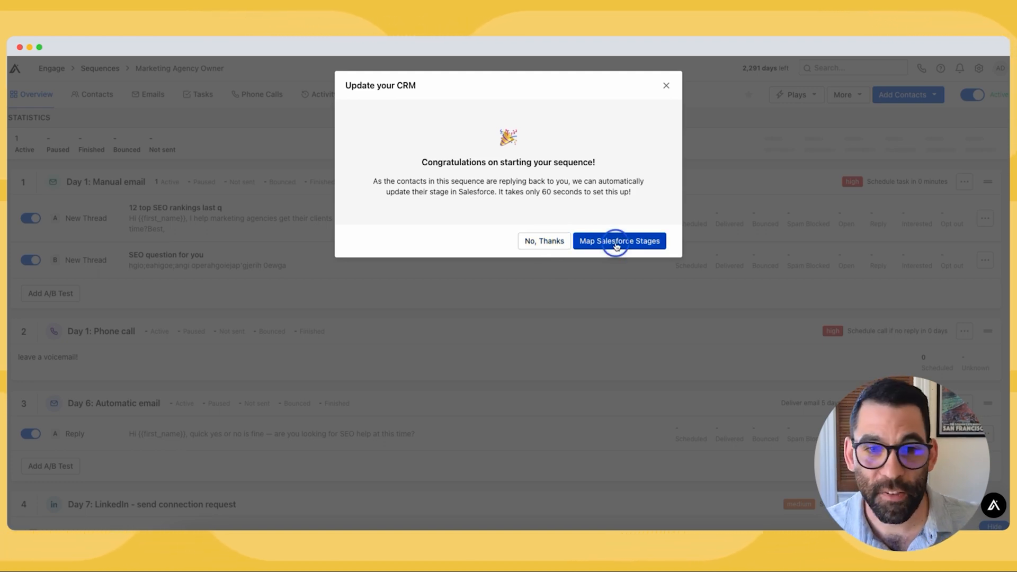
{"action": "left_click", "coordinate": [617, 240]}
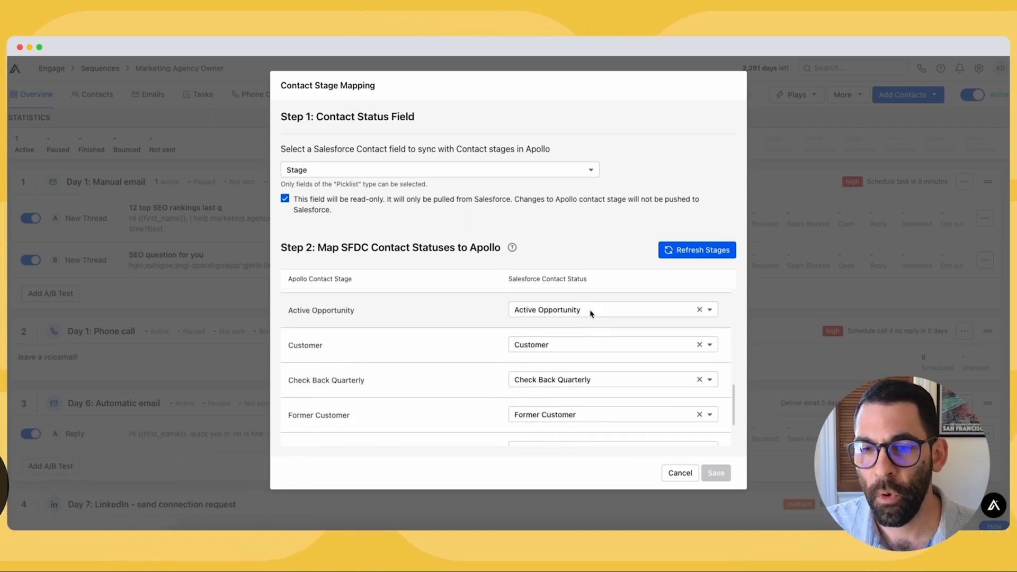
{"action": "scroll", "scroll_direction": "down", "scroll_amount": 3}
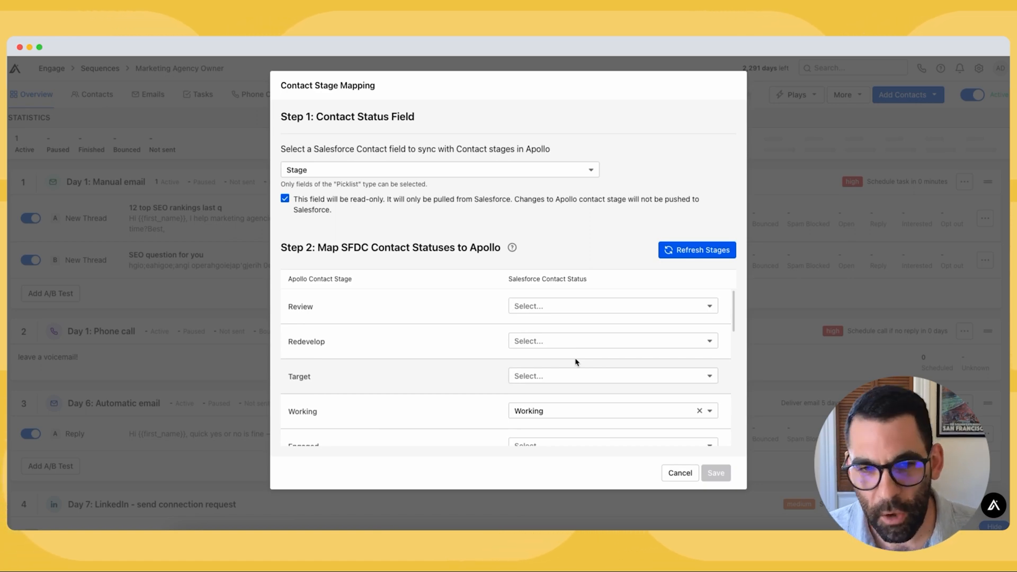
{"action": "mouse_move", "coordinate": [721, 416]}
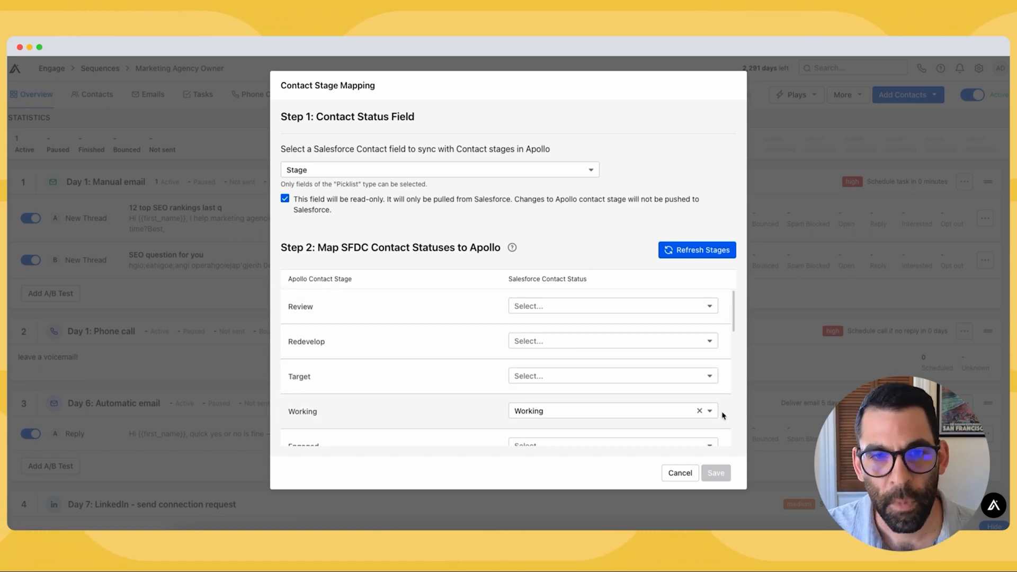
Step: Cancel the stage mapping, check the sequence's pending email task, and return to the home dashboard
{"action": "left_click", "coordinate": [680, 472]}
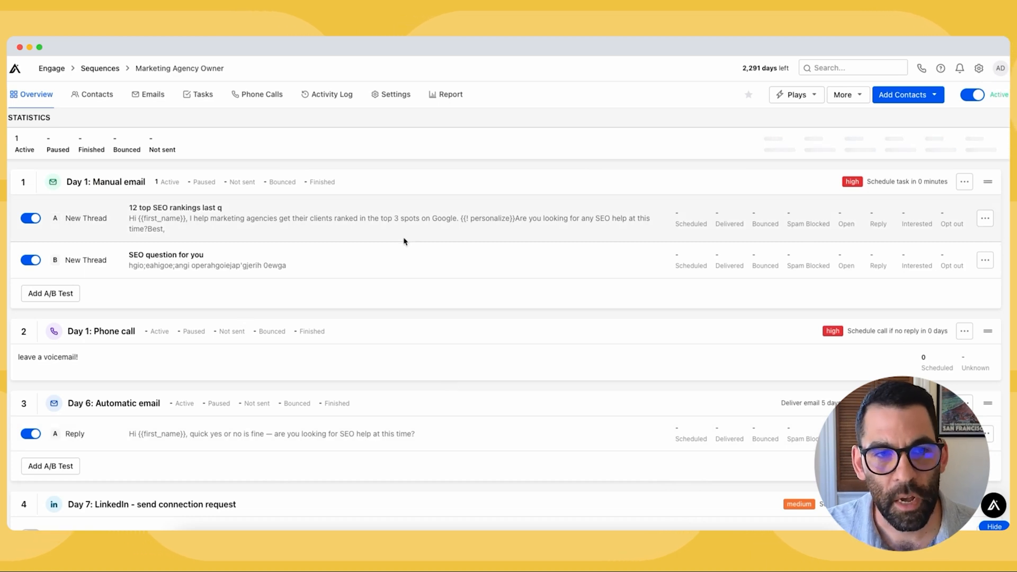
{"action": "mouse_move", "coordinate": [426, 255]}
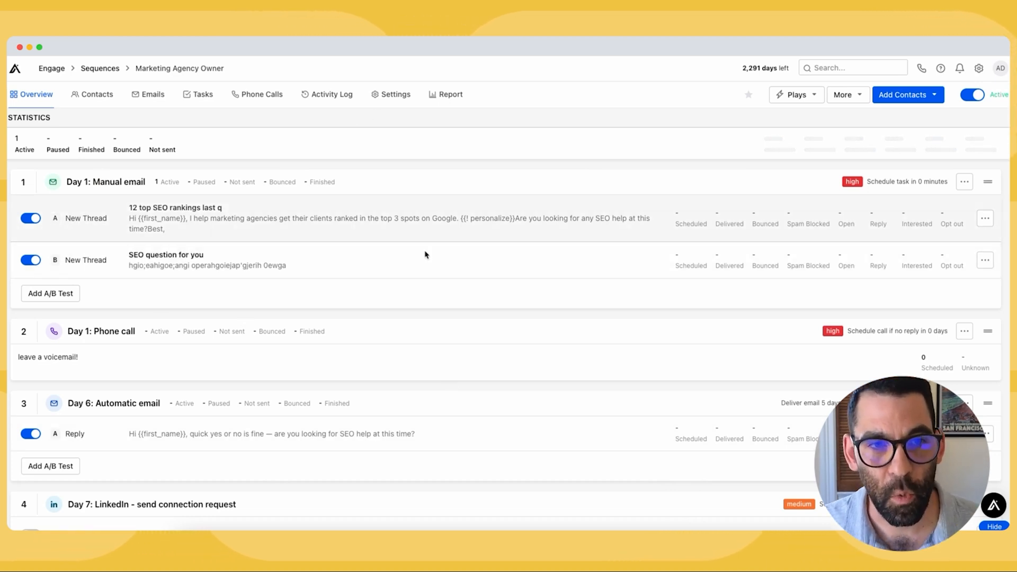
{"action": "mouse_move", "coordinate": [282, 181]}
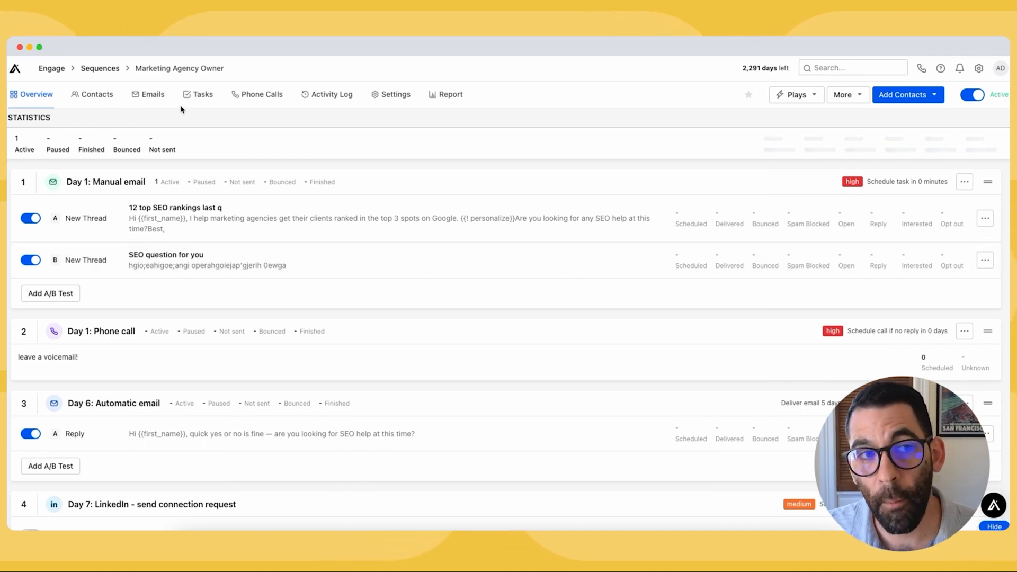
{"action": "left_click", "coordinate": [201, 94]}
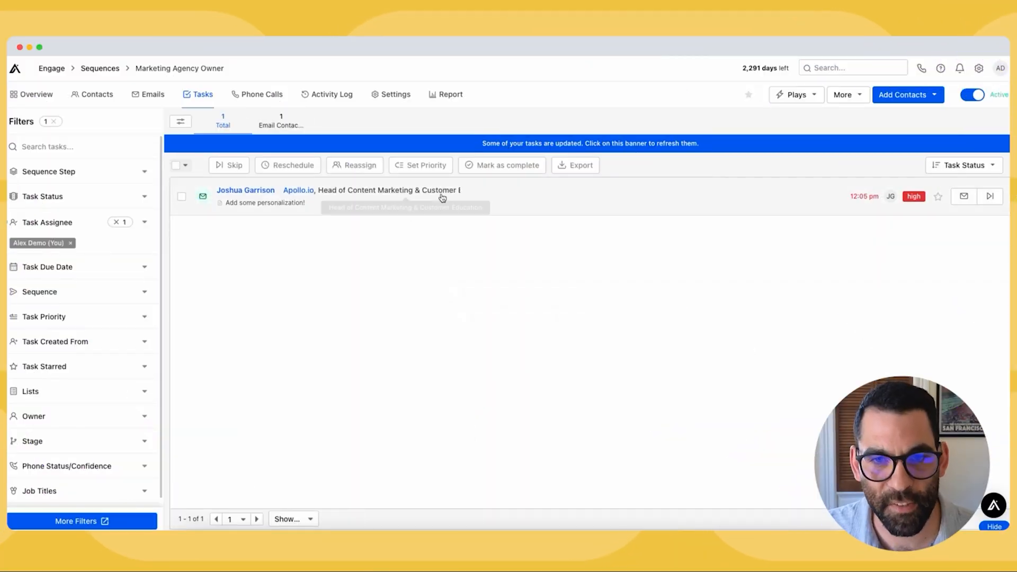
{"action": "left_click", "coordinate": [63, 68]}
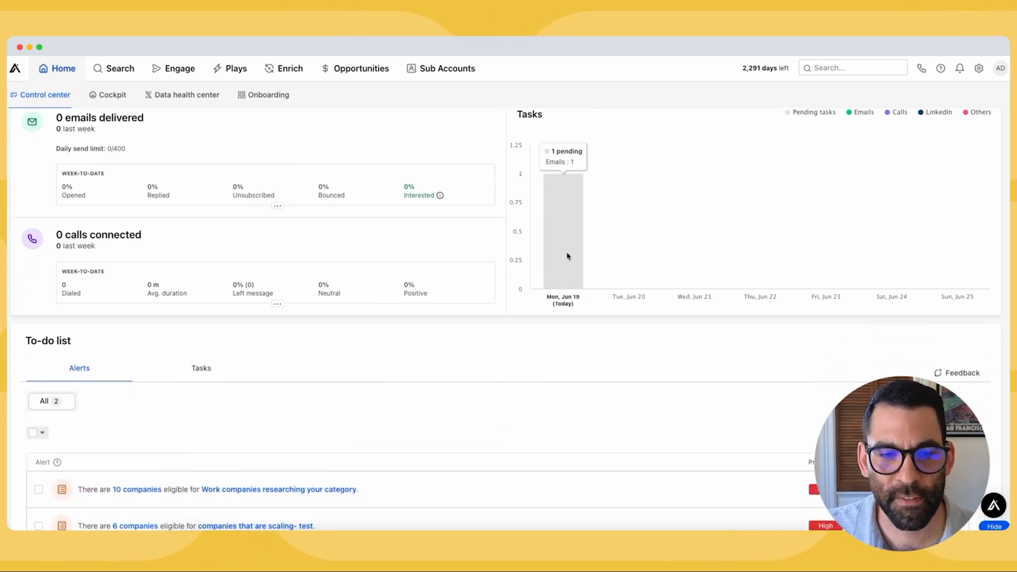
Step: Show only email tasks and sort them by due date in descending order
{"action": "scroll", "scroll_direction": "down", "scroll_amount": 3}
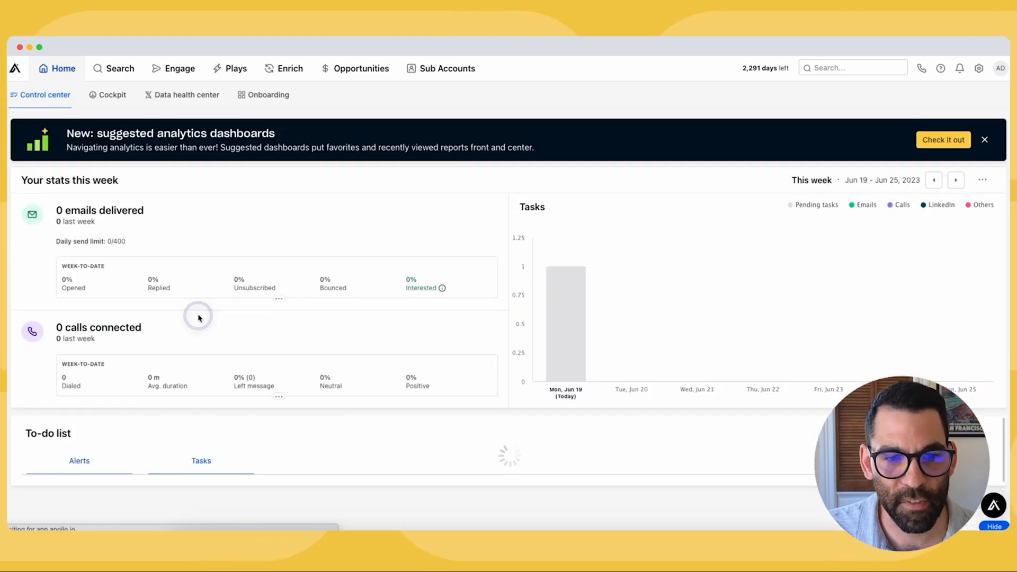
{"action": "scroll", "scroll_direction": "down", "scroll_amount": 3}
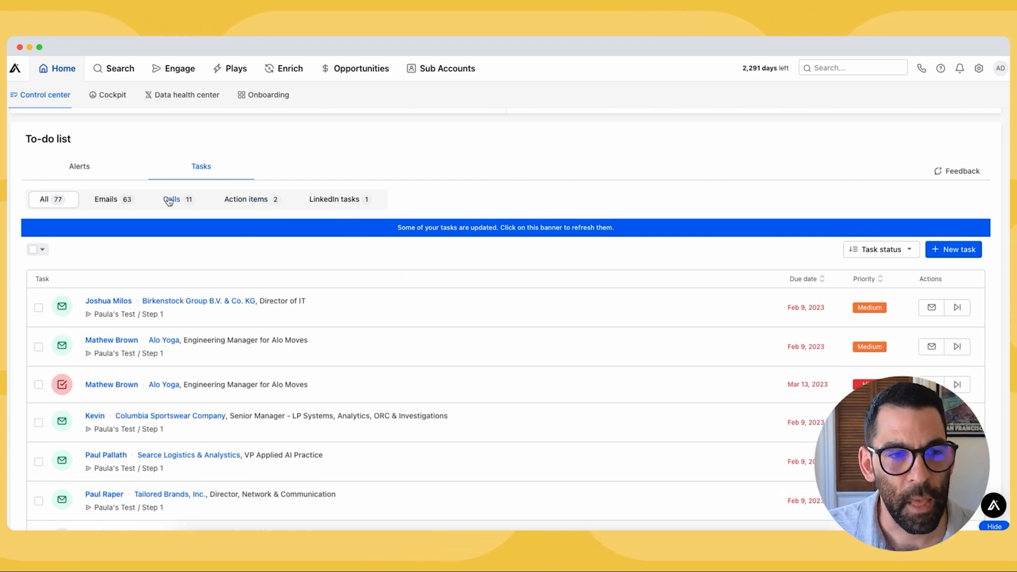
{"action": "left_click", "coordinate": [104, 199]}
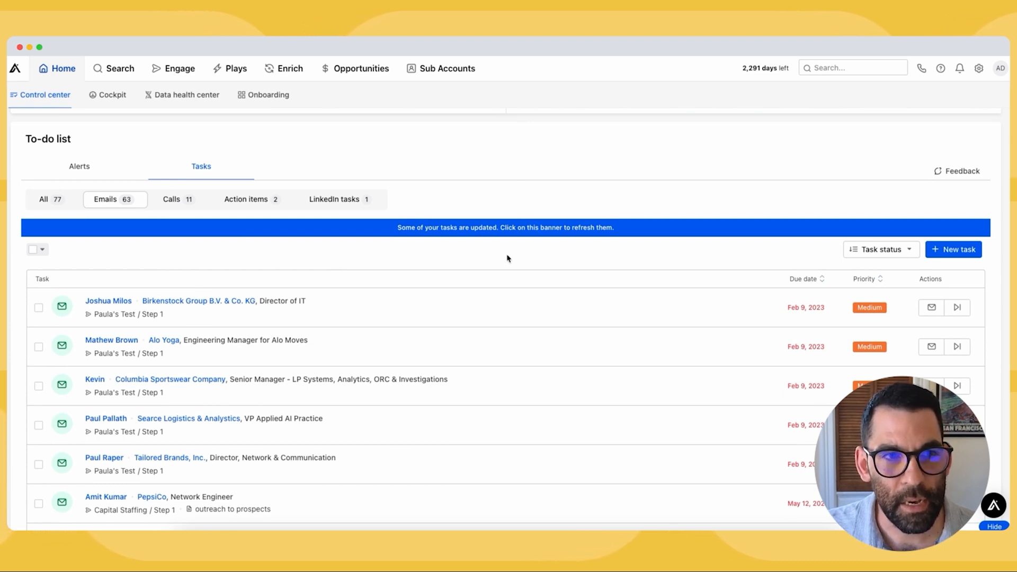
{"action": "scroll", "scroll_direction": "down", "scroll_amount": 3}
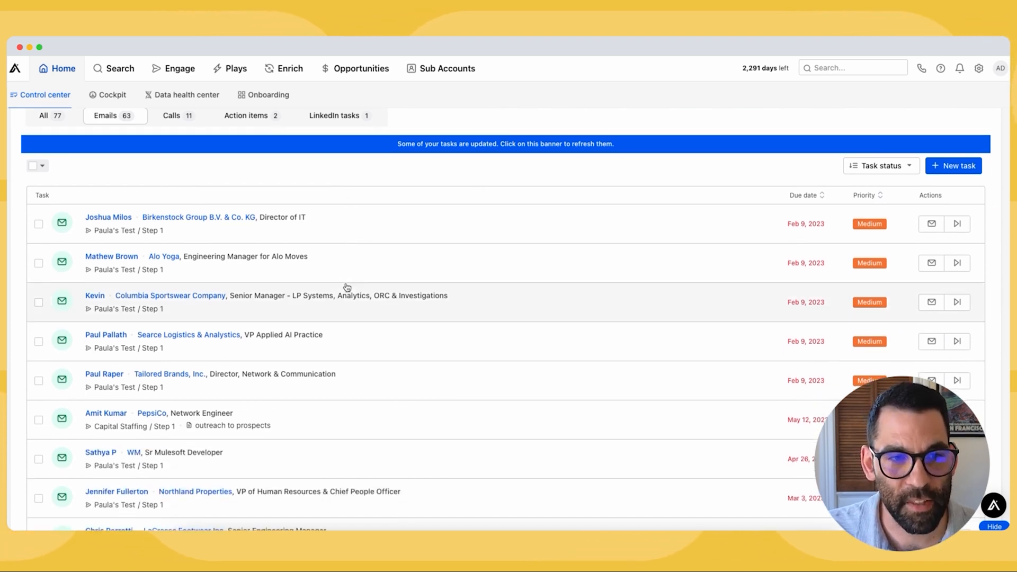
{"action": "scroll", "scroll_direction": "down", "scroll_amount": 3}
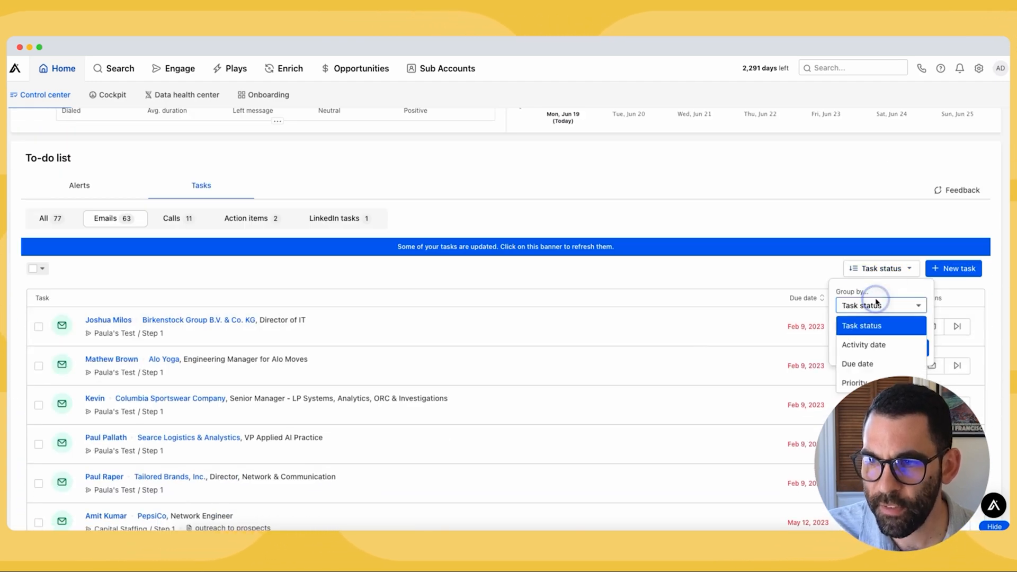
{"action": "left_click", "coordinate": [857, 363]}
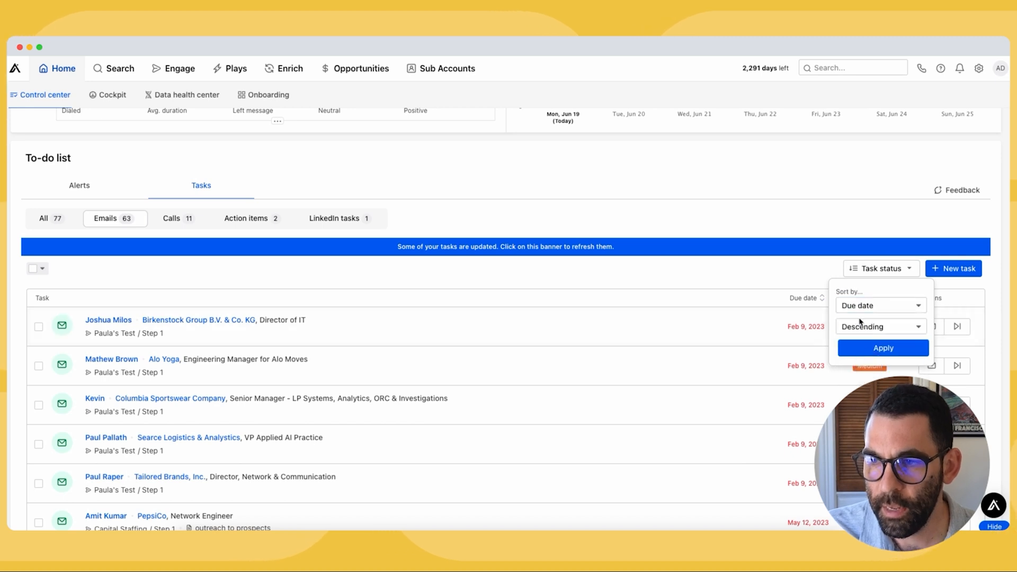
{"action": "left_click", "coordinate": [883, 348]}
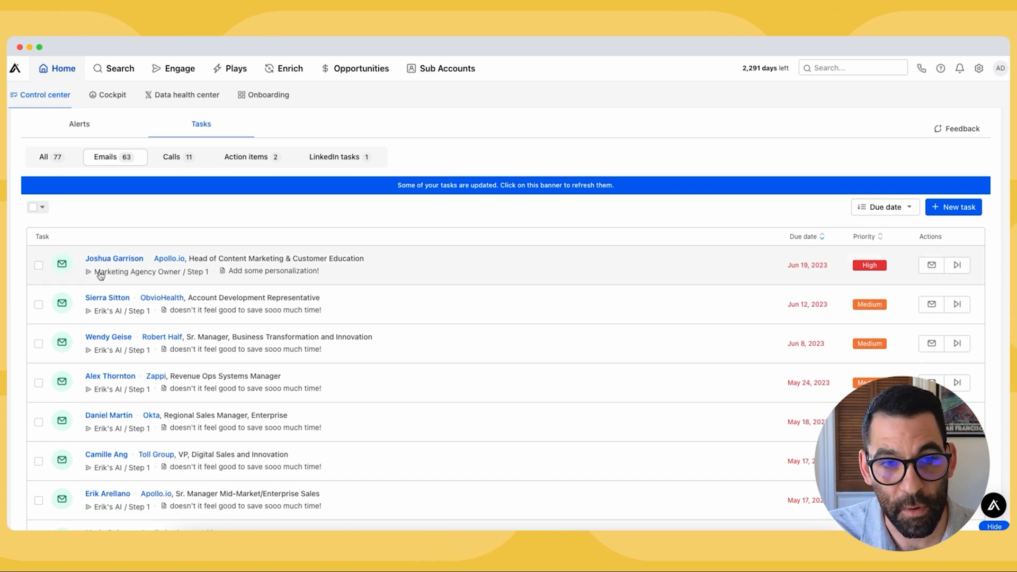
{"action": "mouse_move", "coordinate": [123, 271]}
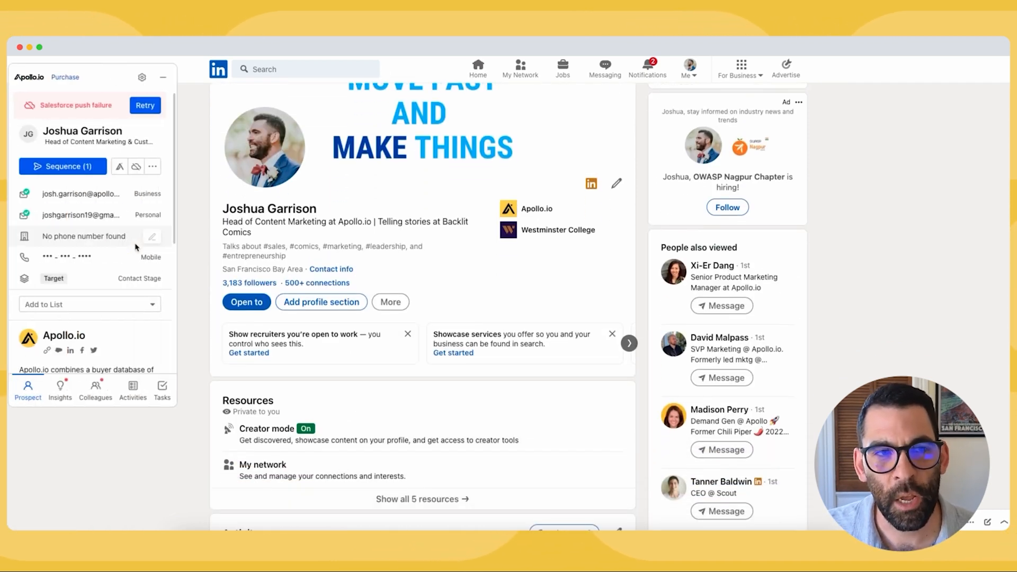
{"action": "left_click", "coordinate": [163, 77]}
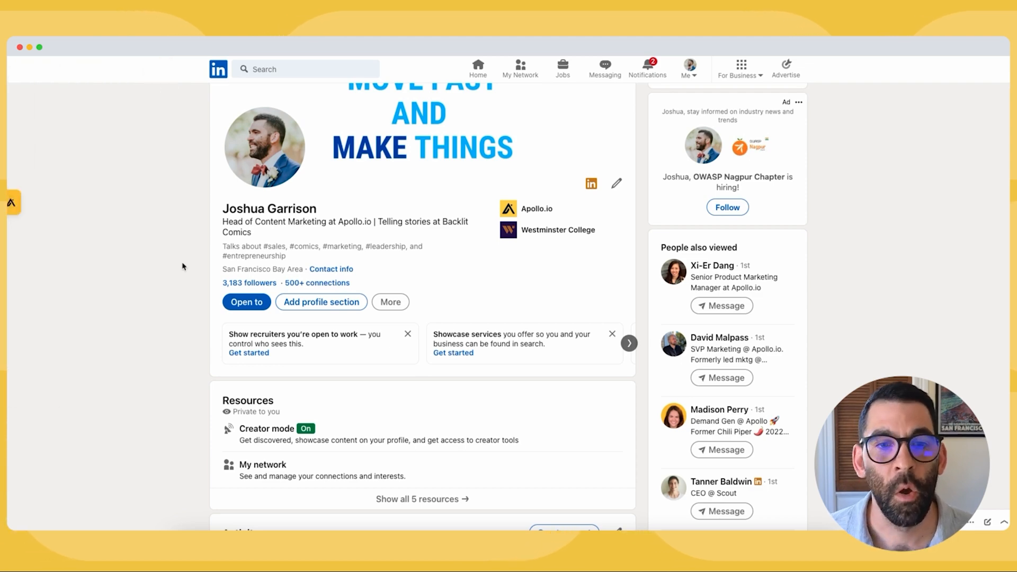
{"action": "scroll", "scroll_direction": "down", "scroll_amount": 3}
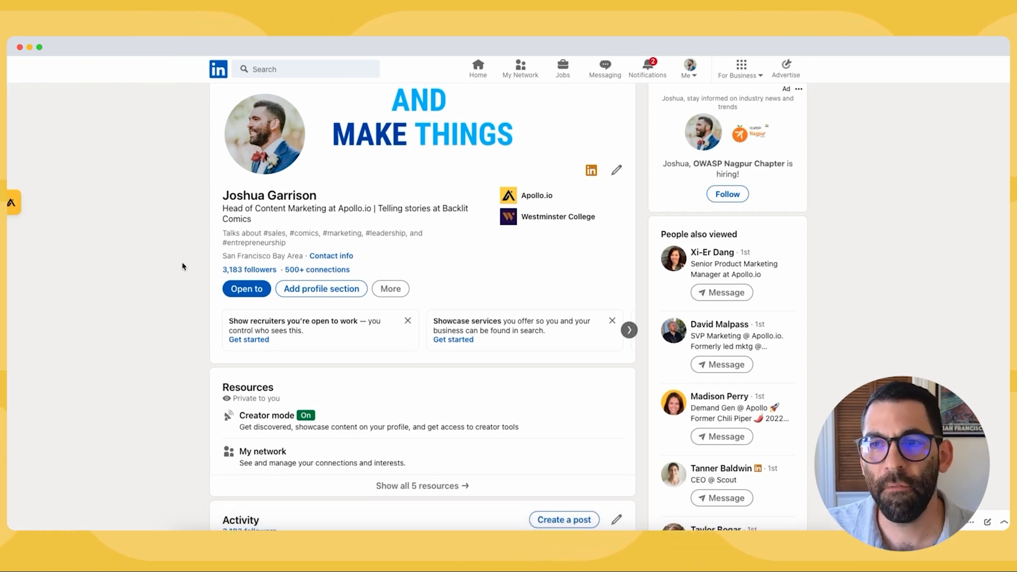
{"action": "scroll", "scroll_direction": "down", "scroll_amount": 3}
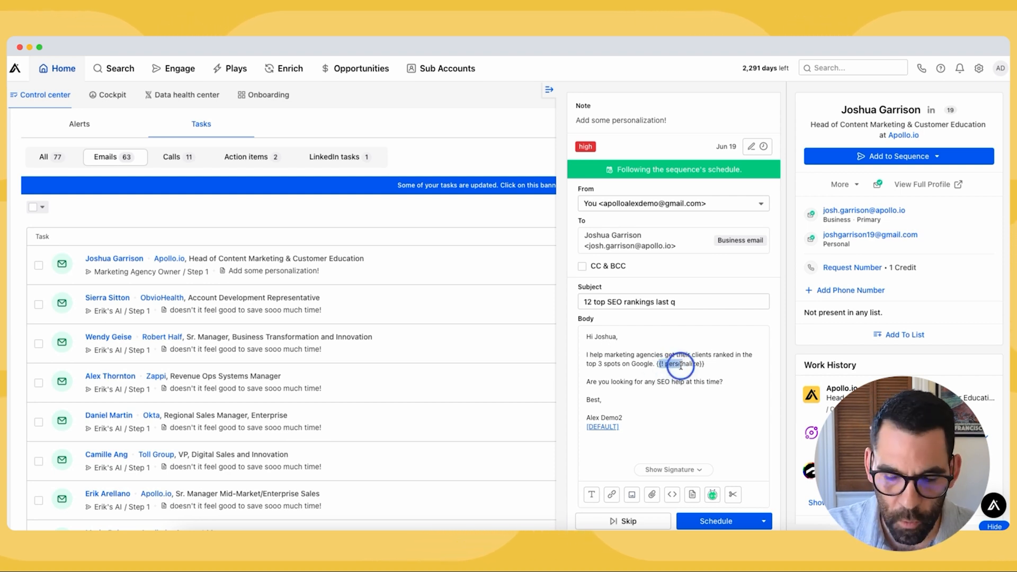
Step: Write the line about loving his episode on the predictable revenue podcast last year into the email
{"action": "type", "text": "Loved your episode o"}
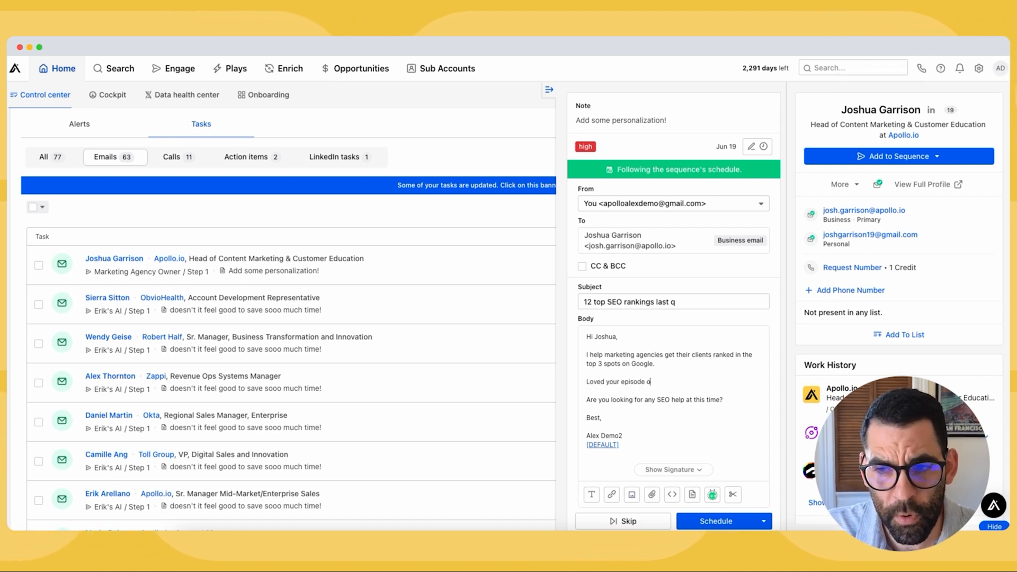
{"action": "type", "text": "n the predictable revenue podcast"}
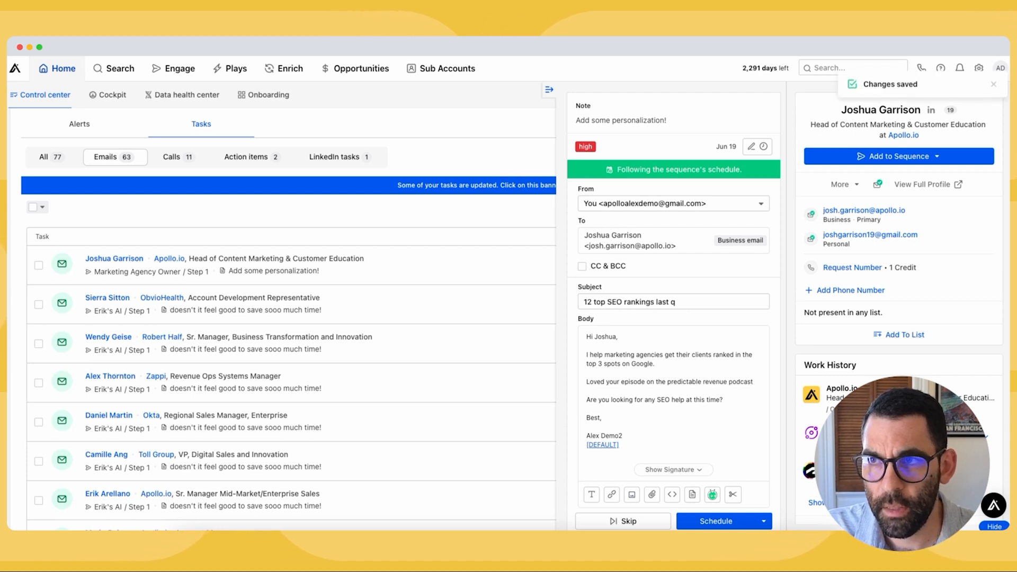
{"action": "type", "text": "last year."}
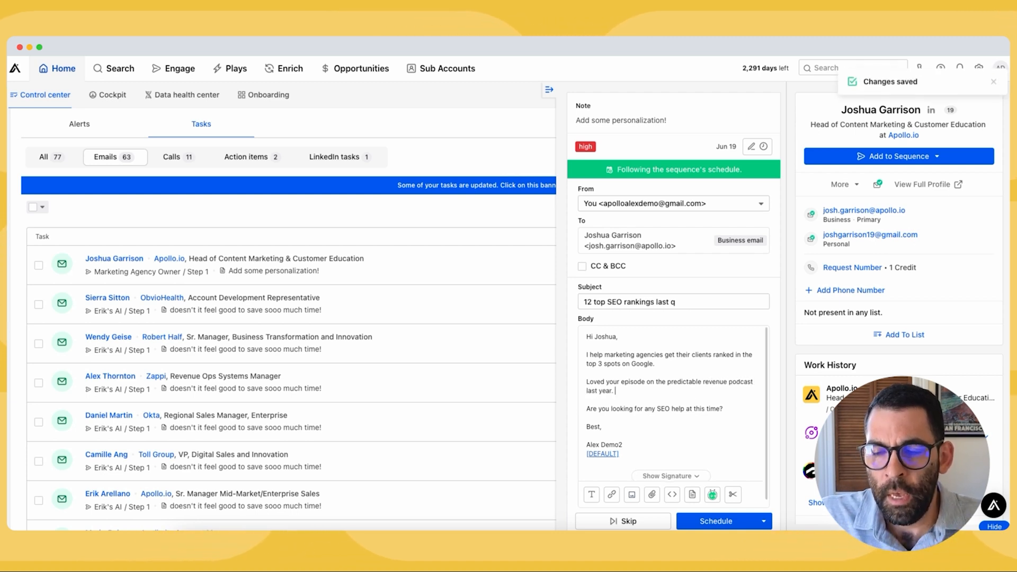
{"action": "type", "text": "I'm cur"}
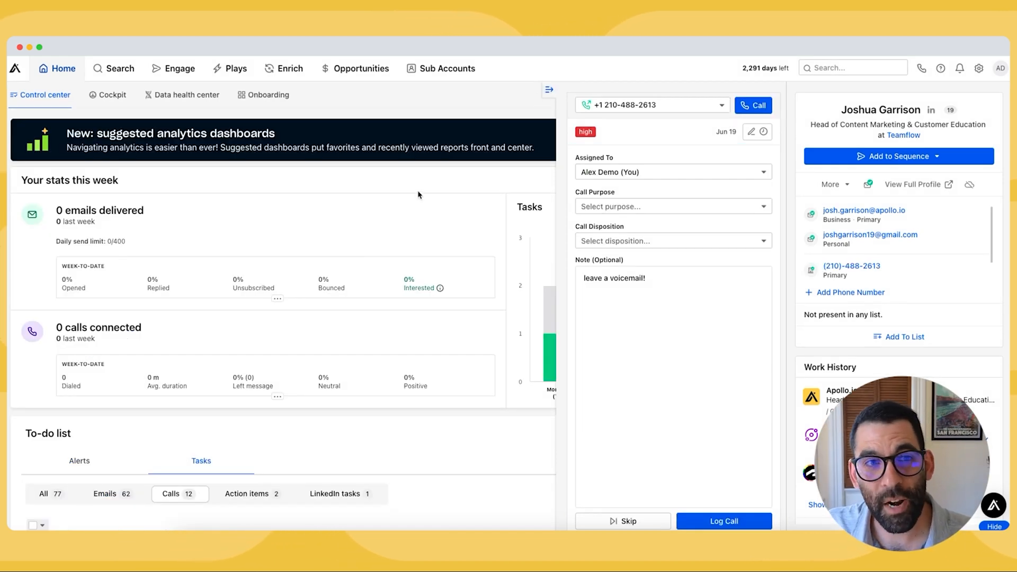
{"action": "left_click", "coordinate": [179, 68]}
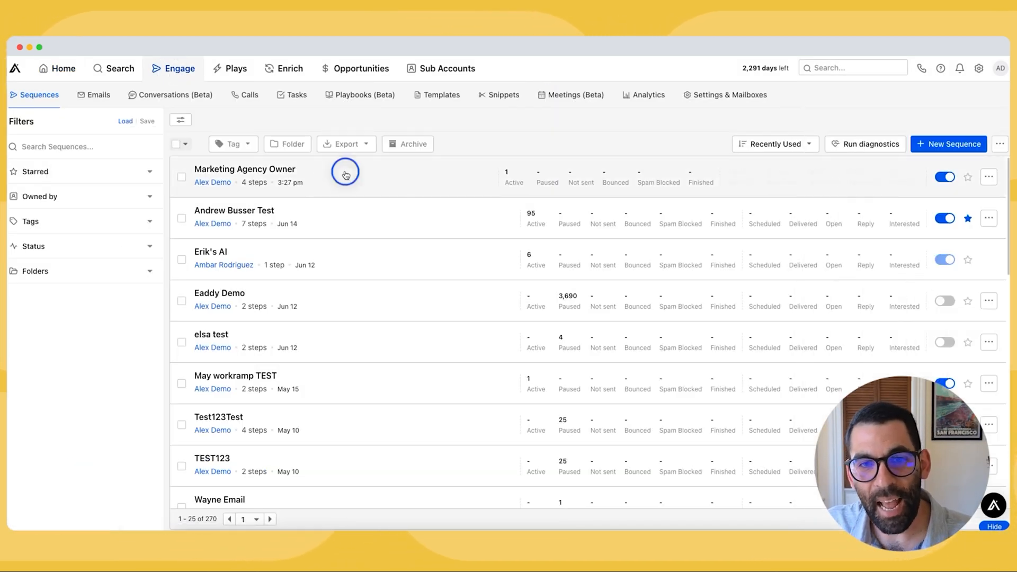
{"action": "left_click", "coordinate": [244, 170]}
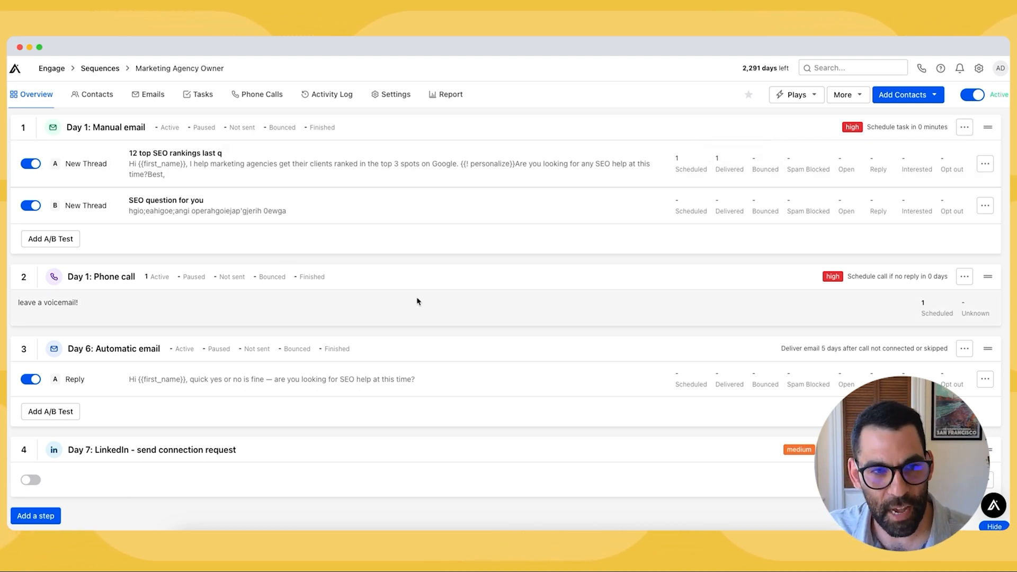
{"action": "left_click", "coordinate": [62, 68]}
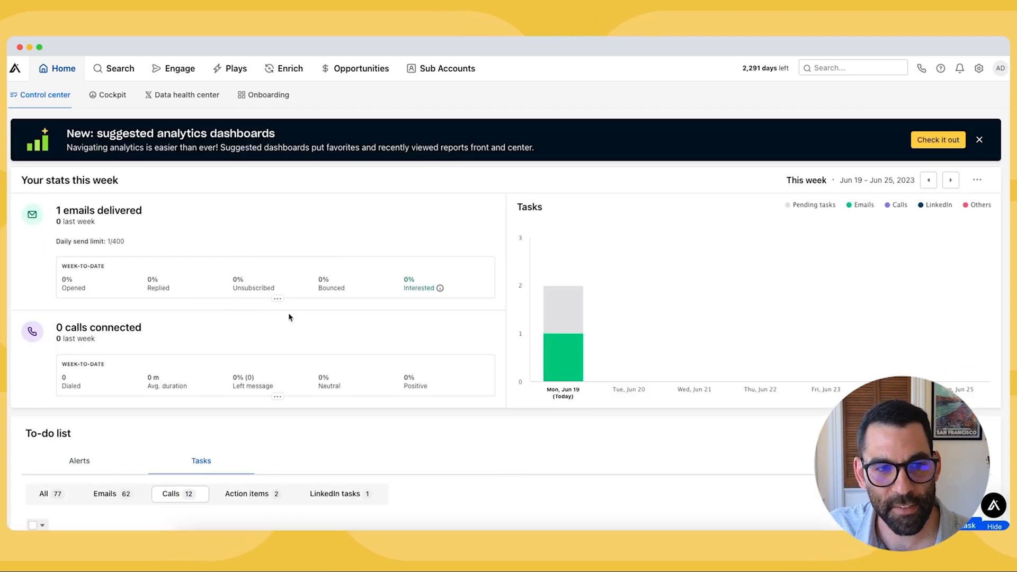
{"action": "scroll", "scroll_direction": "down", "scroll_amount": 3}
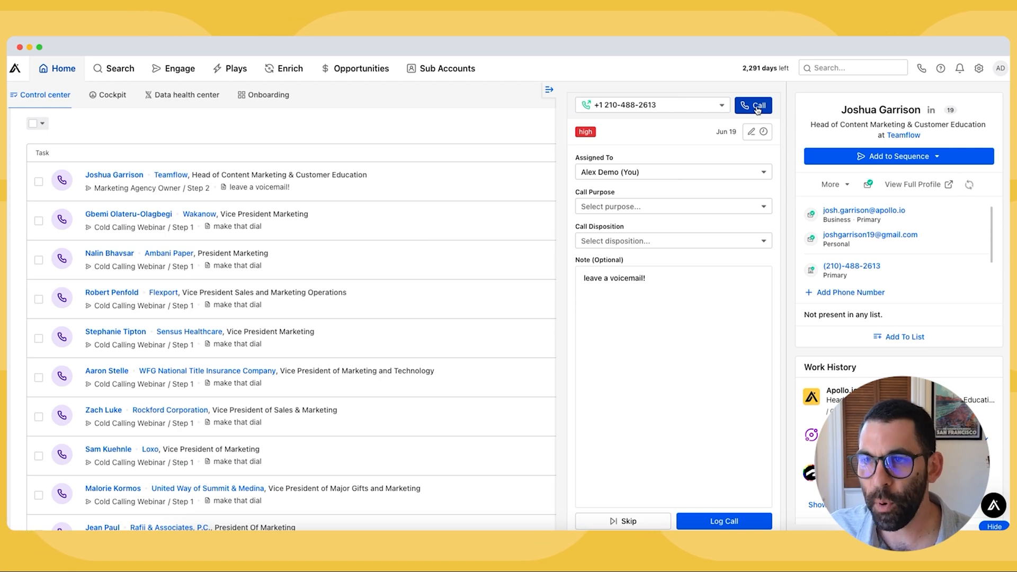
{"action": "left_click", "coordinate": [752, 105]}
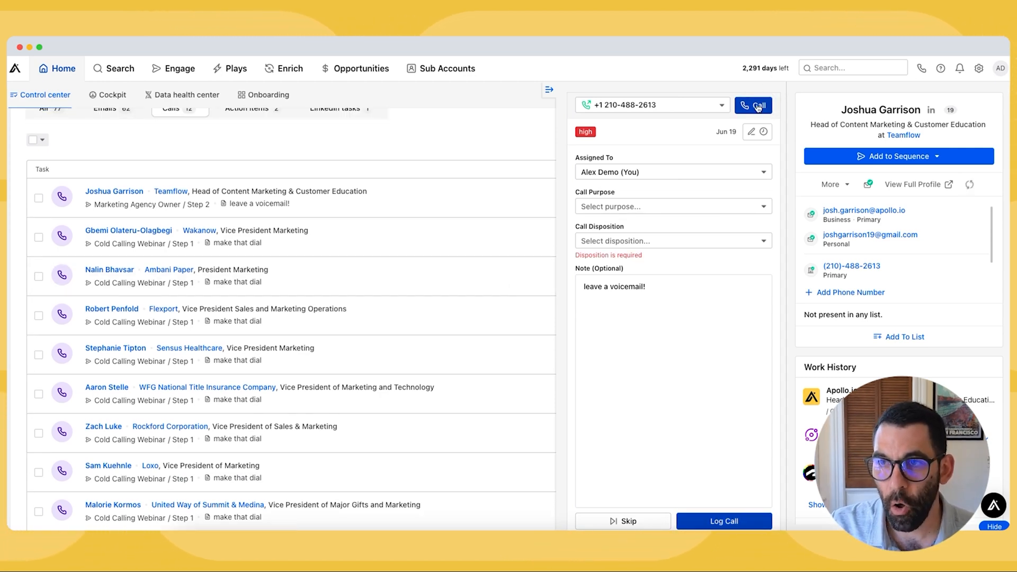
{"action": "left_click", "coordinate": [673, 207]}
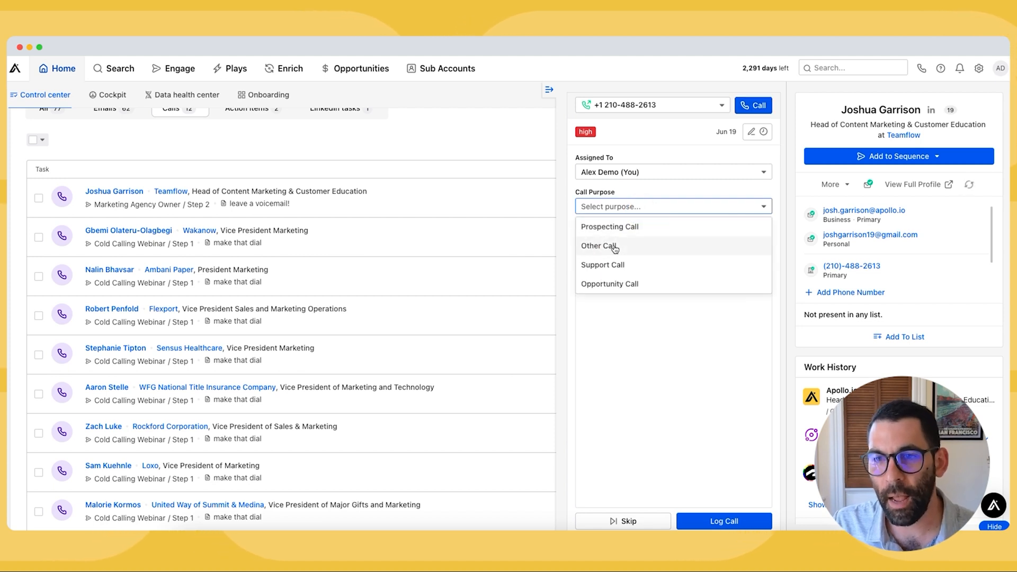
{"action": "left_click", "coordinate": [609, 226]}
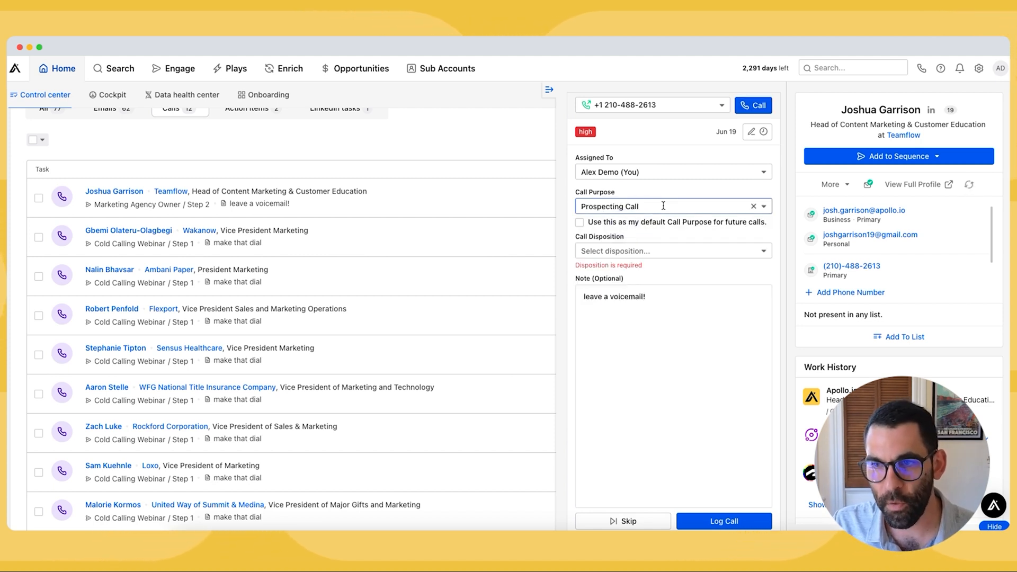
{"action": "left_click", "coordinate": [674, 207]}
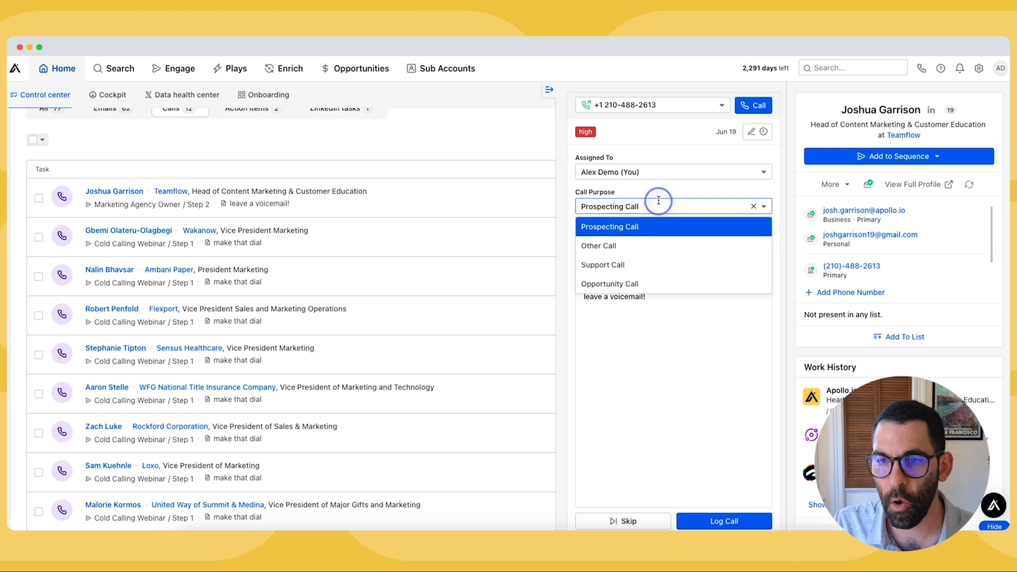
{"action": "mouse_move", "coordinate": [619, 272]}
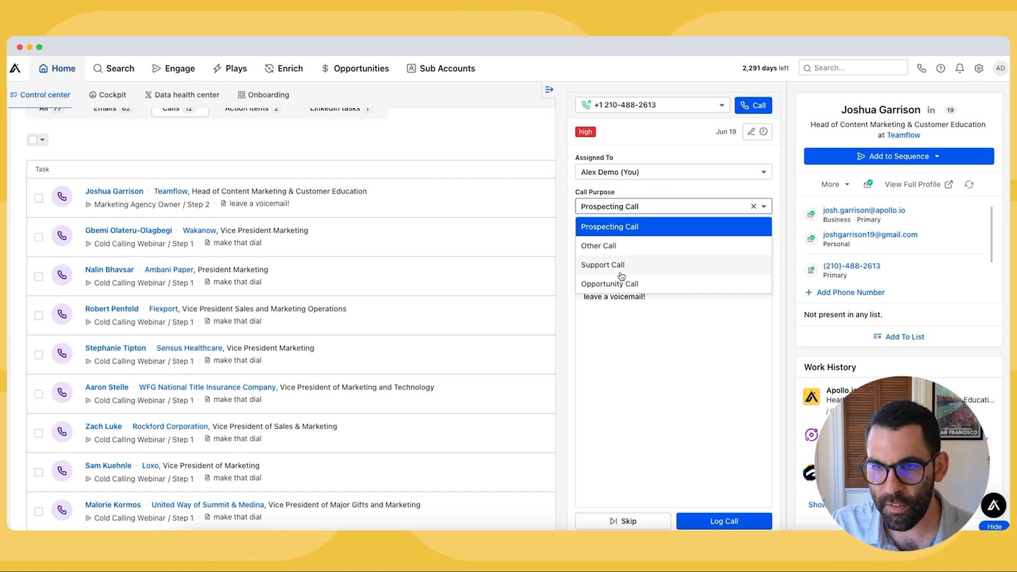
{"action": "mouse_move", "coordinate": [651, 192]}
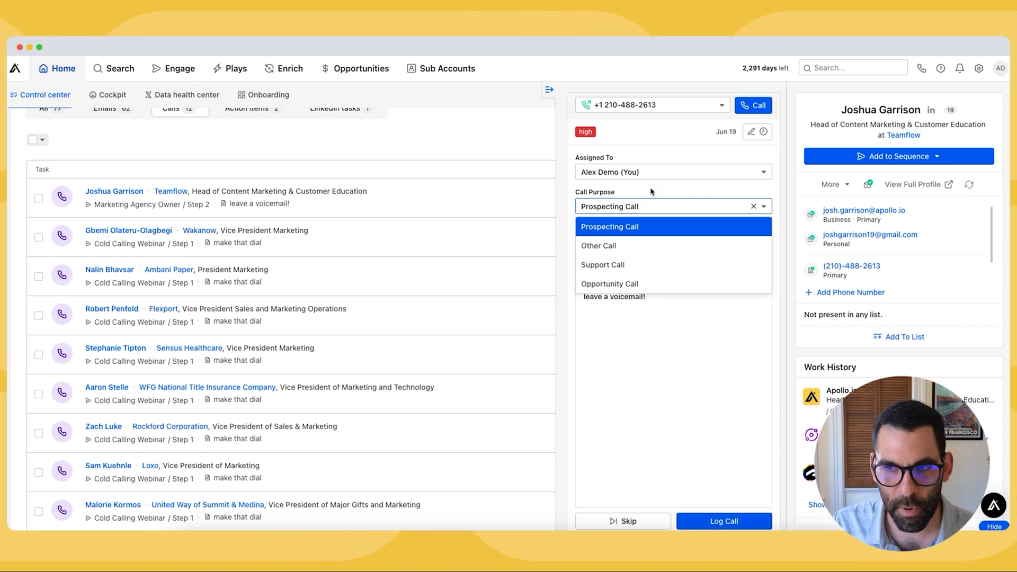
Step: Record the call disposition as Left Voicemail and log the call
{"action": "left_click", "coordinate": [608, 227]}
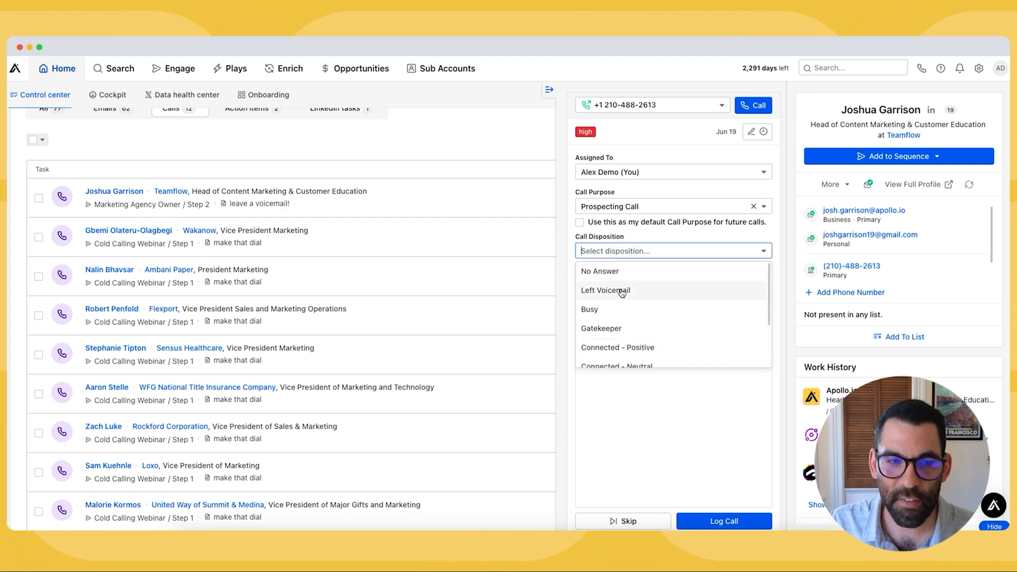
{"action": "left_click", "coordinate": [605, 291]}
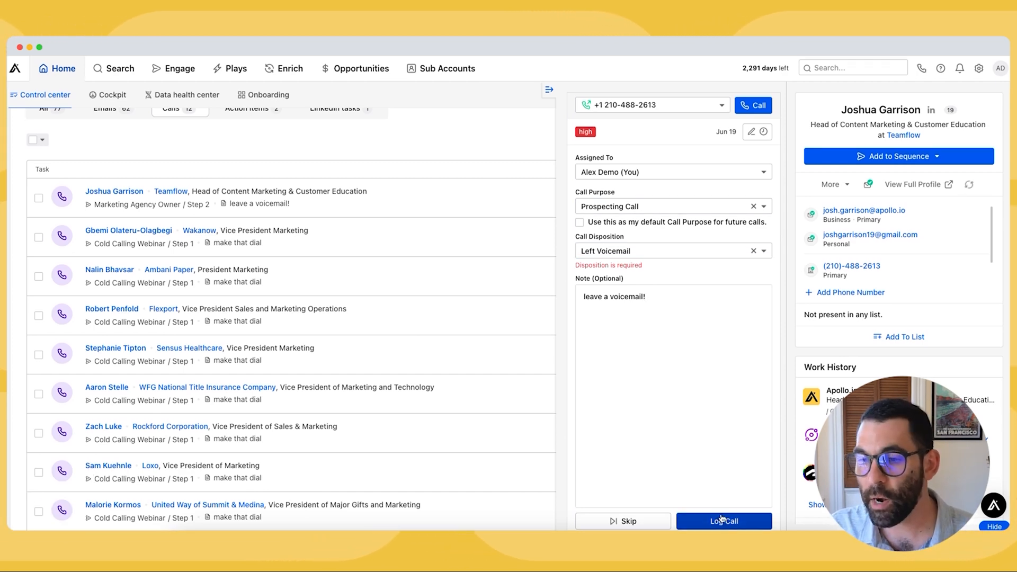
{"action": "left_click", "coordinate": [724, 521]}
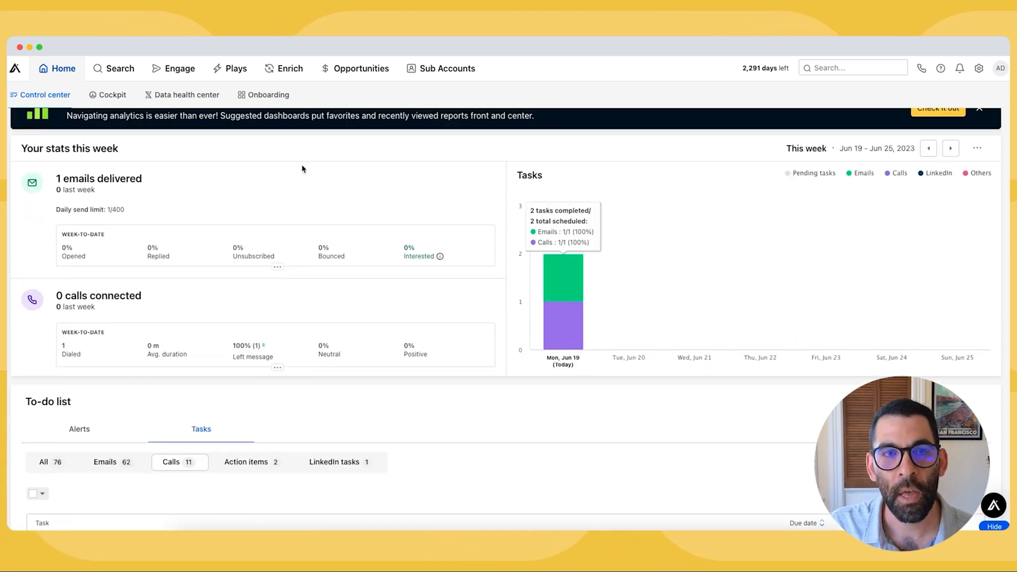
Step: Reopen the Marketing Agency Owner sequence from the sequences list
{"action": "left_click", "coordinate": [172, 68]}
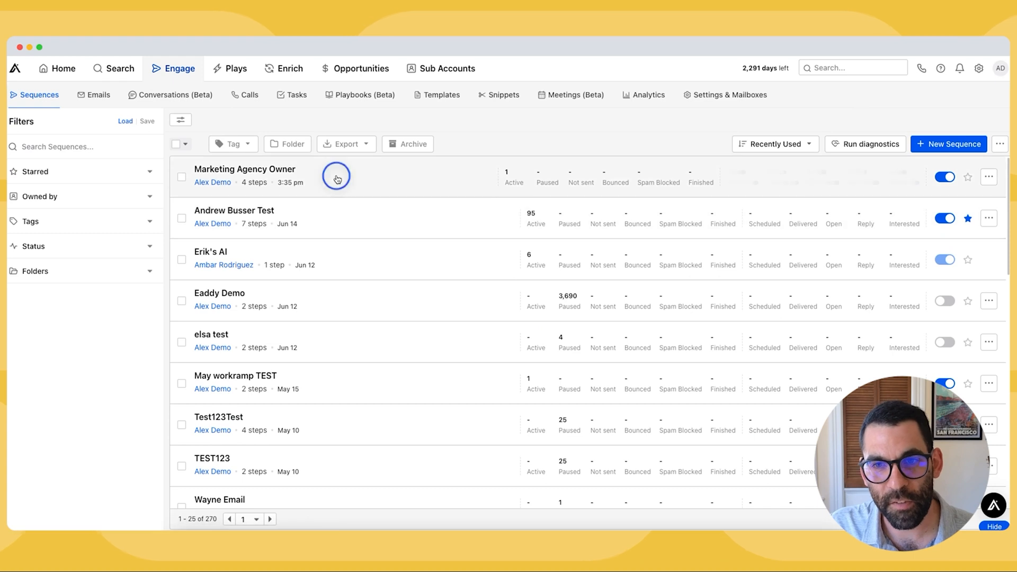
{"action": "left_click", "coordinate": [245, 169]}
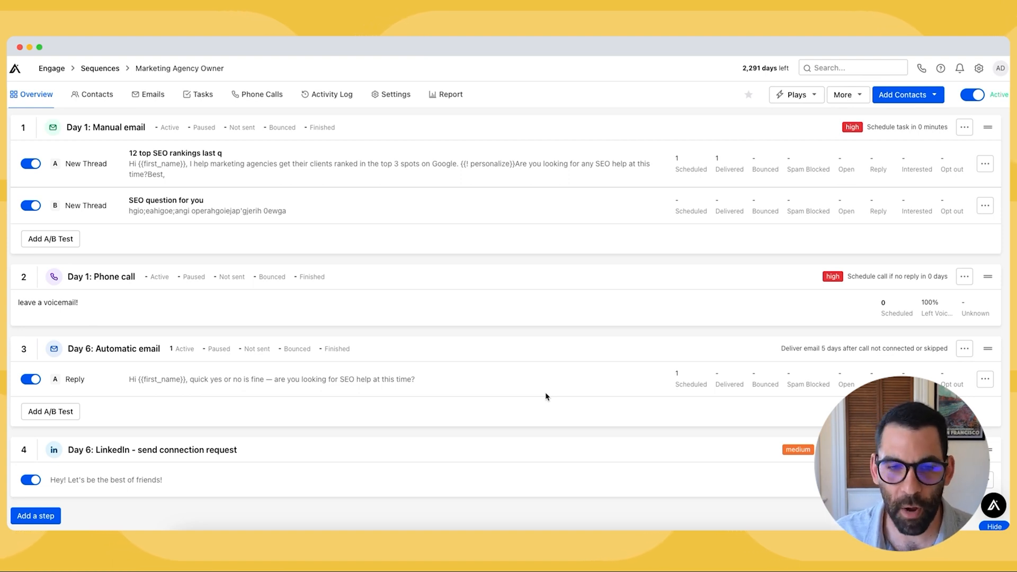
{"action": "mouse_move", "coordinate": [570, 391]}
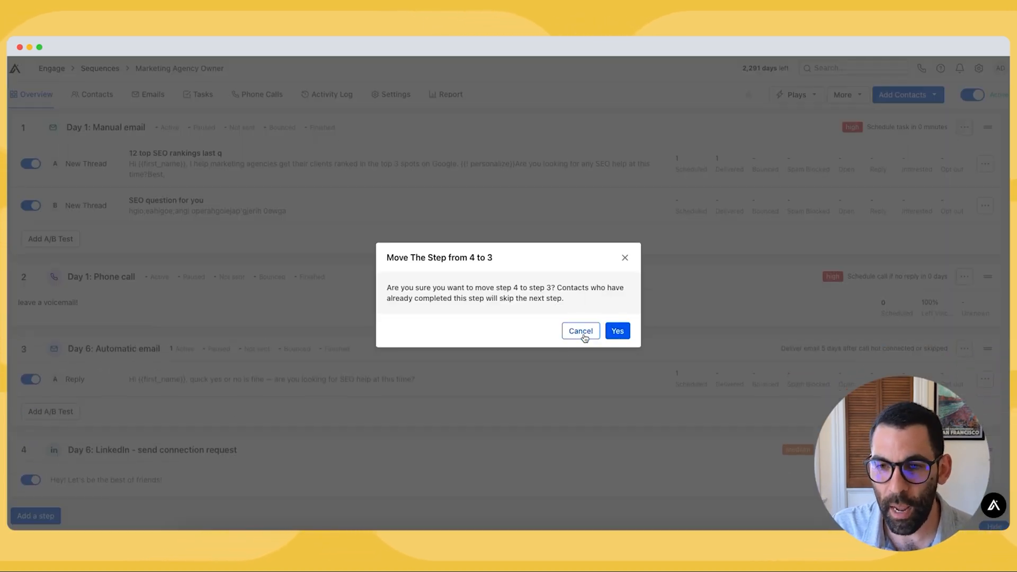
Step: Cancel the unintended moves and confirm placing the LinkedIn connection request step at position 3
{"action": "left_click", "coordinate": [580, 331]}
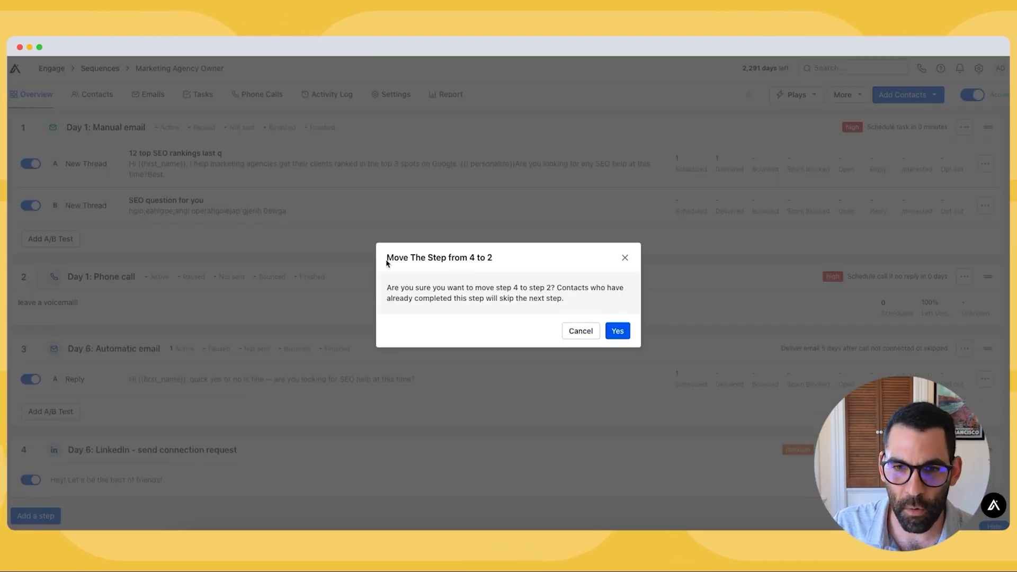
{"action": "left_click", "coordinate": [579, 331]}
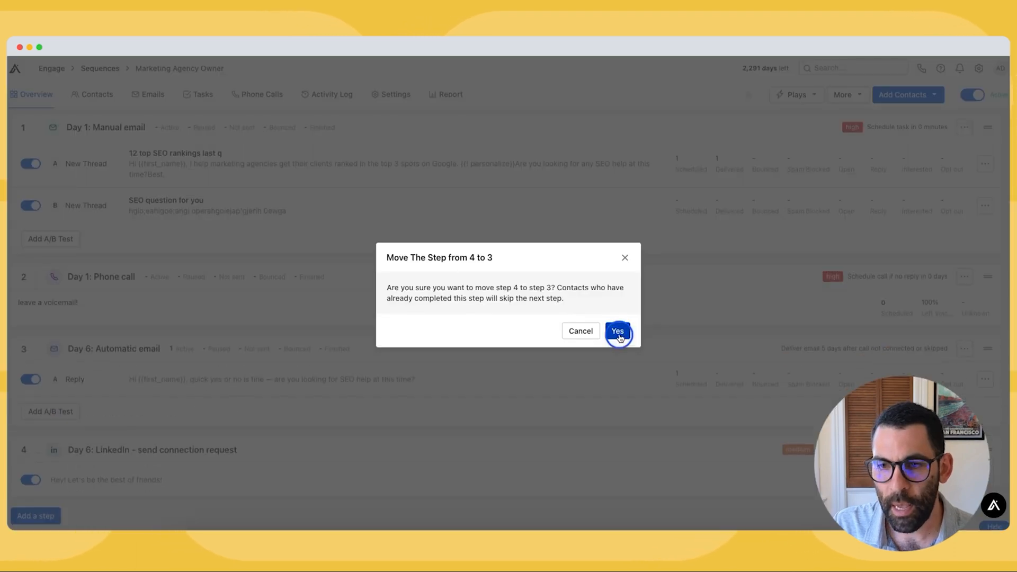
{"action": "left_click", "coordinate": [616, 331]}
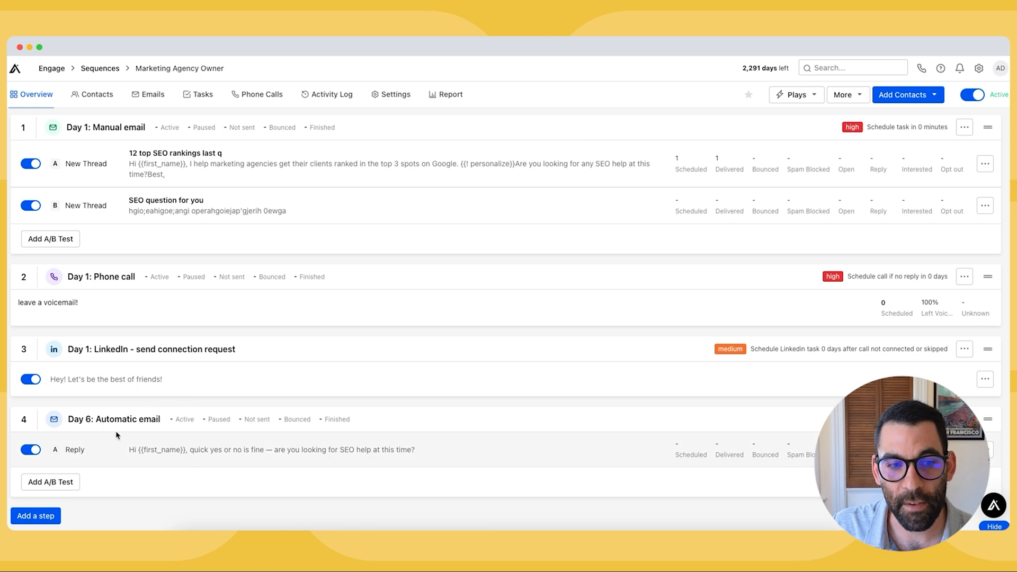
{"action": "mouse_move", "coordinate": [111, 340]}
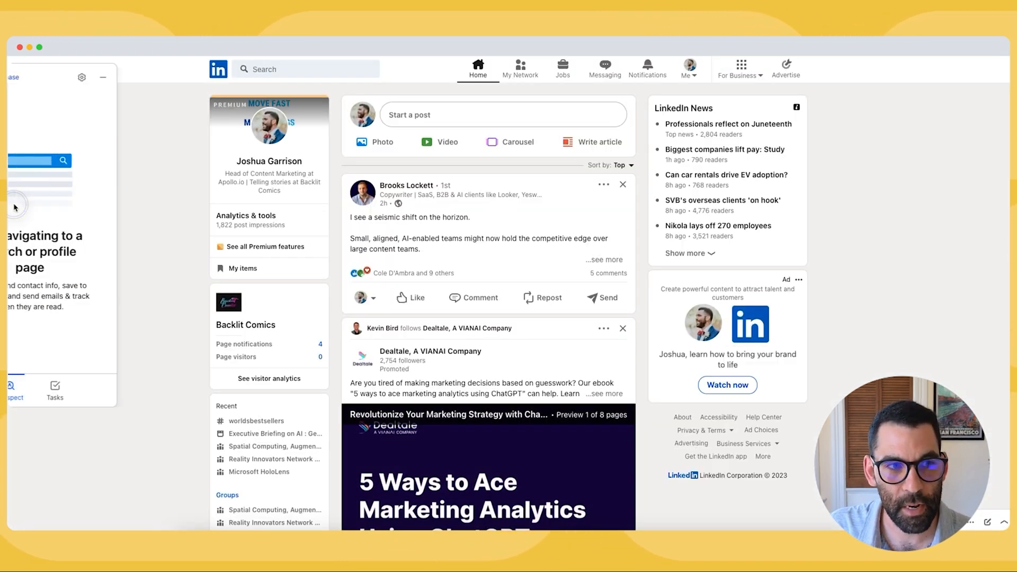
{"action": "left_click", "coordinate": [115, 391]}
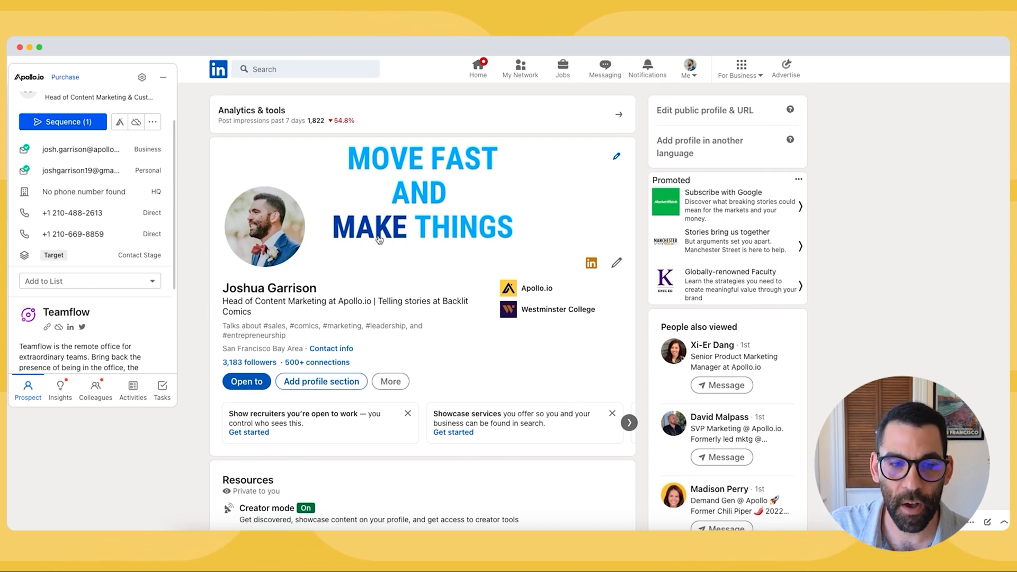
{"action": "left_click", "coordinate": [519, 68]}
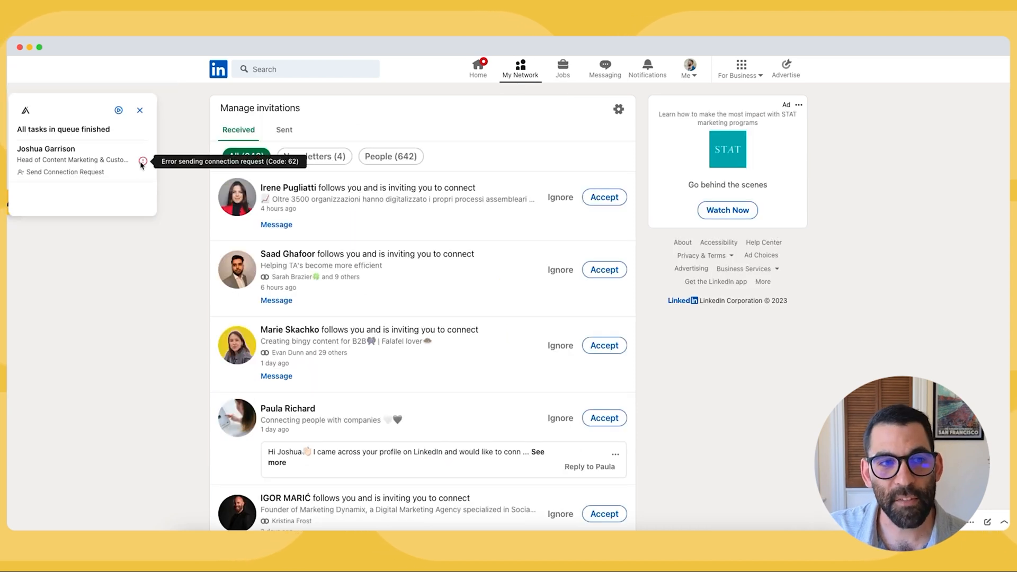
{"action": "mouse_move", "coordinate": [62, 172]}
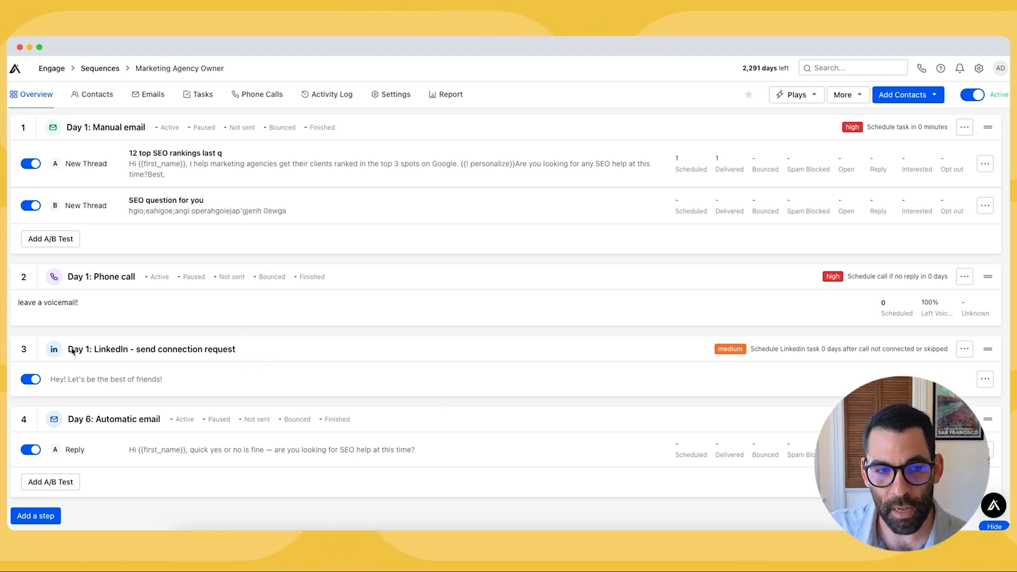
Step: Browse the available step types for the sequence, then dismiss the dialog without adding one
{"action": "left_click", "coordinate": [963, 348]}
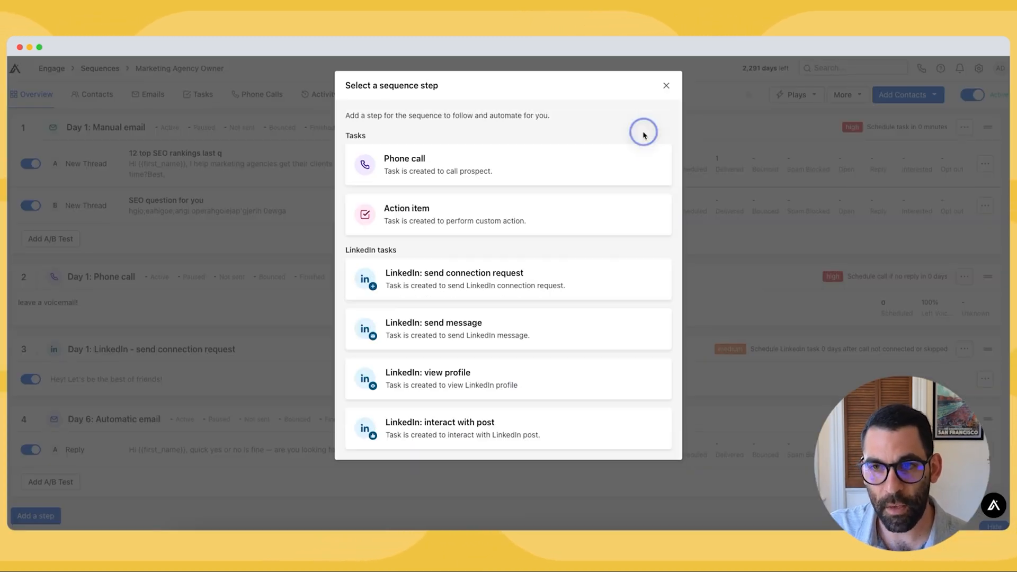
{"action": "mouse_move", "coordinate": [424, 403]}
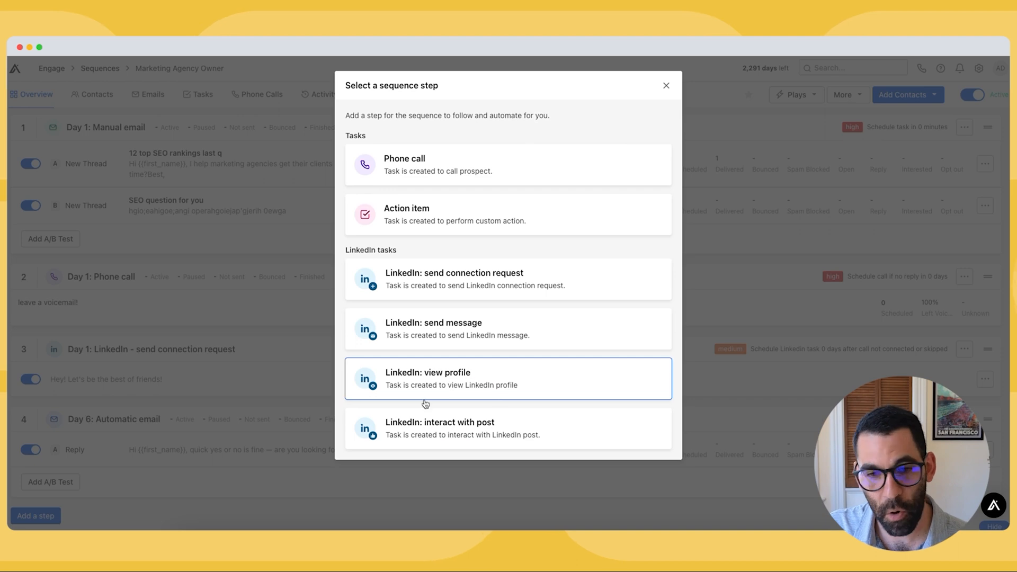
{"action": "mouse_move", "coordinate": [287, 374]}
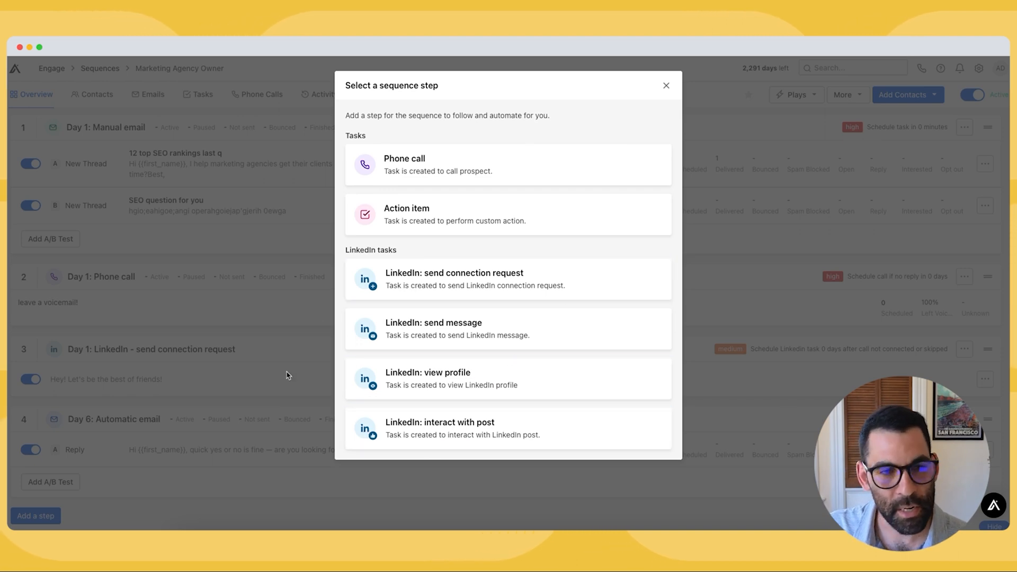
{"action": "mouse_move", "coordinate": [490, 374]}
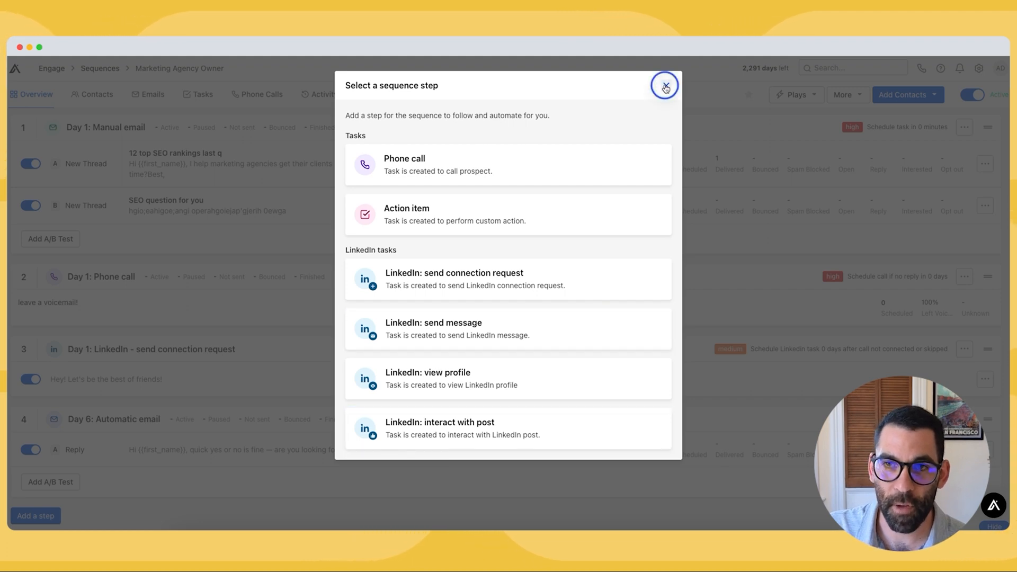
{"action": "left_click", "coordinate": [664, 85]}
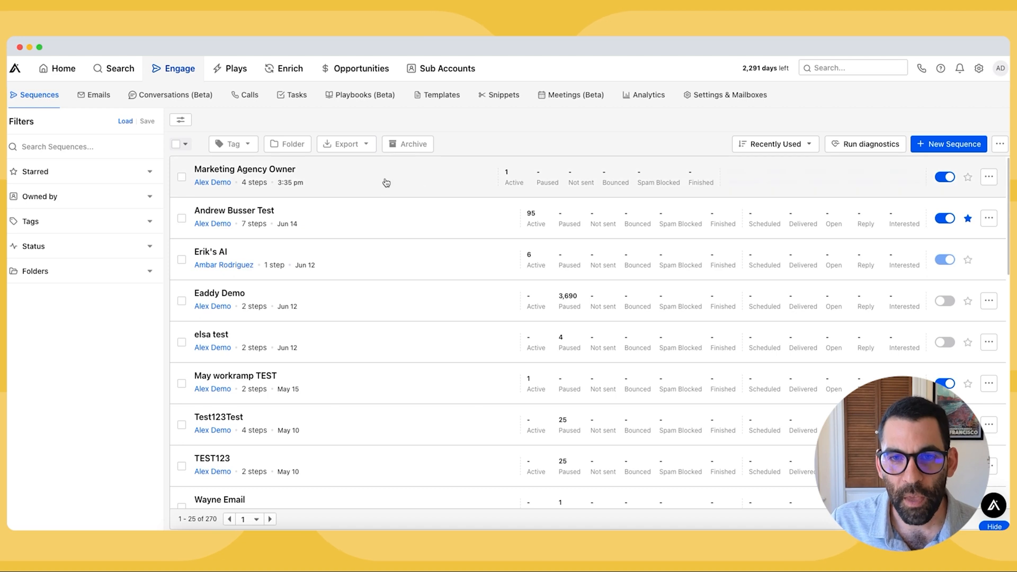
Step: Review the Marketing Agency Owner sequence's steps and return to the sequences list
{"action": "left_click", "coordinate": [244, 168]}
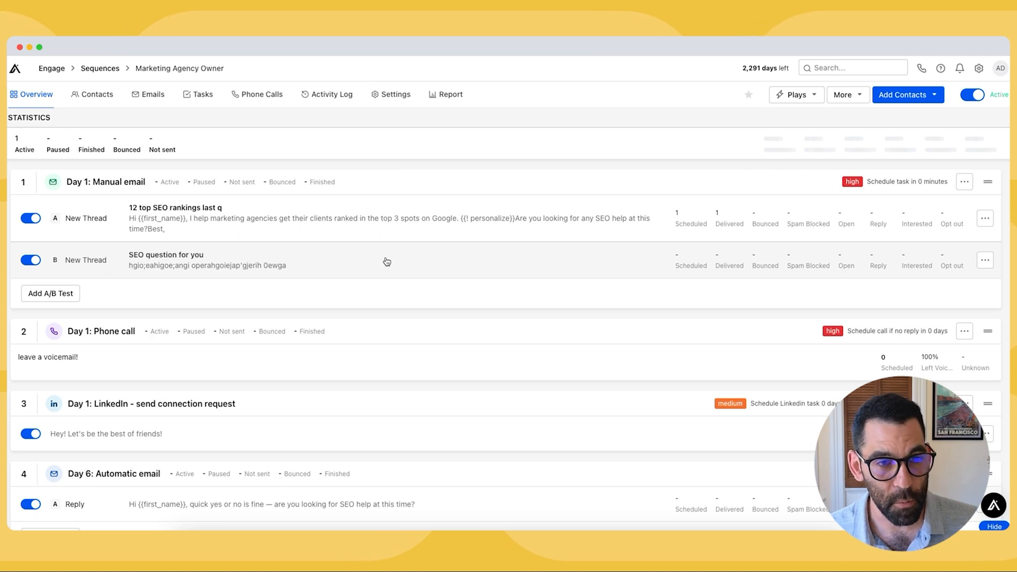
{"action": "scroll", "scroll_direction": "down", "scroll_amount": 3}
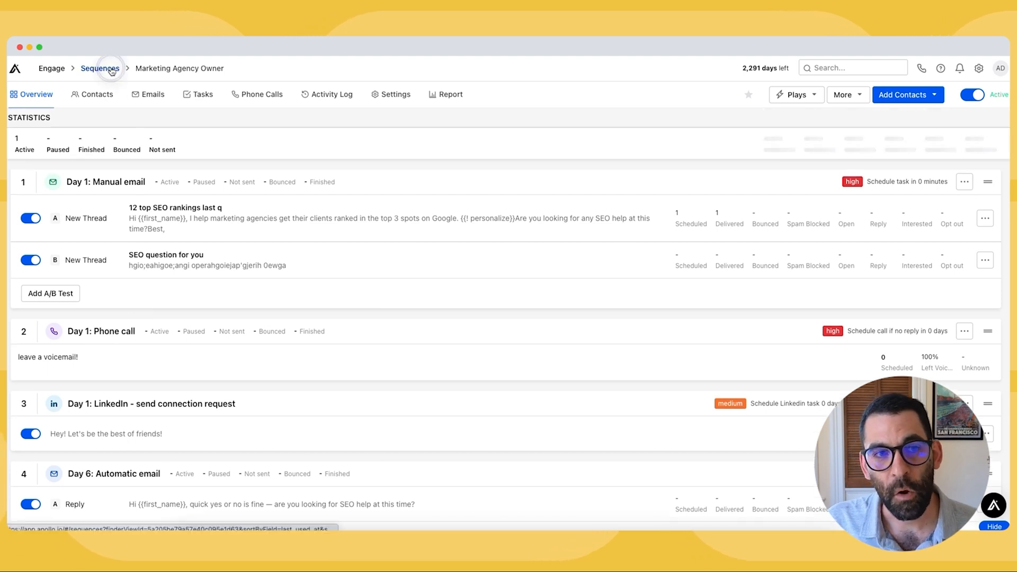
{"action": "left_click", "coordinate": [100, 67]}
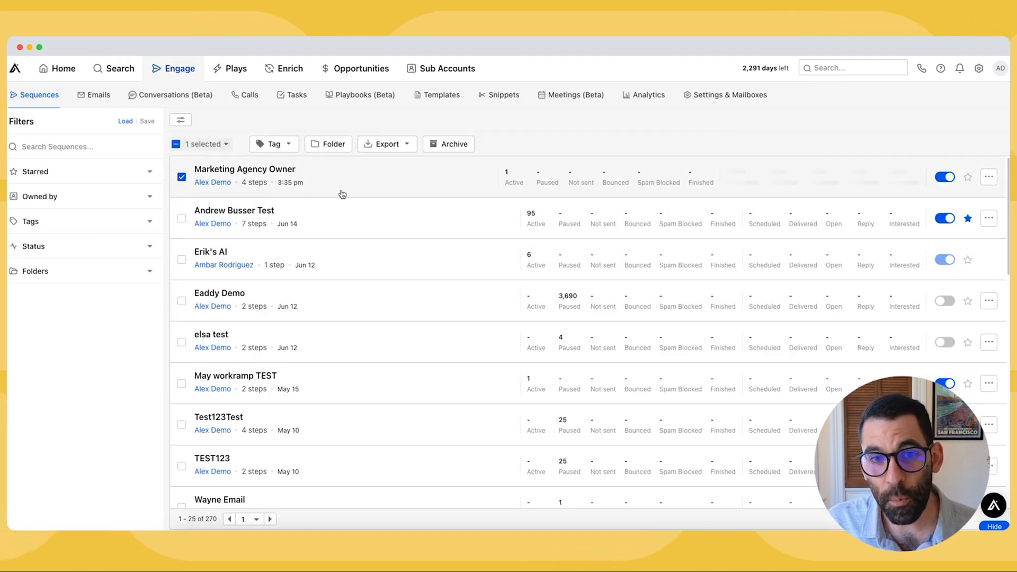
Step: Clone Marketing Agency Owner as a new sequence named 'Marketing Agency Owner - No Calls'
{"action": "left_click", "coordinate": [989, 177]}
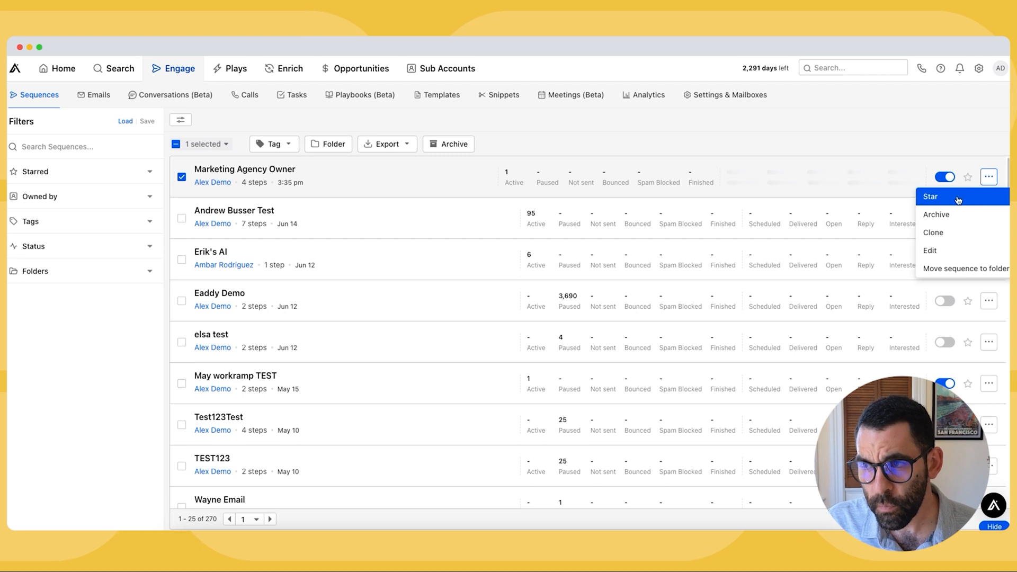
{"action": "left_click", "coordinate": [934, 232]}
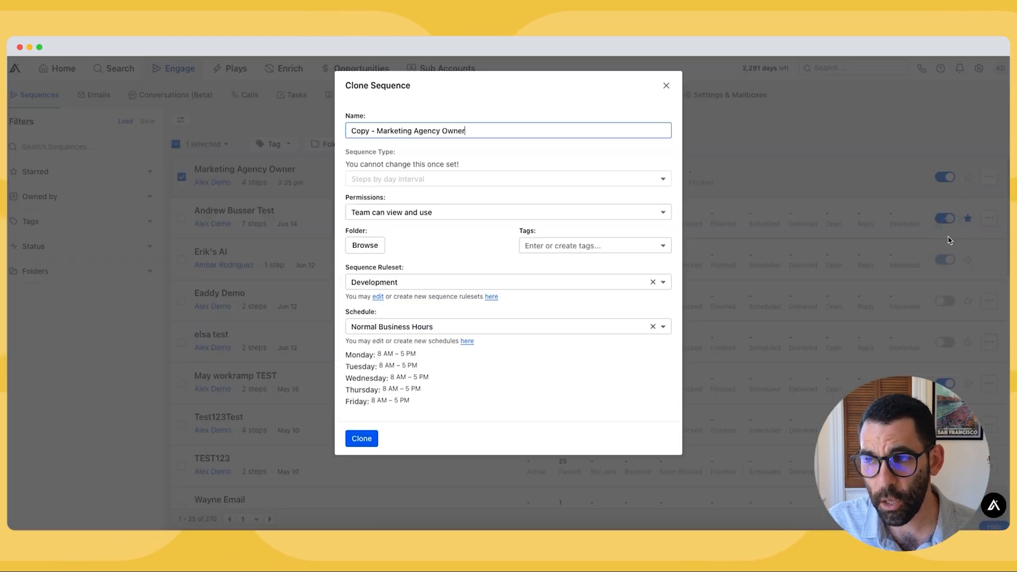
{"action": "double_click", "coordinate": [360, 130]}
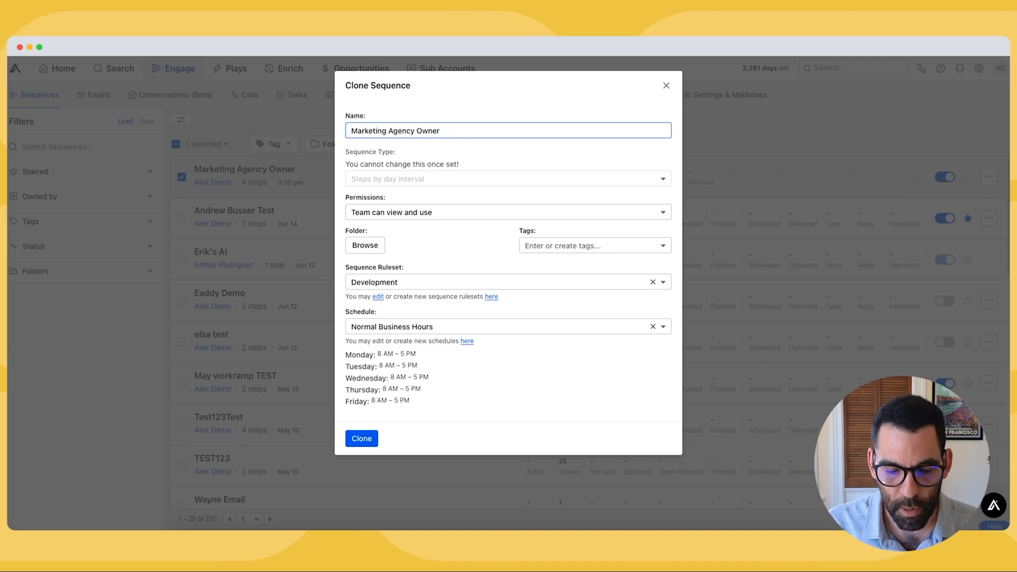
{"action": "type", "text": "- No Cal"}
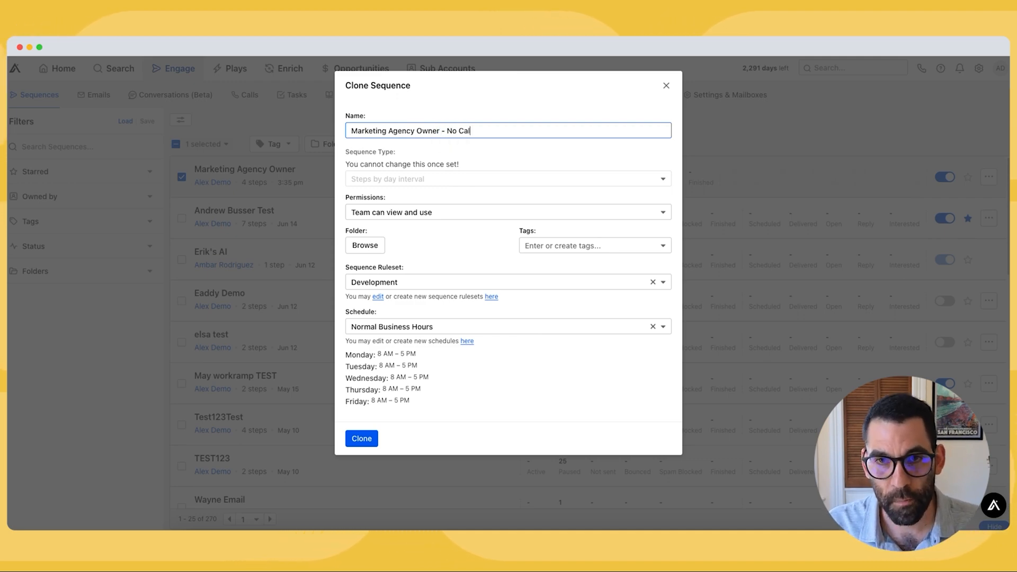
{"action": "left_click", "coordinate": [360, 439]}
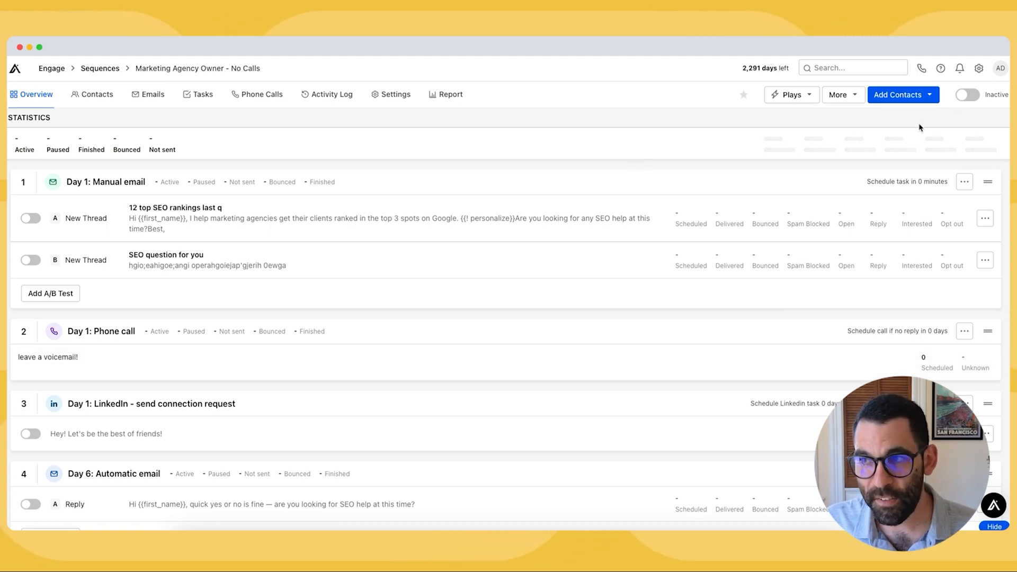
Step: Activate the new No Calls sequence and go to the list's saved people
{"action": "left_click", "coordinate": [967, 95]}
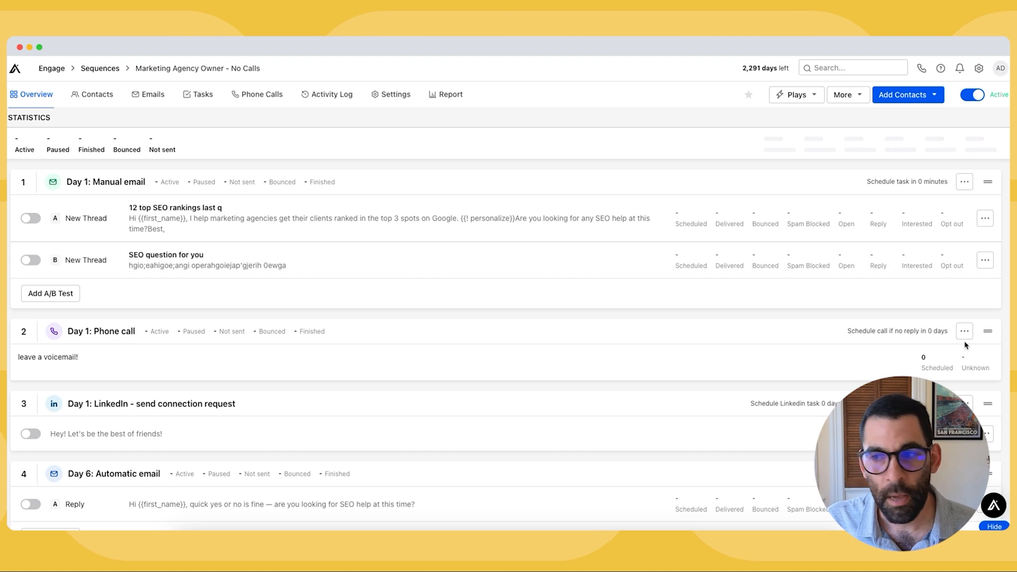
{"action": "left_click", "coordinate": [964, 331]}
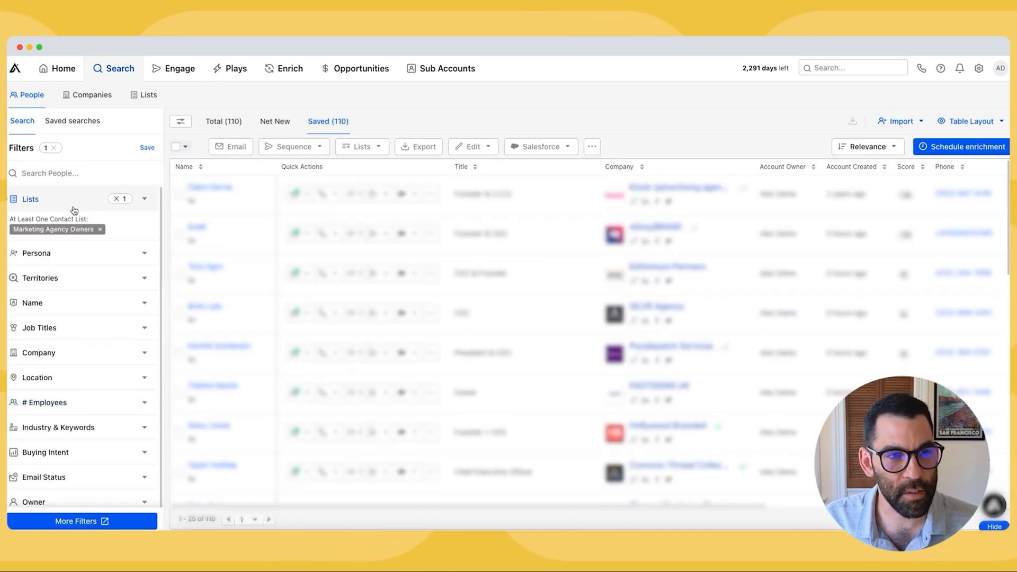
Step: Filter the list to contacts with a phone number that is Mobile and Valid, giving 74 people
{"action": "left_click", "coordinate": [30, 199]}
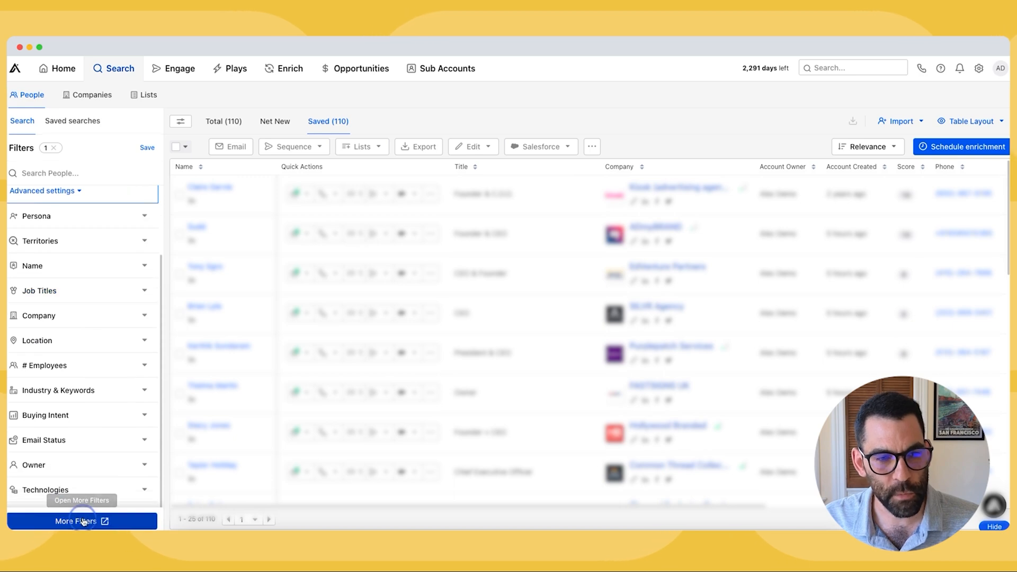
{"action": "left_click", "coordinate": [76, 521]}
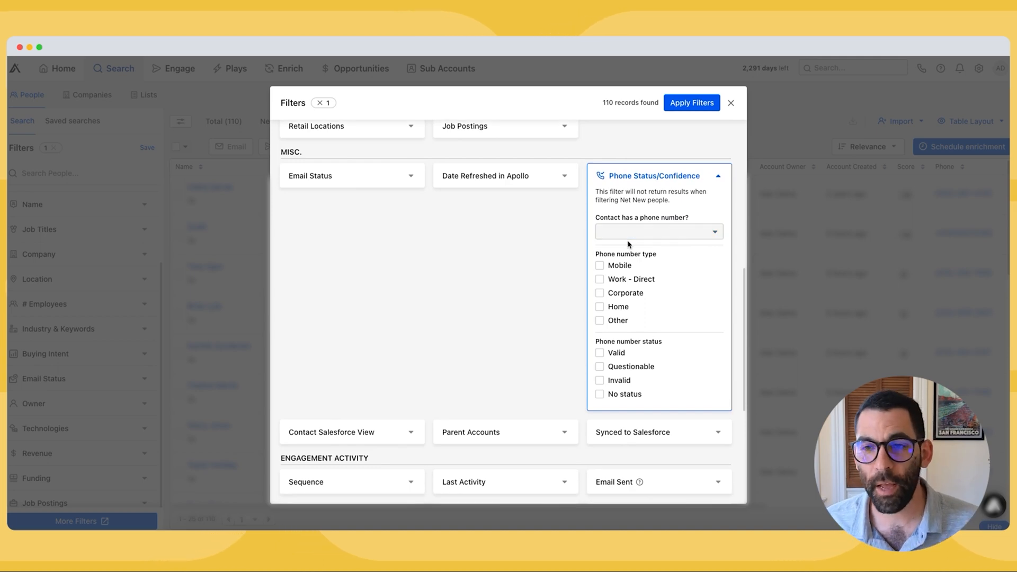
{"action": "left_click", "coordinate": [652, 232]}
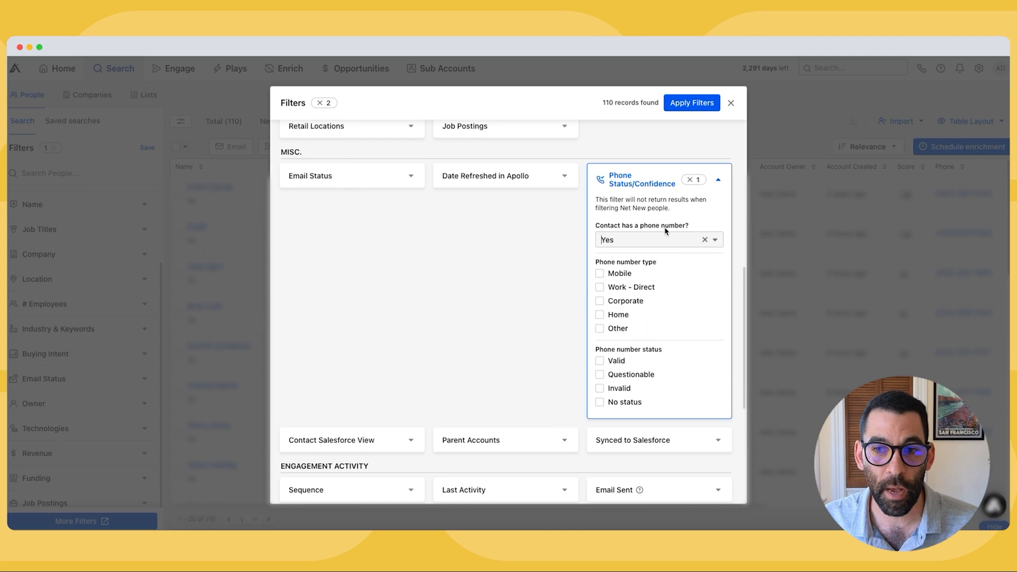
{"action": "left_click", "coordinate": [599, 273]}
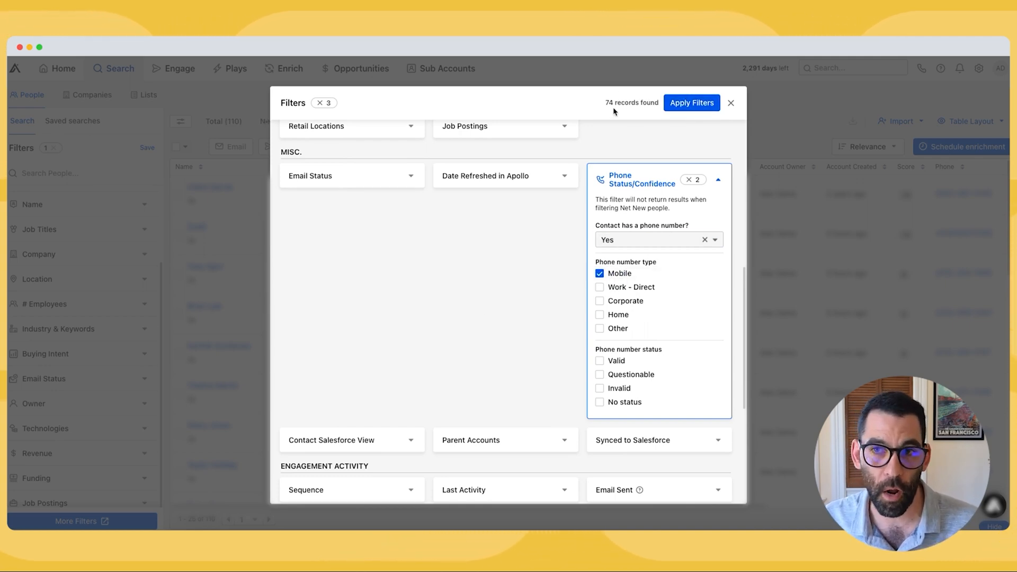
{"action": "left_click", "coordinate": [599, 274]}
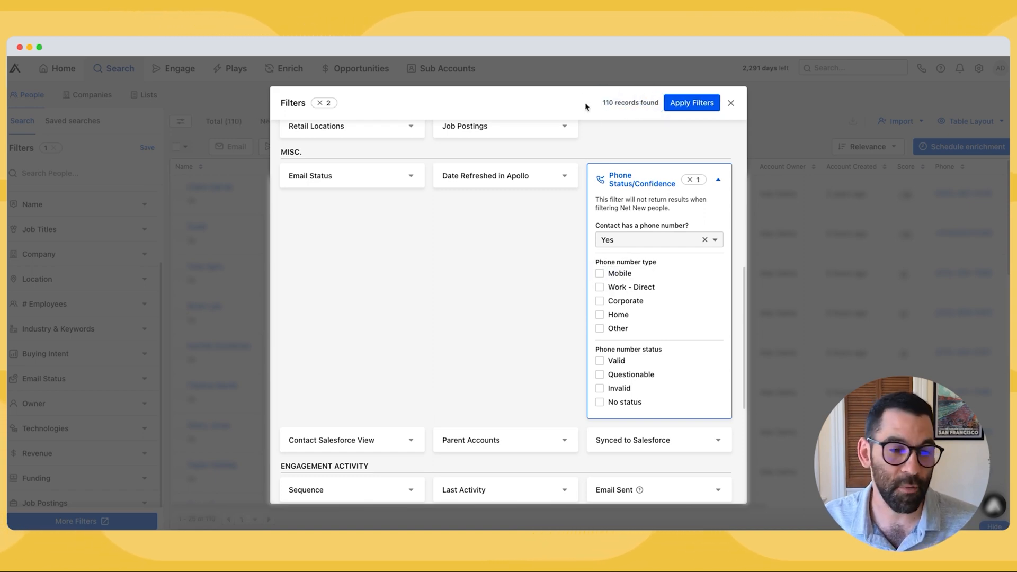
{"action": "mouse_move", "coordinate": [600, 274]}
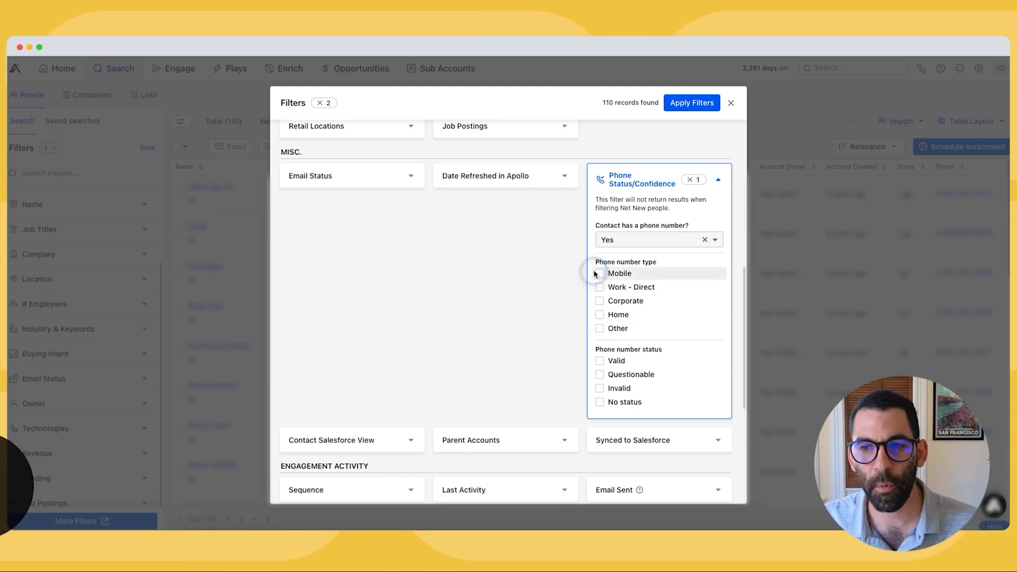
{"action": "left_click", "coordinate": [600, 273]}
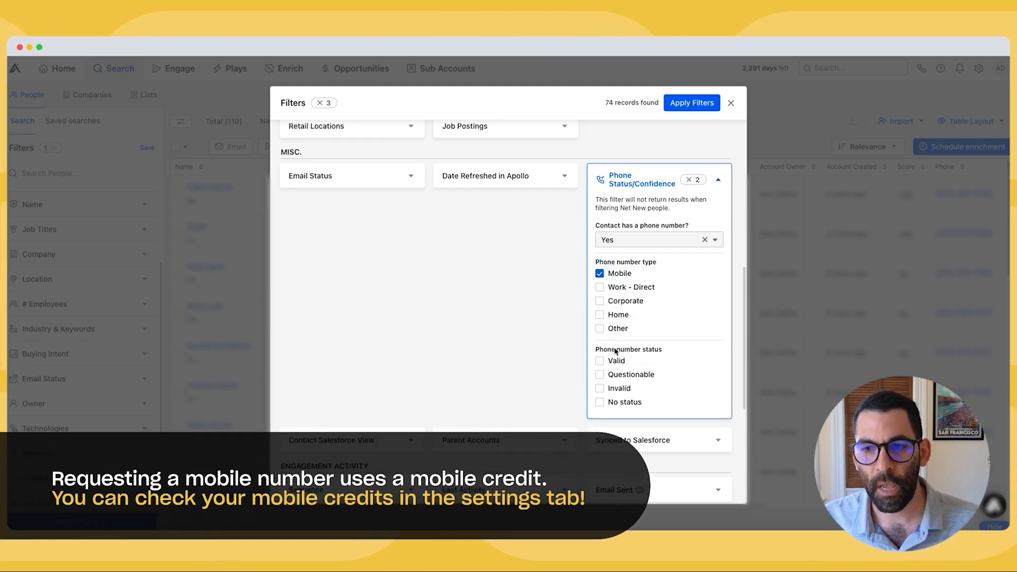
{"action": "left_click", "coordinate": [600, 361]}
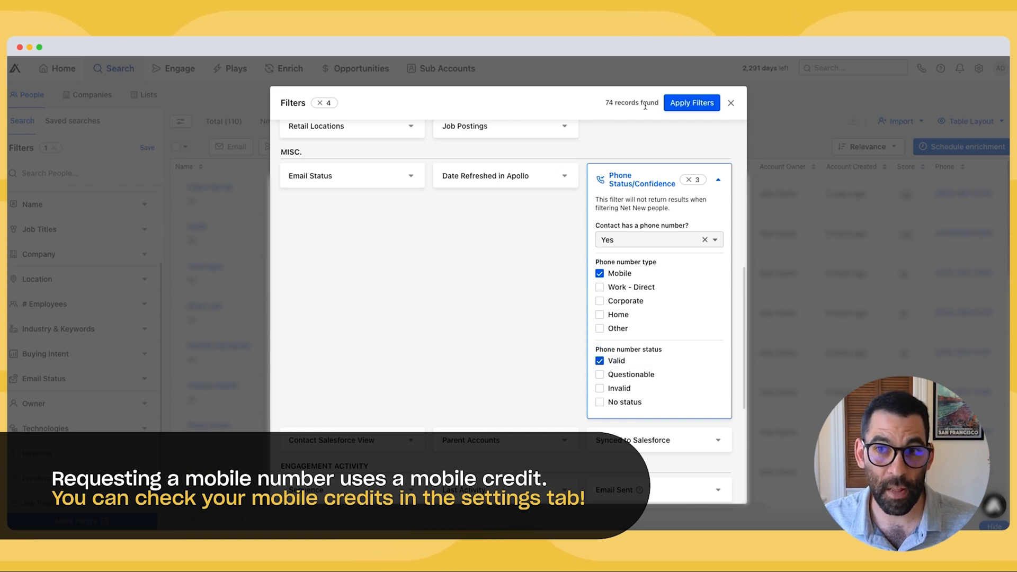
{"action": "left_click", "coordinate": [692, 103]}
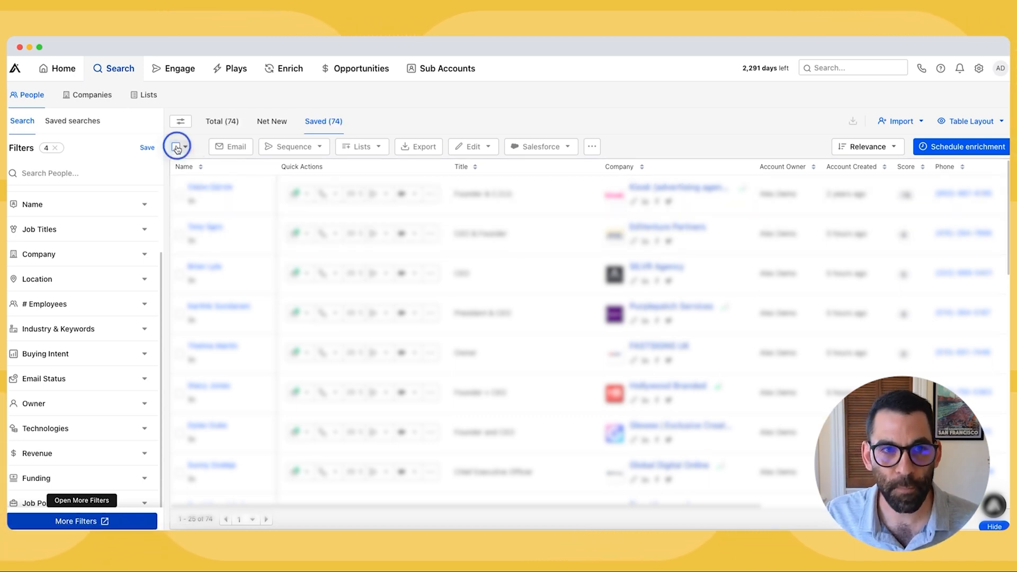
Step: Select all 74 contacts and add them to the Marketing Agency Owner sequence with the sending mailbox
{"action": "left_click", "coordinate": [174, 147]}
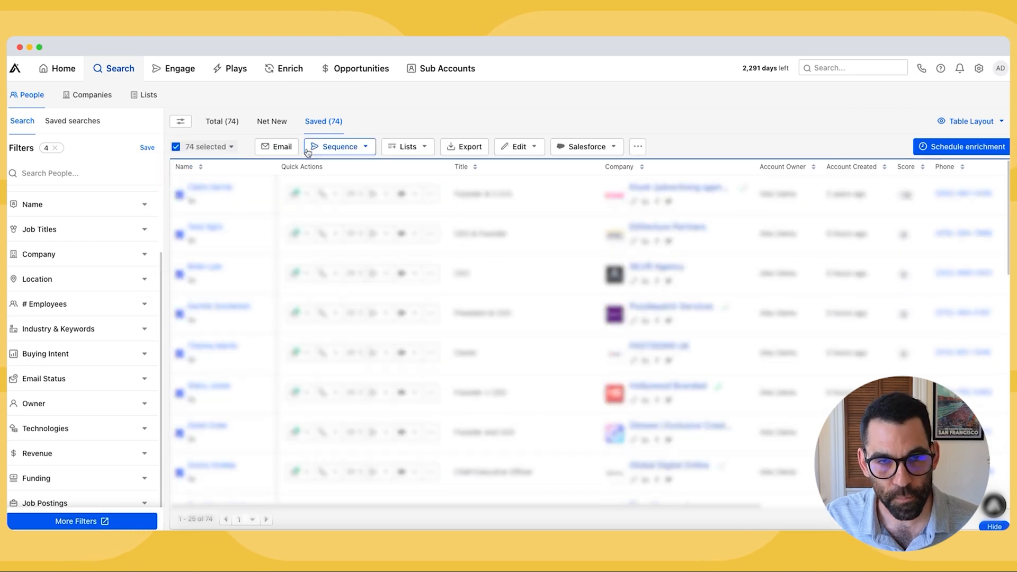
{"action": "left_click", "coordinate": [338, 146]}
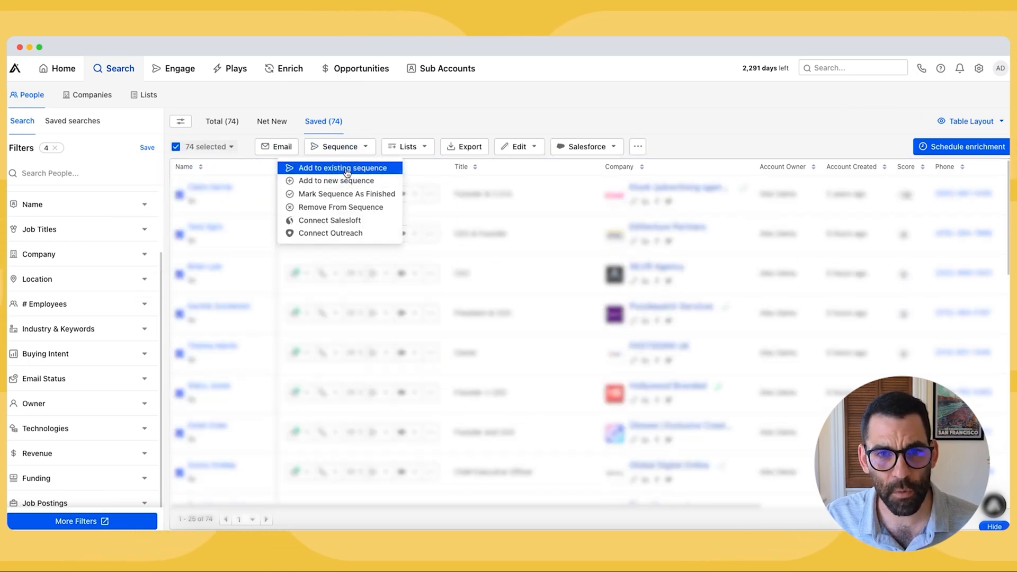
{"action": "left_click", "coordinate": [342, 168]}
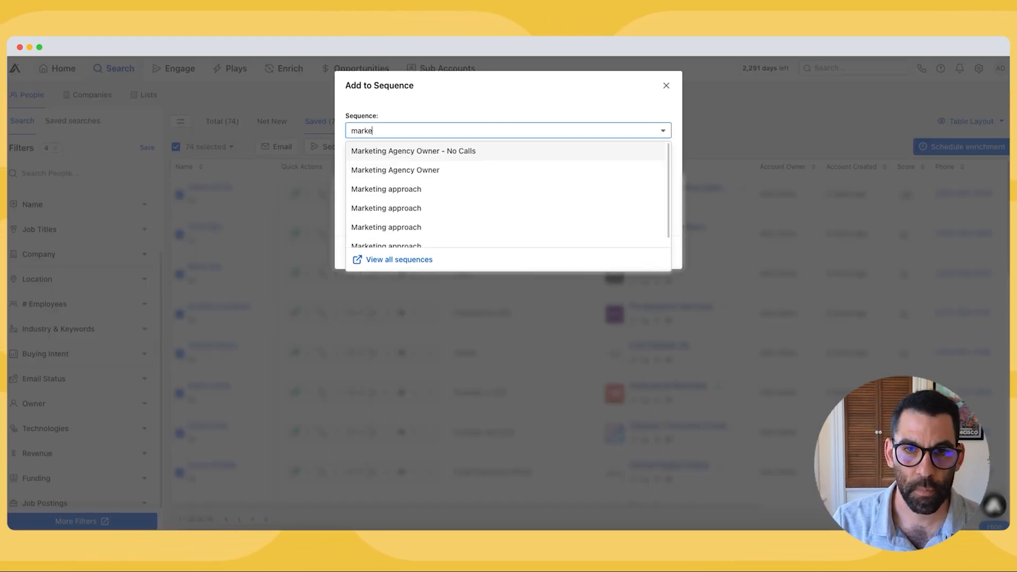
{"action": "left_click", "coordinate": [413, 150]}
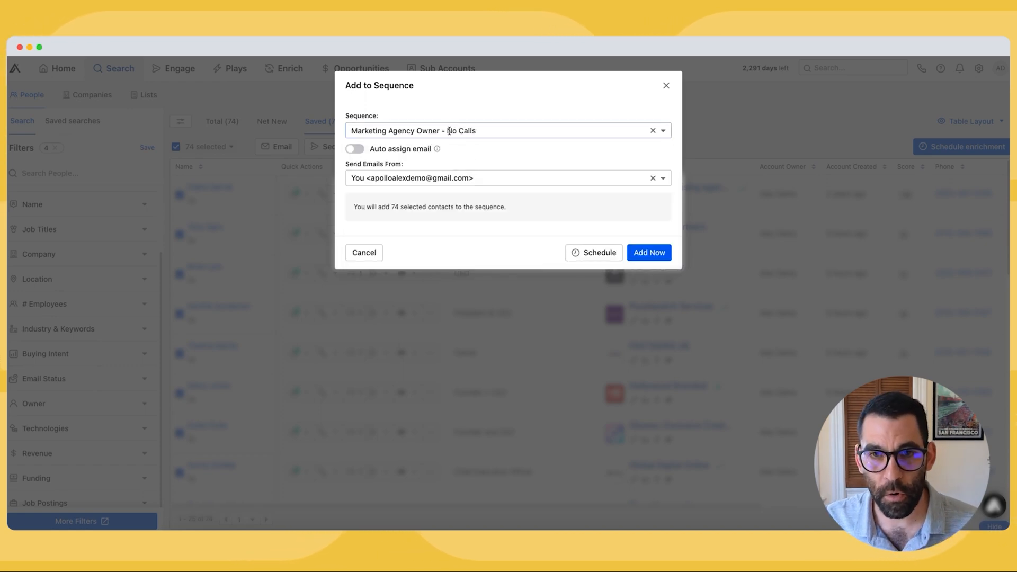
{"action": "left_click", "coordinate": [507, 130]}
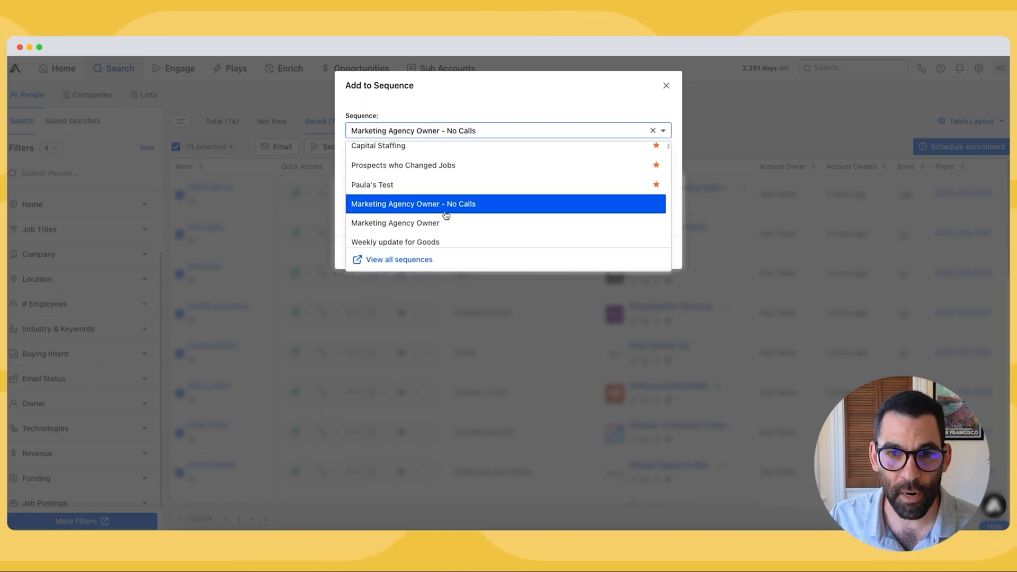
{"action": "left_click", "coordinate": [395, 222]}
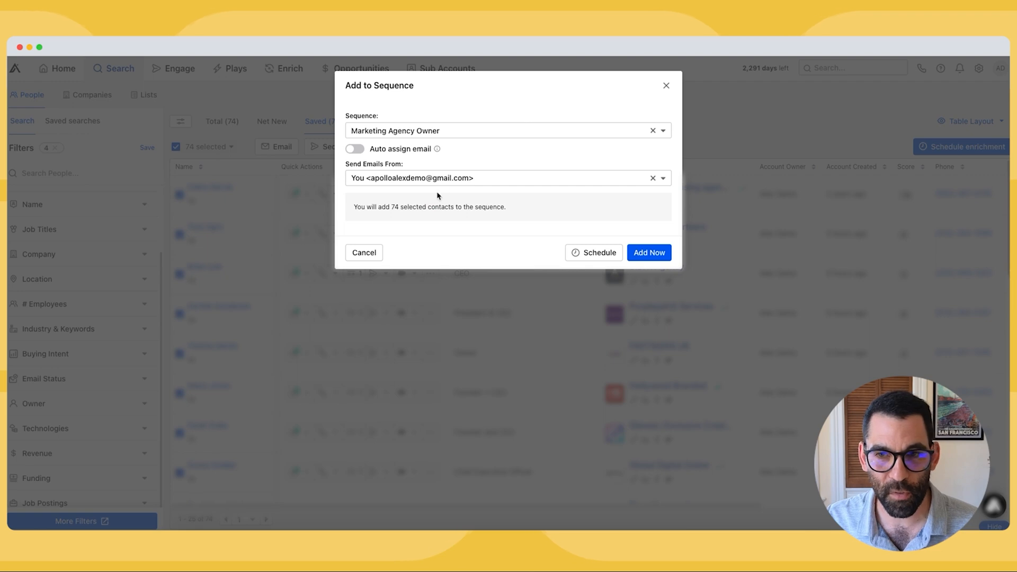
{"action": "left_click", "coordinate": [649, 252]}
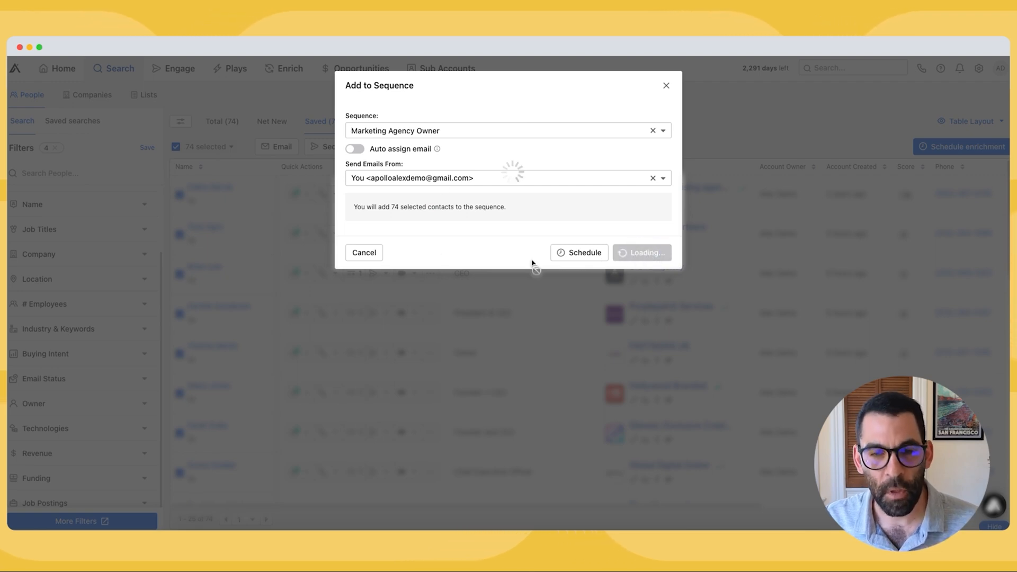
{"action": "left_click", "coordinate": [578, 253]}
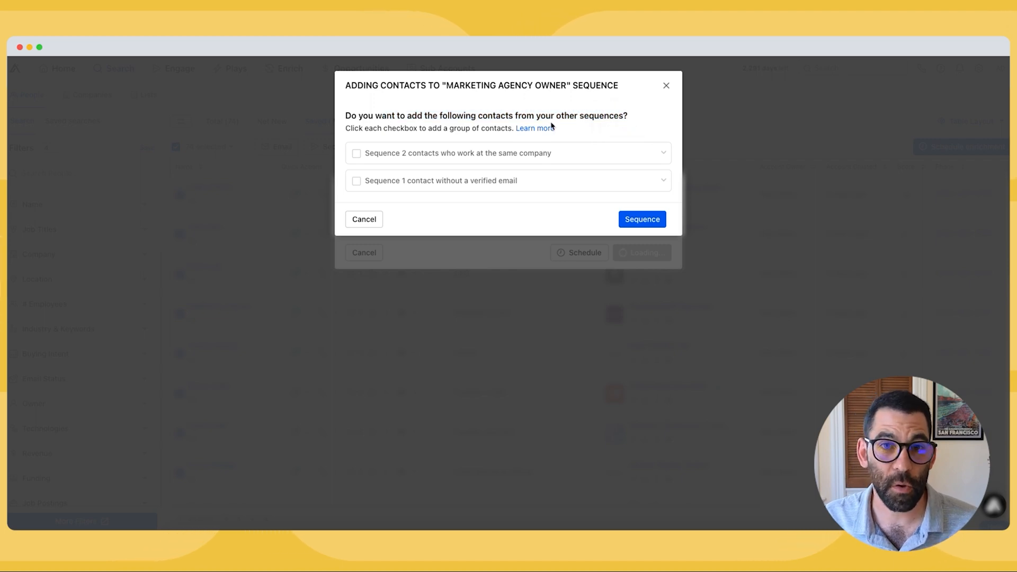
{"action": "mouse_move", "coordinate": [492, 127]}
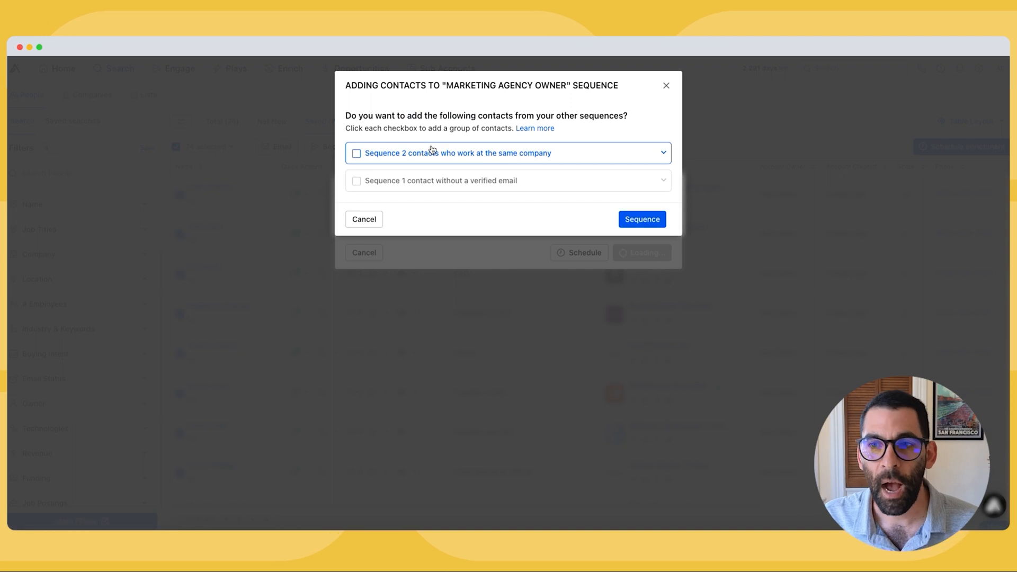
Step: Review the contact lacking a verified email and confirm the add, resulting in 71 of 74 added
{"action": "left_click", "coordinate": [662, 152]}
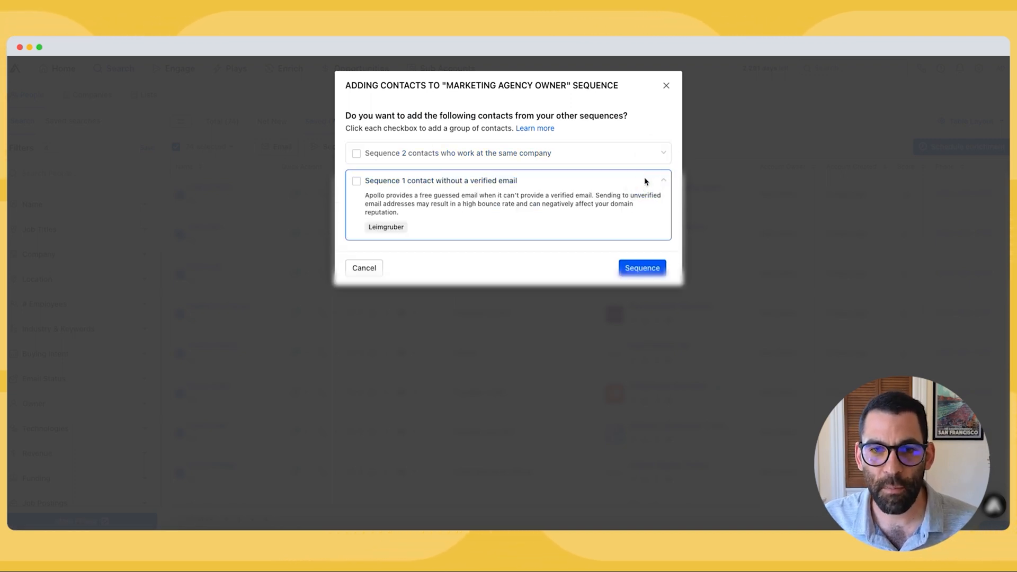
{"action": "left_click", "coordinate": [641, 267]}
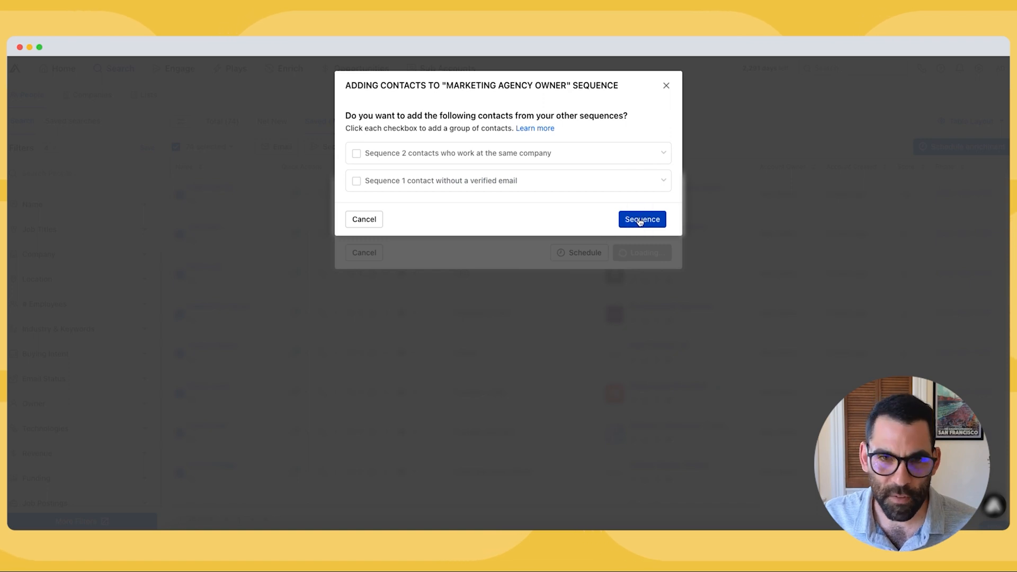
{"action": "left_click", "coordinate": [642, 219]}
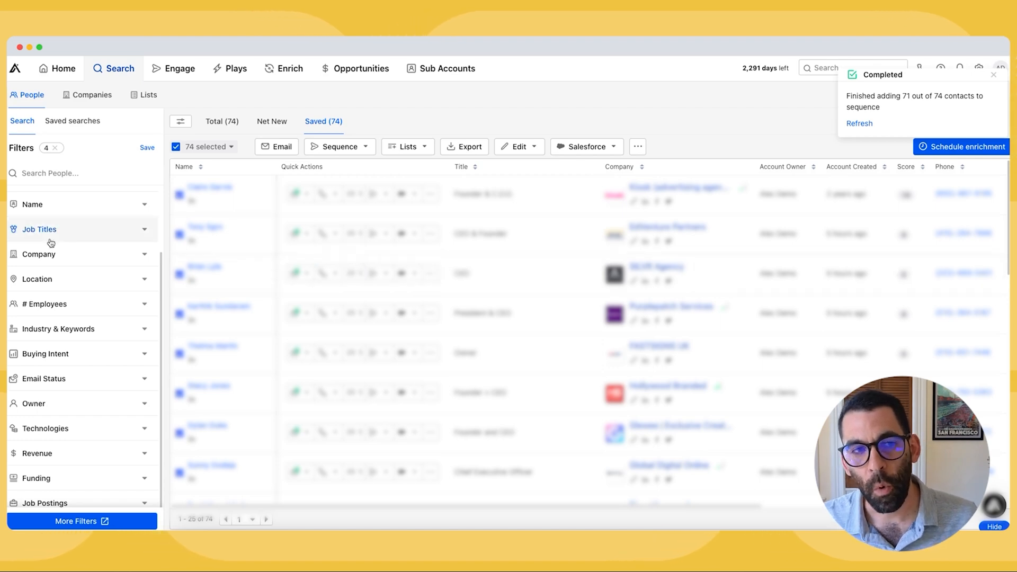
Step: Remove the phone status and confidence conditions from the people filters
{"action": "scroll", "scroll_direction": "down", "scroll_amount": 3}
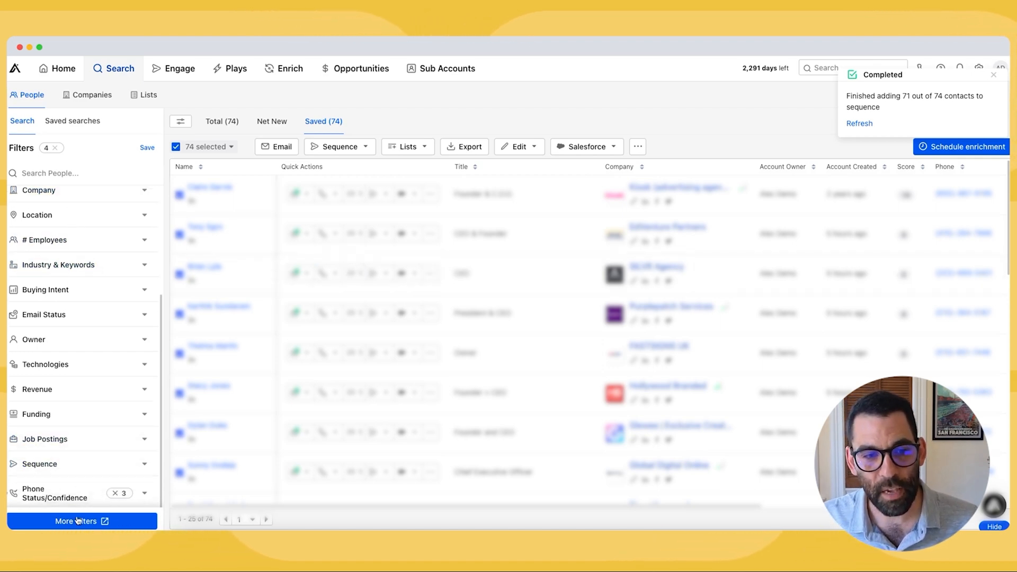
{"action": "left_click", "coordinate": [76, 521]}
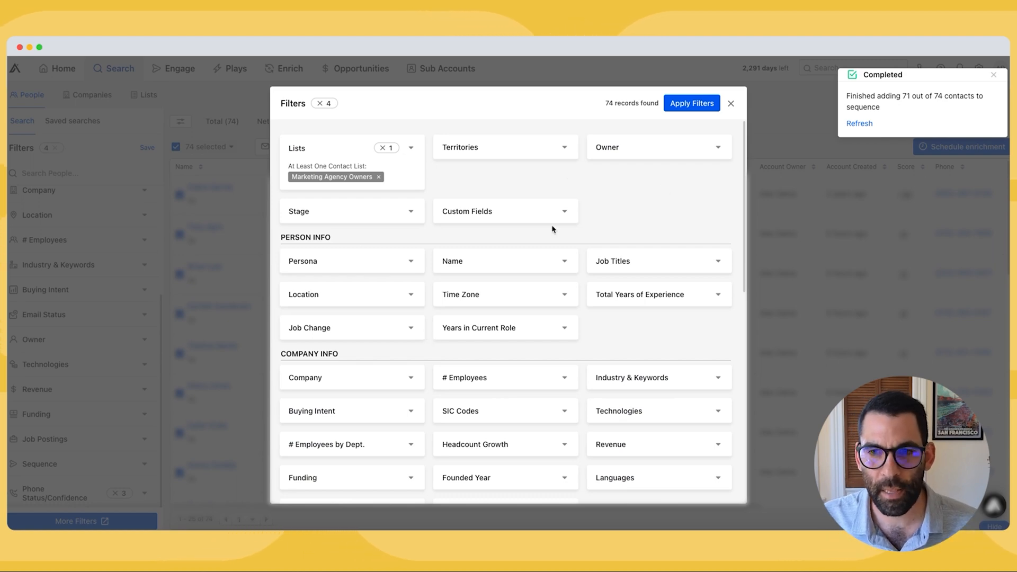
{"action": "scroll", "scroll_direction": "down", "scroll_amount": 3}
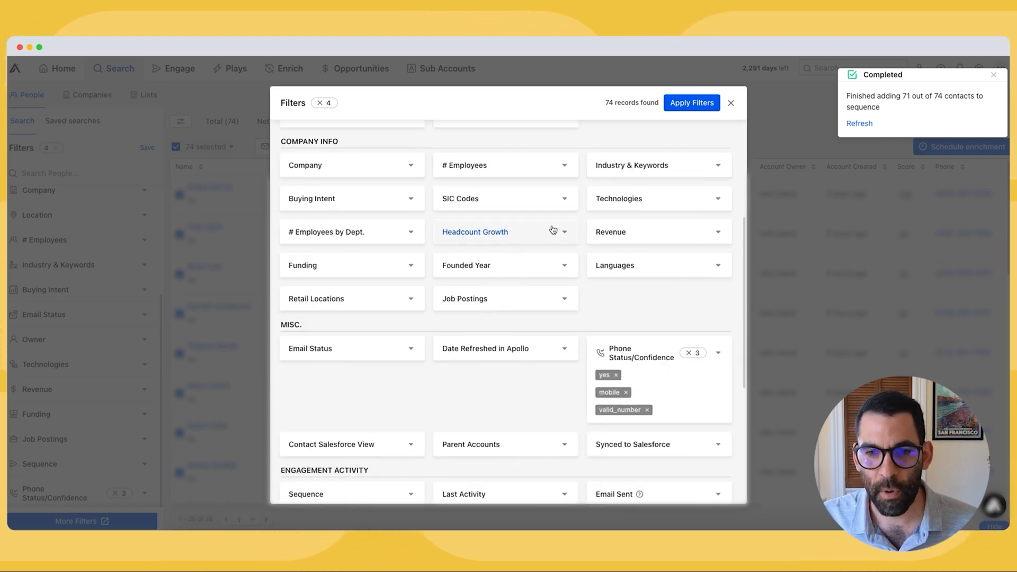
{"action": "scroll", "scroll_direction": "down", "scroll_amount": 3}
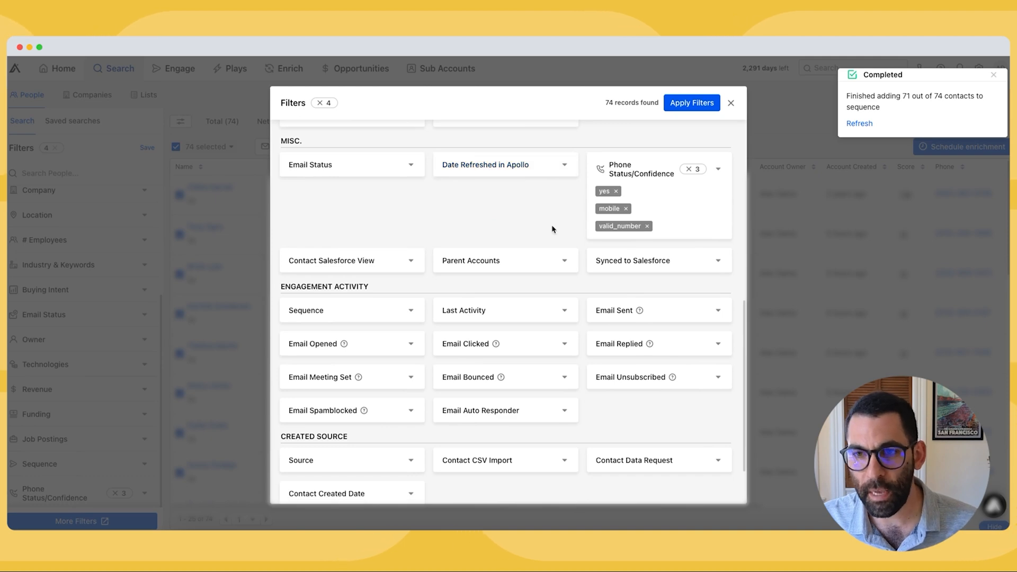
{"action": "left_click", "coordinate": [615, 190]}
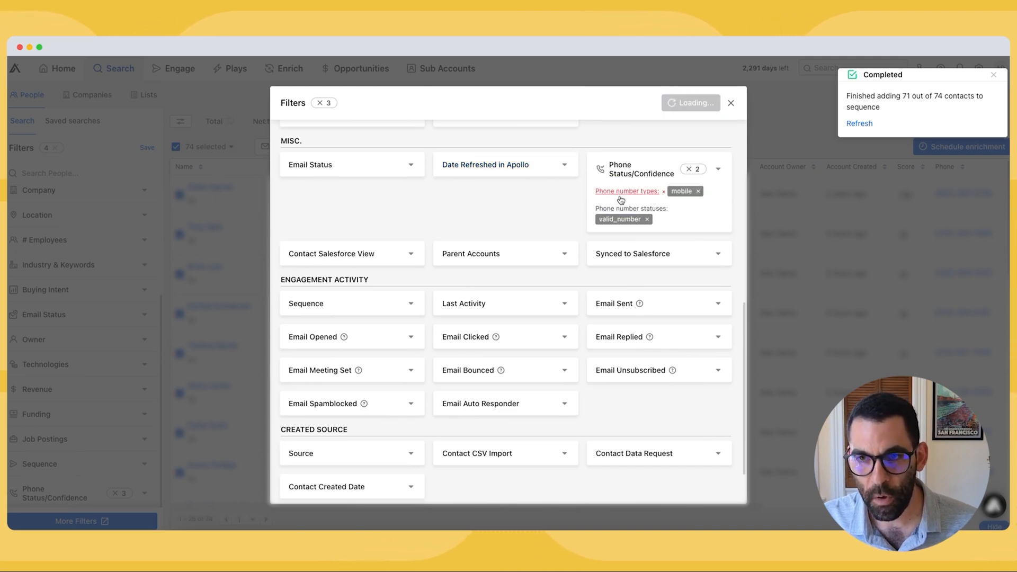
{"action": "left_click", "coordinate": [663, 191]}
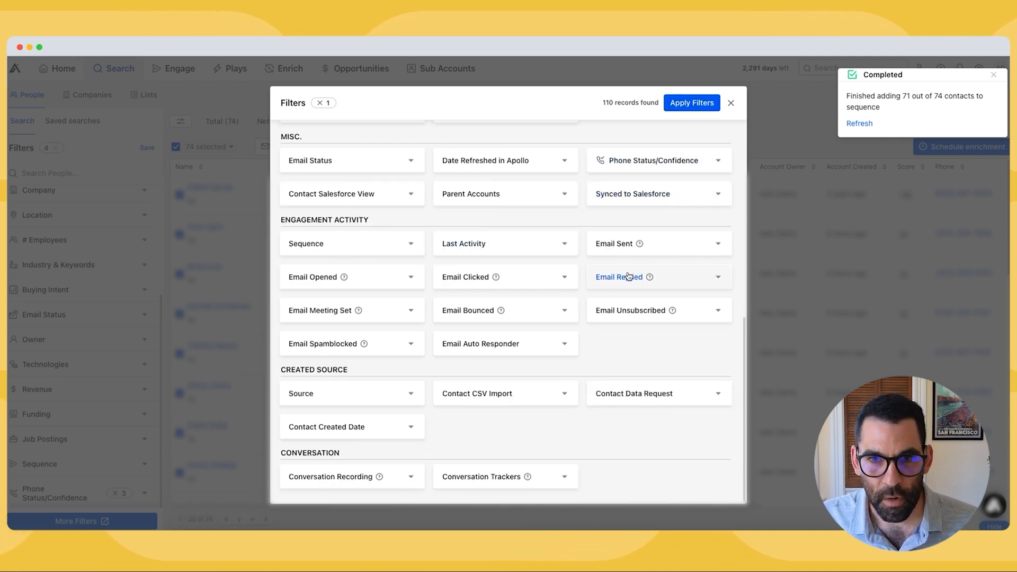
Step: Exclude contacts already in the Marketing Agency Owner sequence, leaving 39 people
{"action": "left_click", "coordinate": [351, 242]}
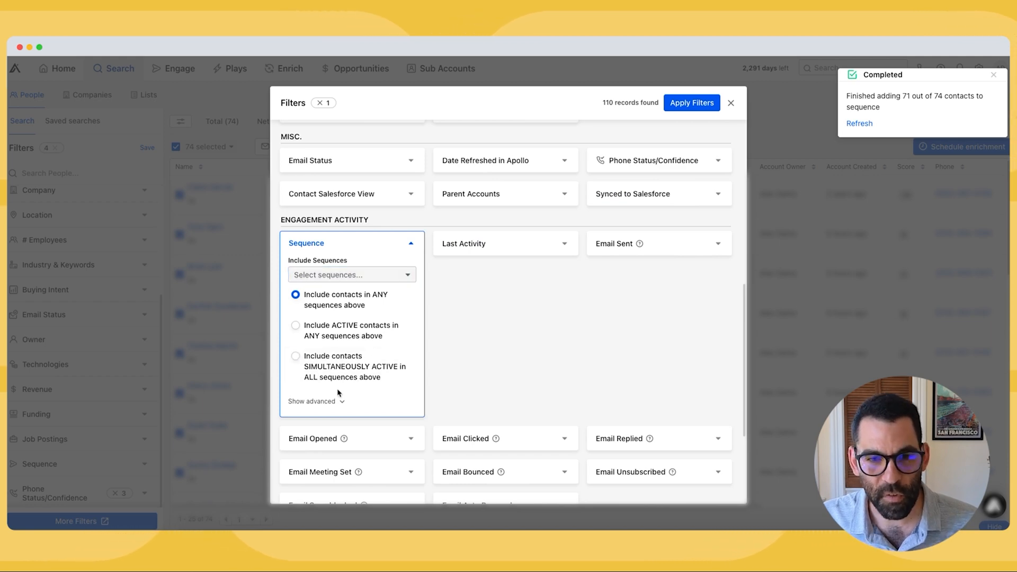
{"action": "left_click", "coordinate": [313, 401]}
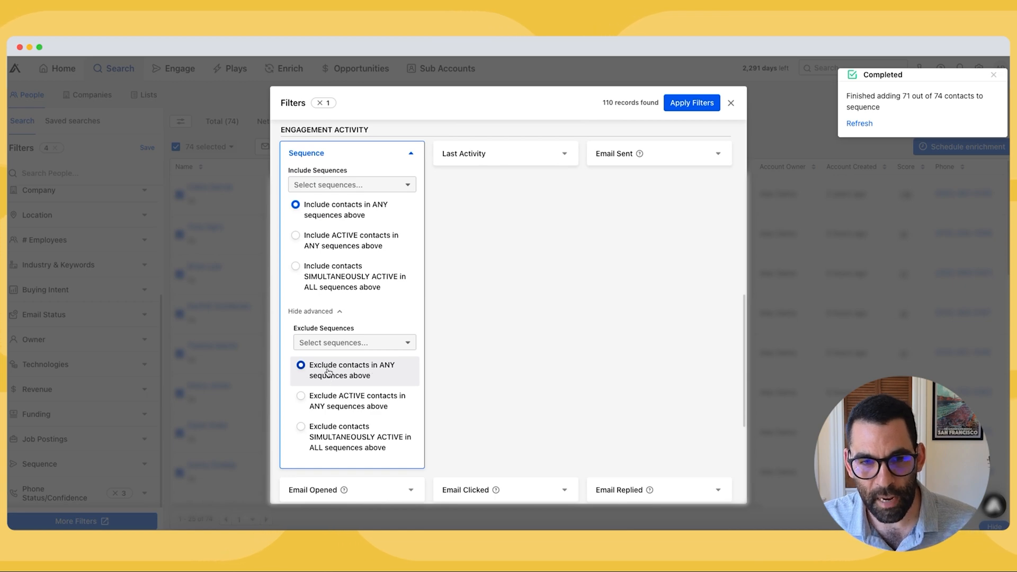
{"action": "left_click", "coordinate": [354, 342]}
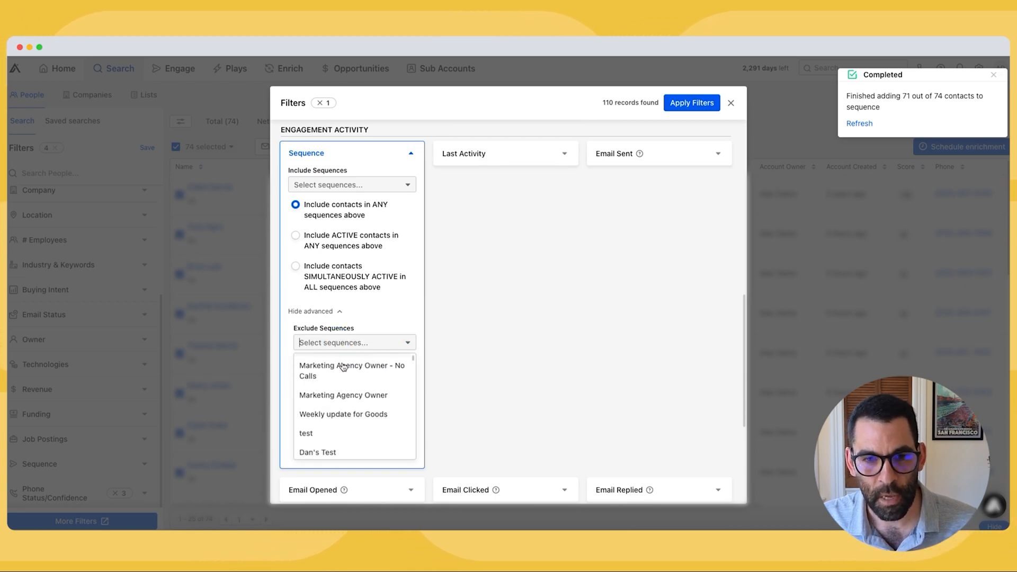
{"action": "left_click", "coordinate": [342, 395]}
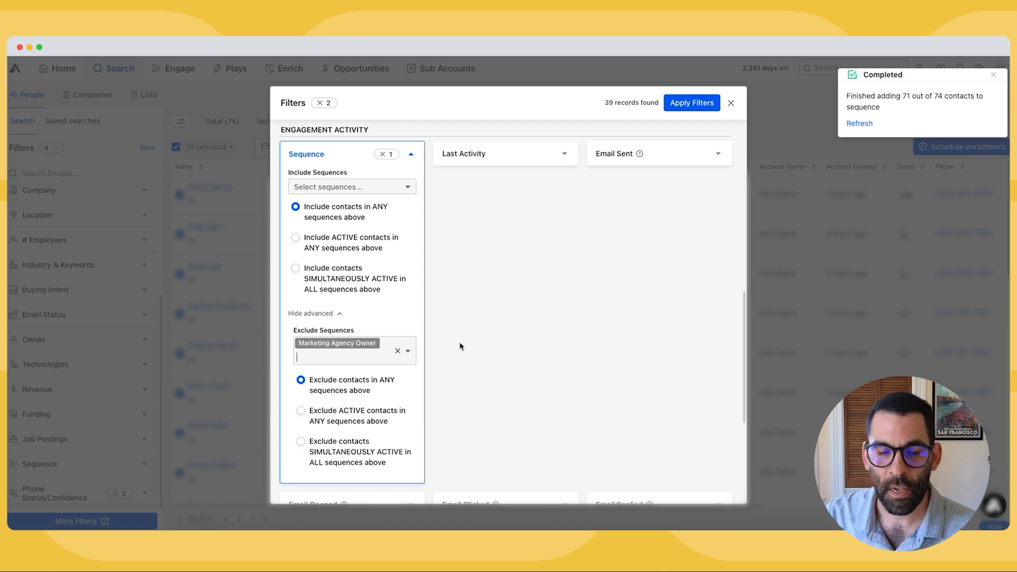
{"action": "scroll", "scroll_direction": "down", "scroll_amount": 3}
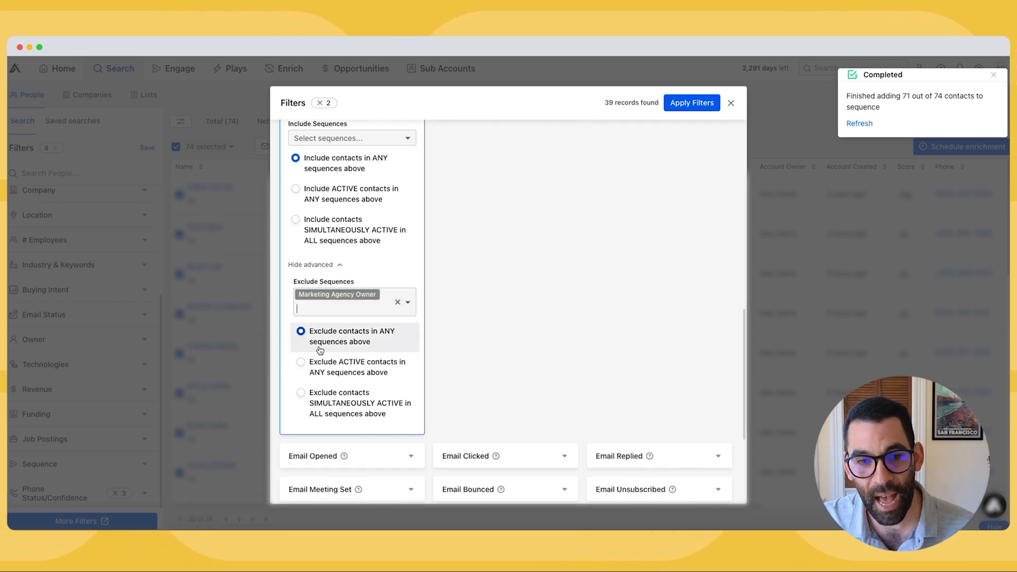
{"action": "left_click", "coordinate": [692, 103]}
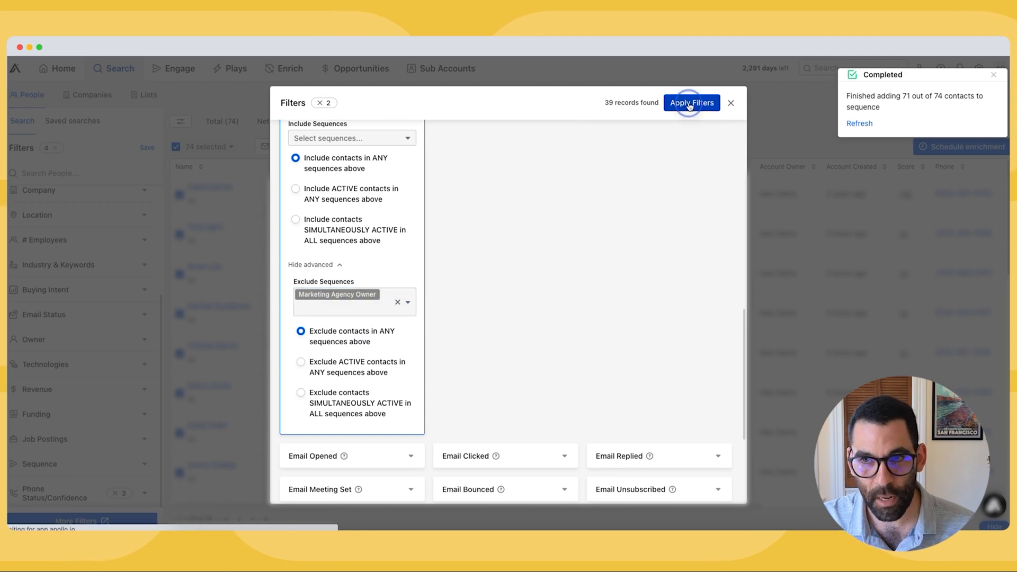
{"action": "left_click", "coordinate": [691, 103]}
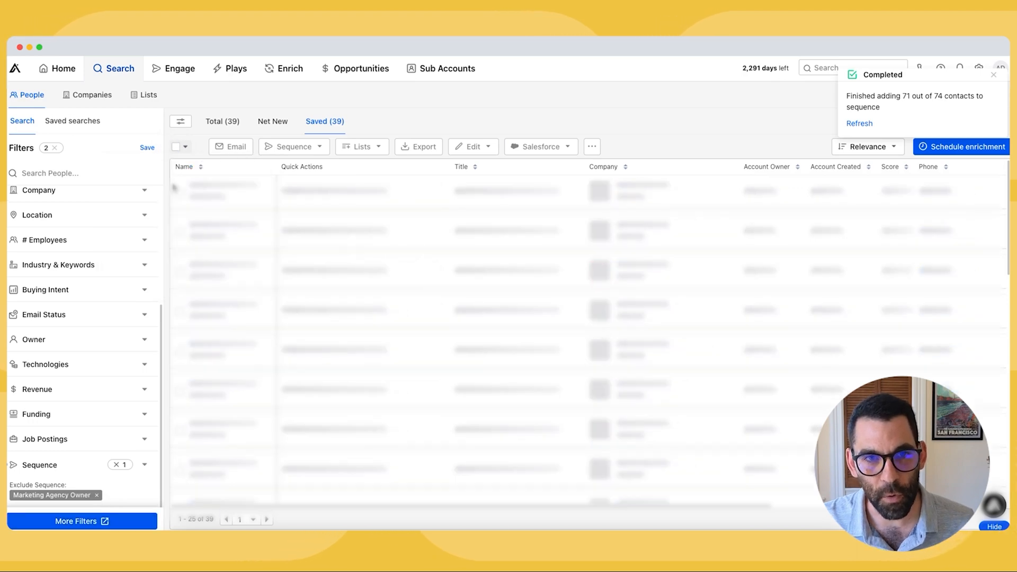
Step: Add the 39 contacts to the Marketing Agency Owner - No Calls sequence; 35 are added
{"action": "left_click", "coordinate": [335, 146]}
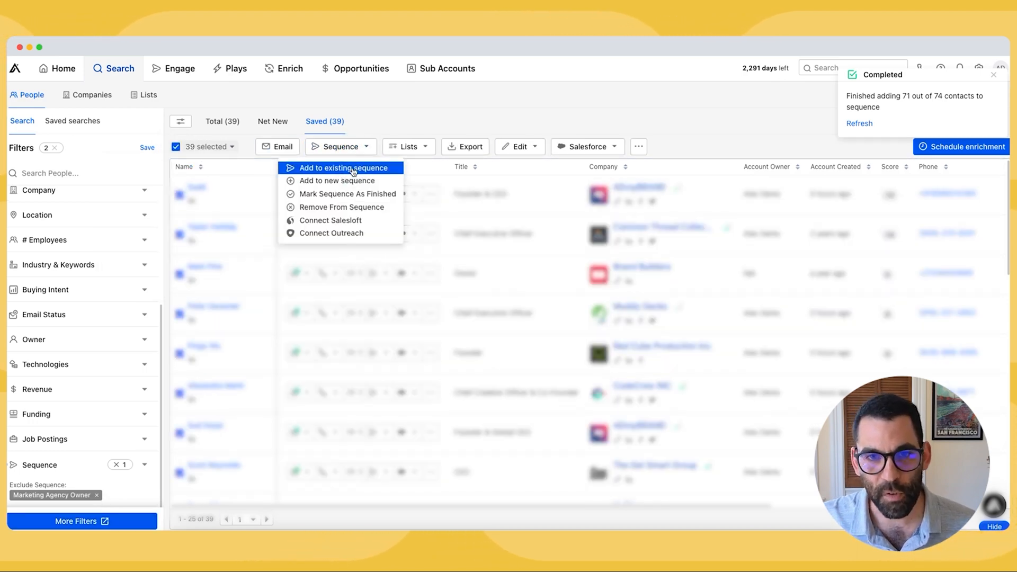
{"action": "left_click", "coordinate": [342, 168]}
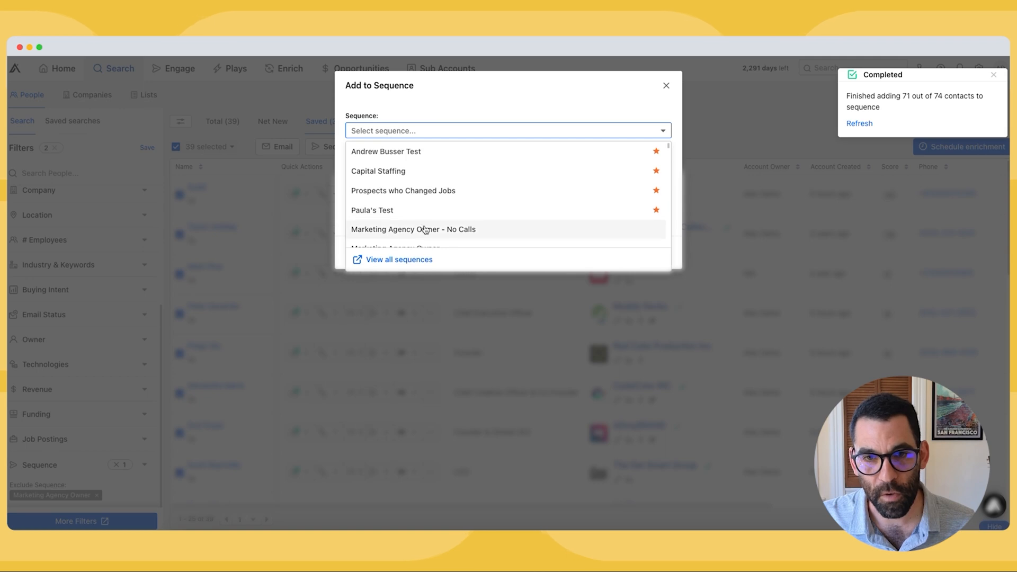
{"action": "left_click", "coordinate": [412, 229]}
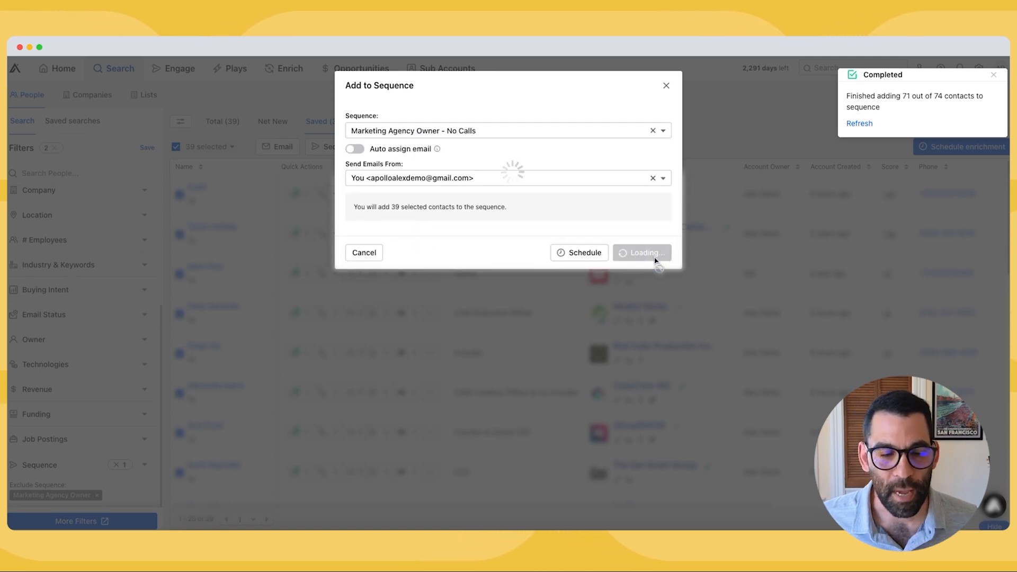
{"action": "left_click", "coordinate": [642, 252]}
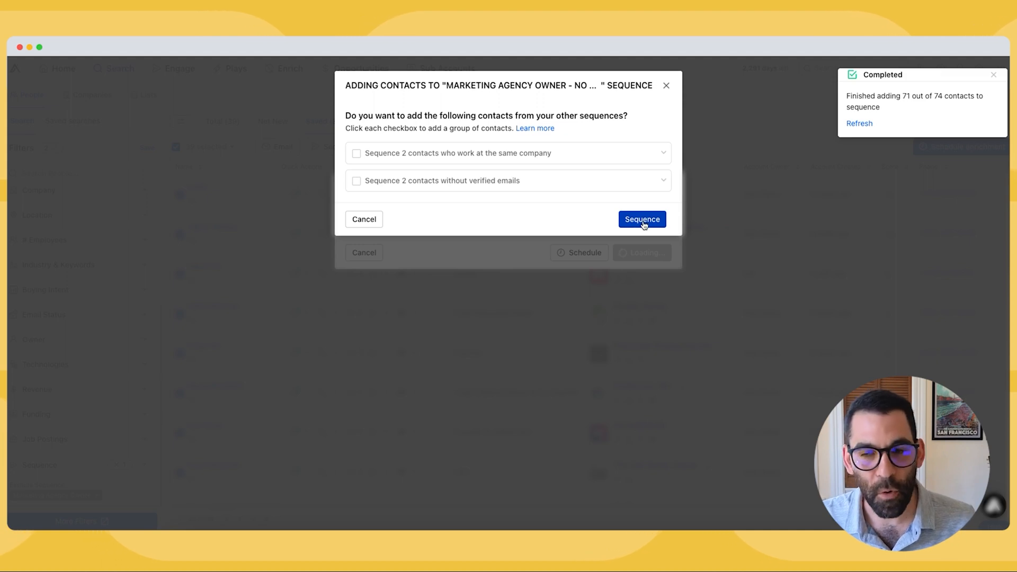
{"action": "left_click", "coordinate": [642, 220]}
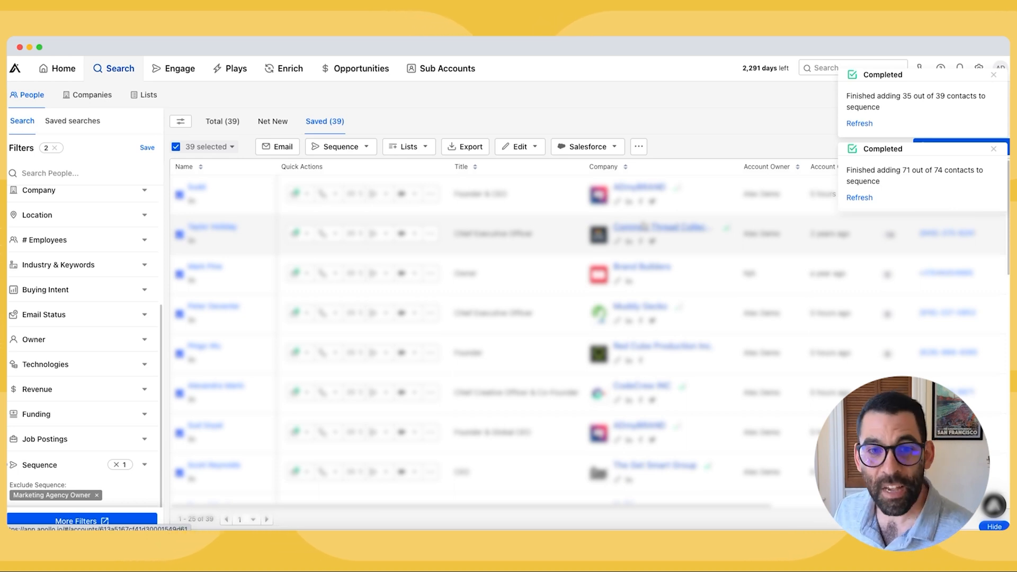
{"action": "left_click", "coordinate": [64, 67]}
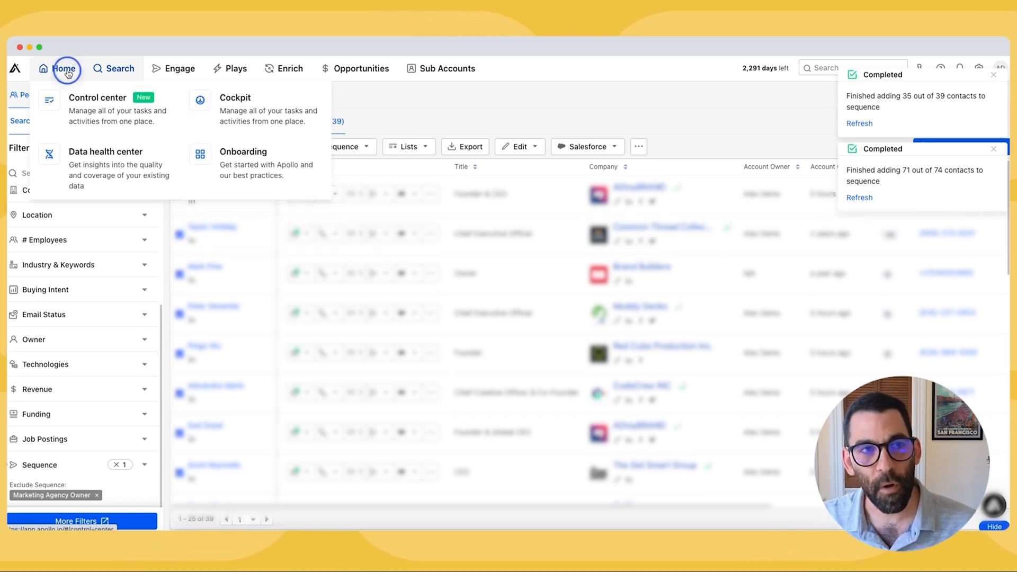
{"action": "left_click", "coordinate": [97, 97]}
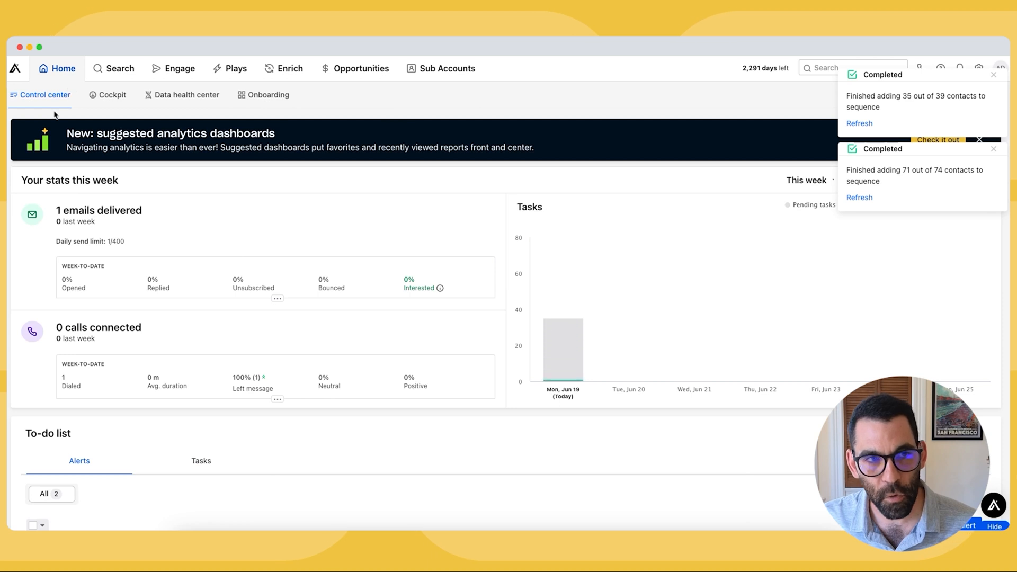
{"action": "scroll", "scroll_direction": "down", "scroll_amount": 3}
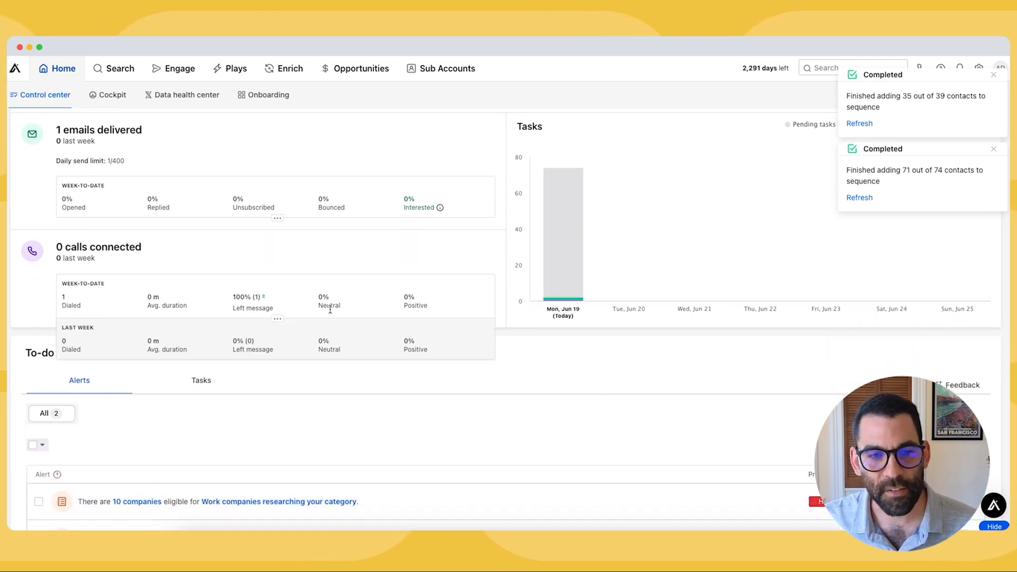
{"action": "scroll", "scroll_direction": "down", "scroll_amount": 3}
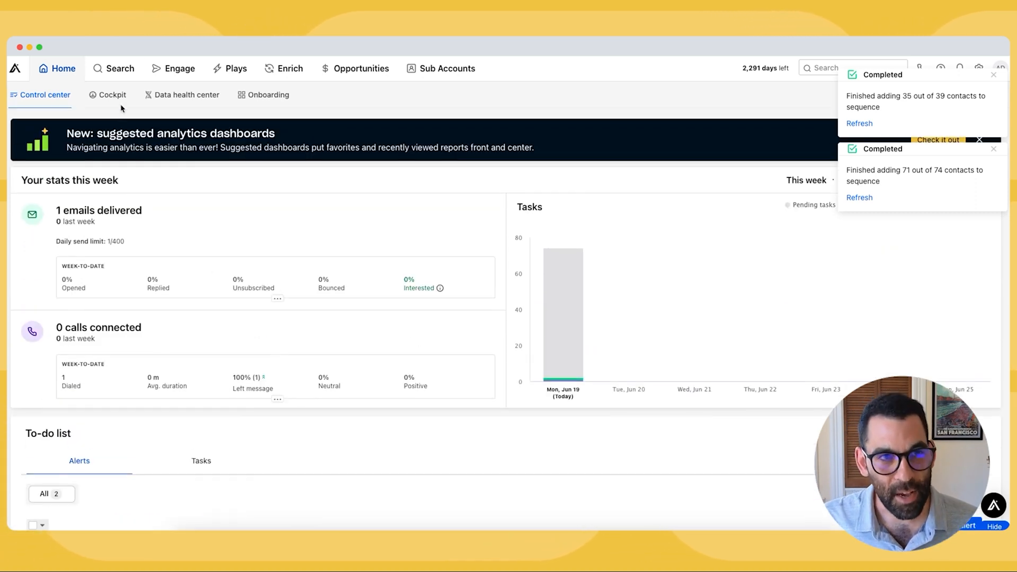
{"action": "left_click", "coordinate": [120, 68]}
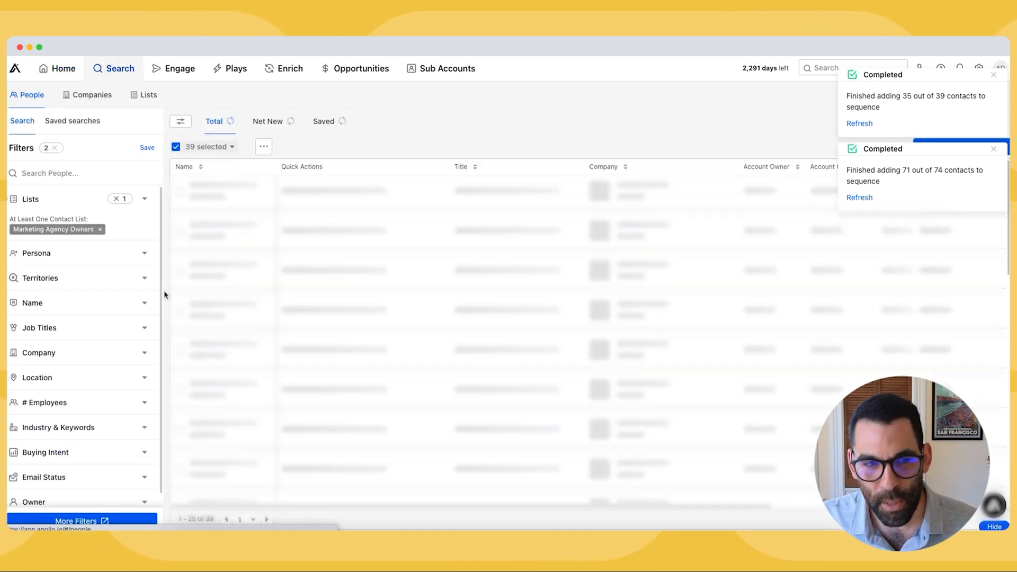
{"action": "left_click", "coordinate": [323, 121]}
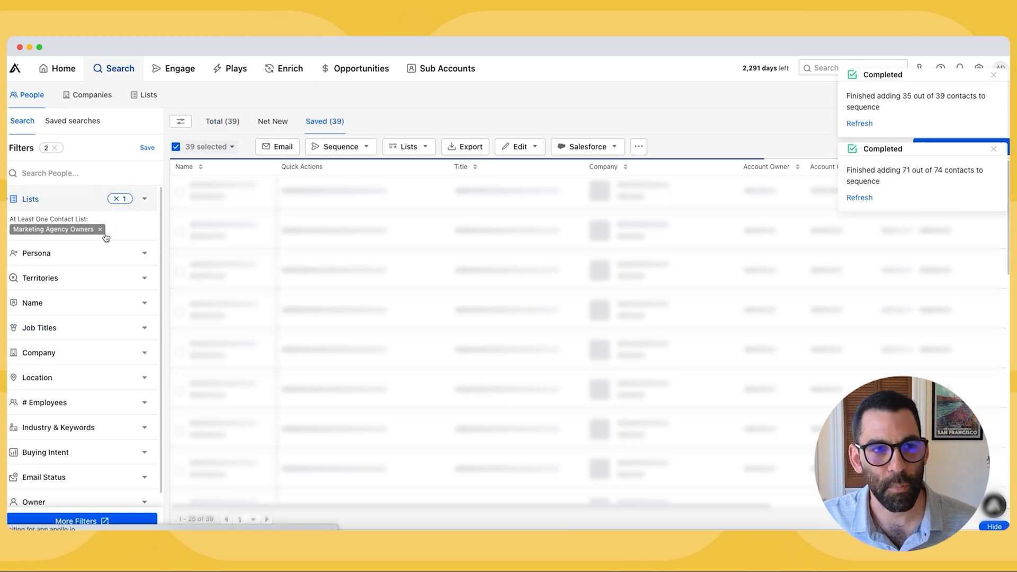